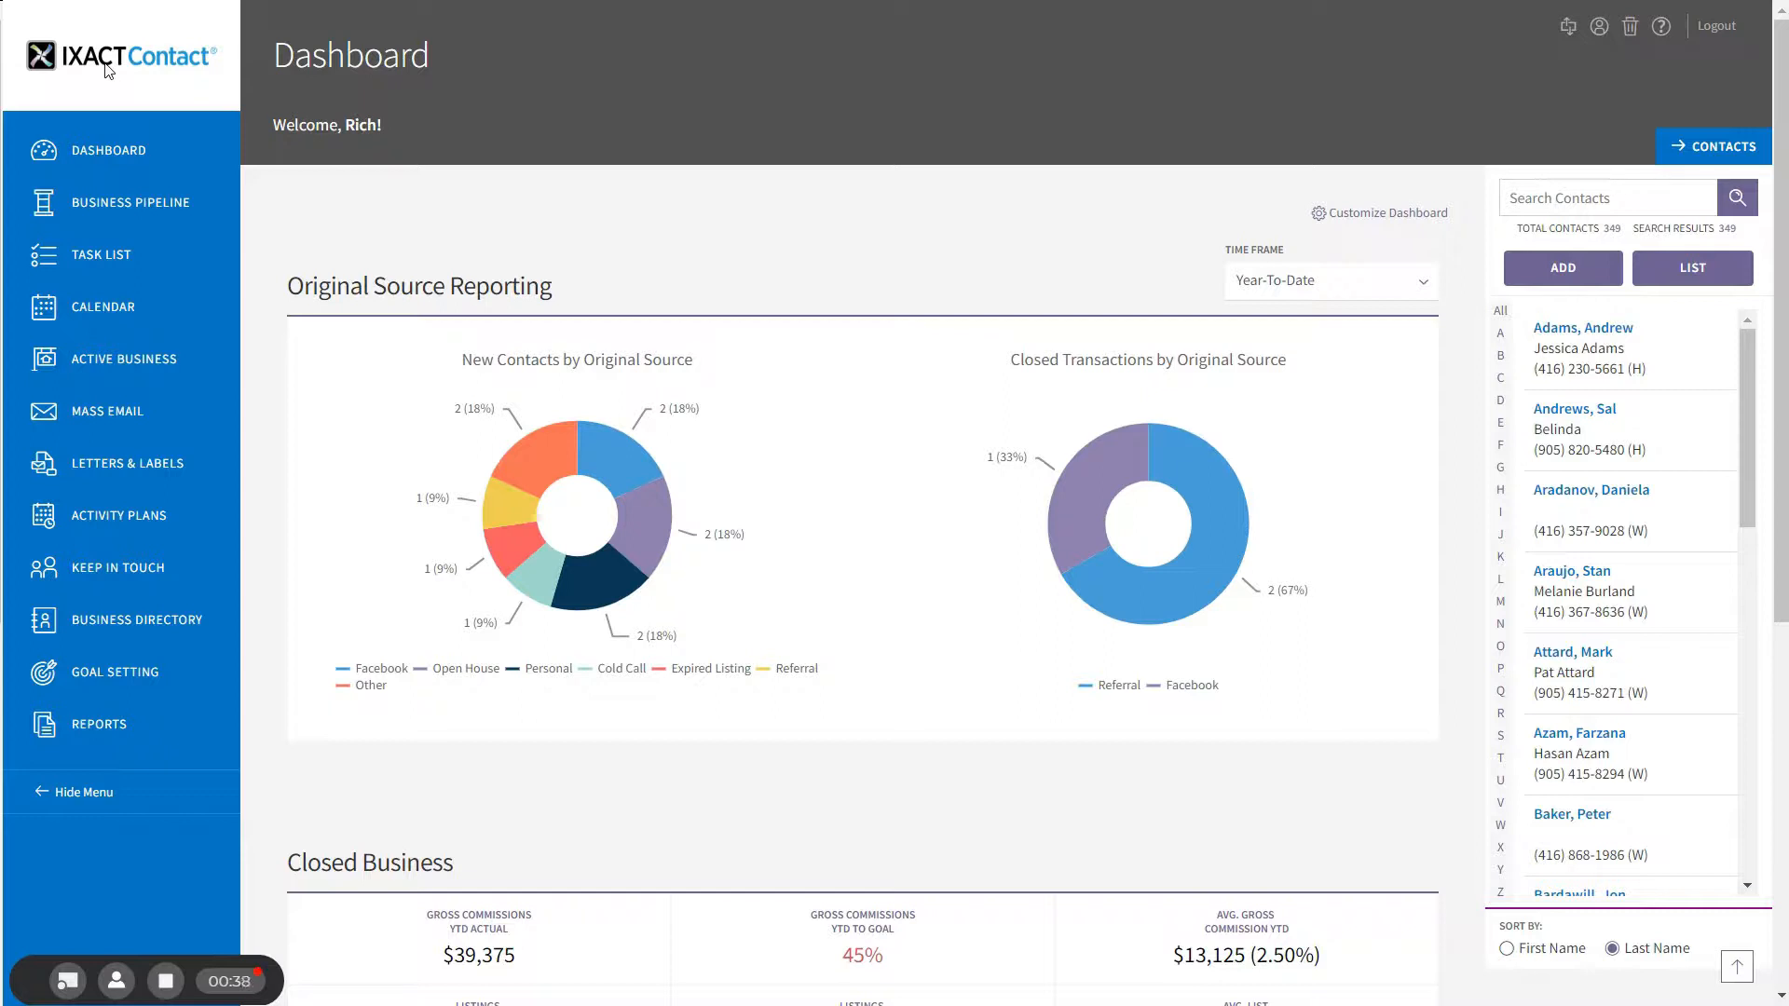
mouse_move(1599, 26)
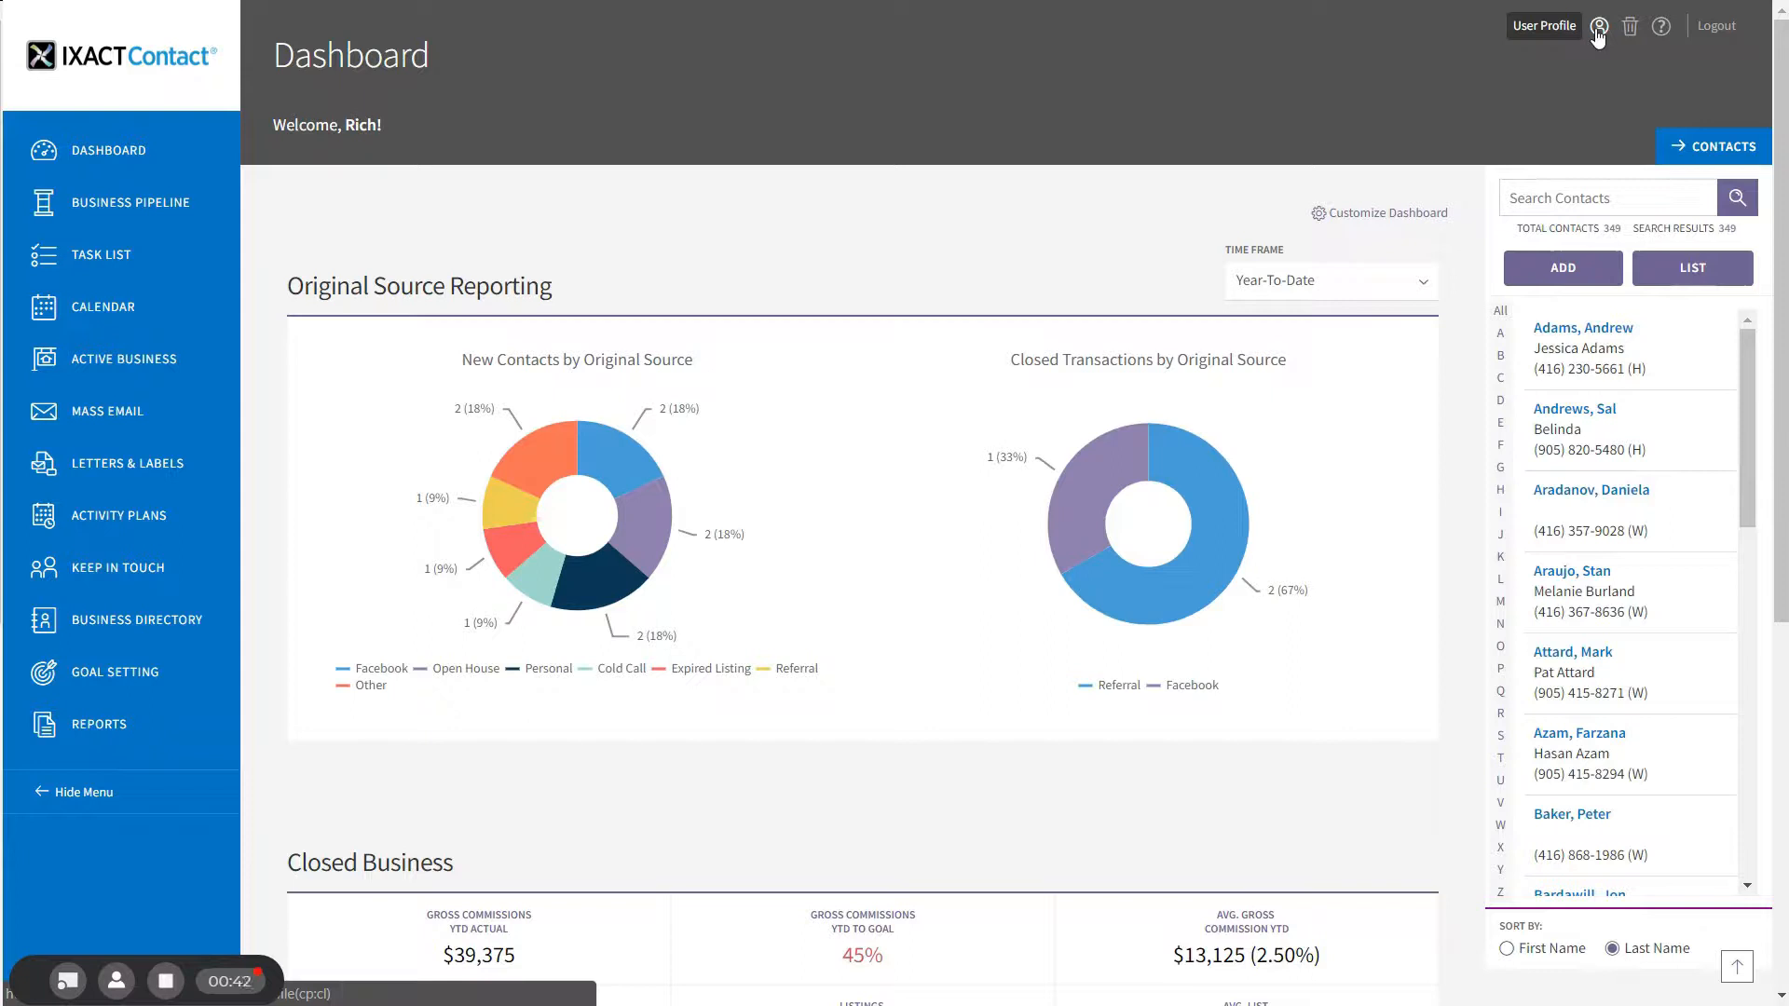
- From the User Profile page, start activating the Social Stream account under Integrations
left_click(1602, 26)
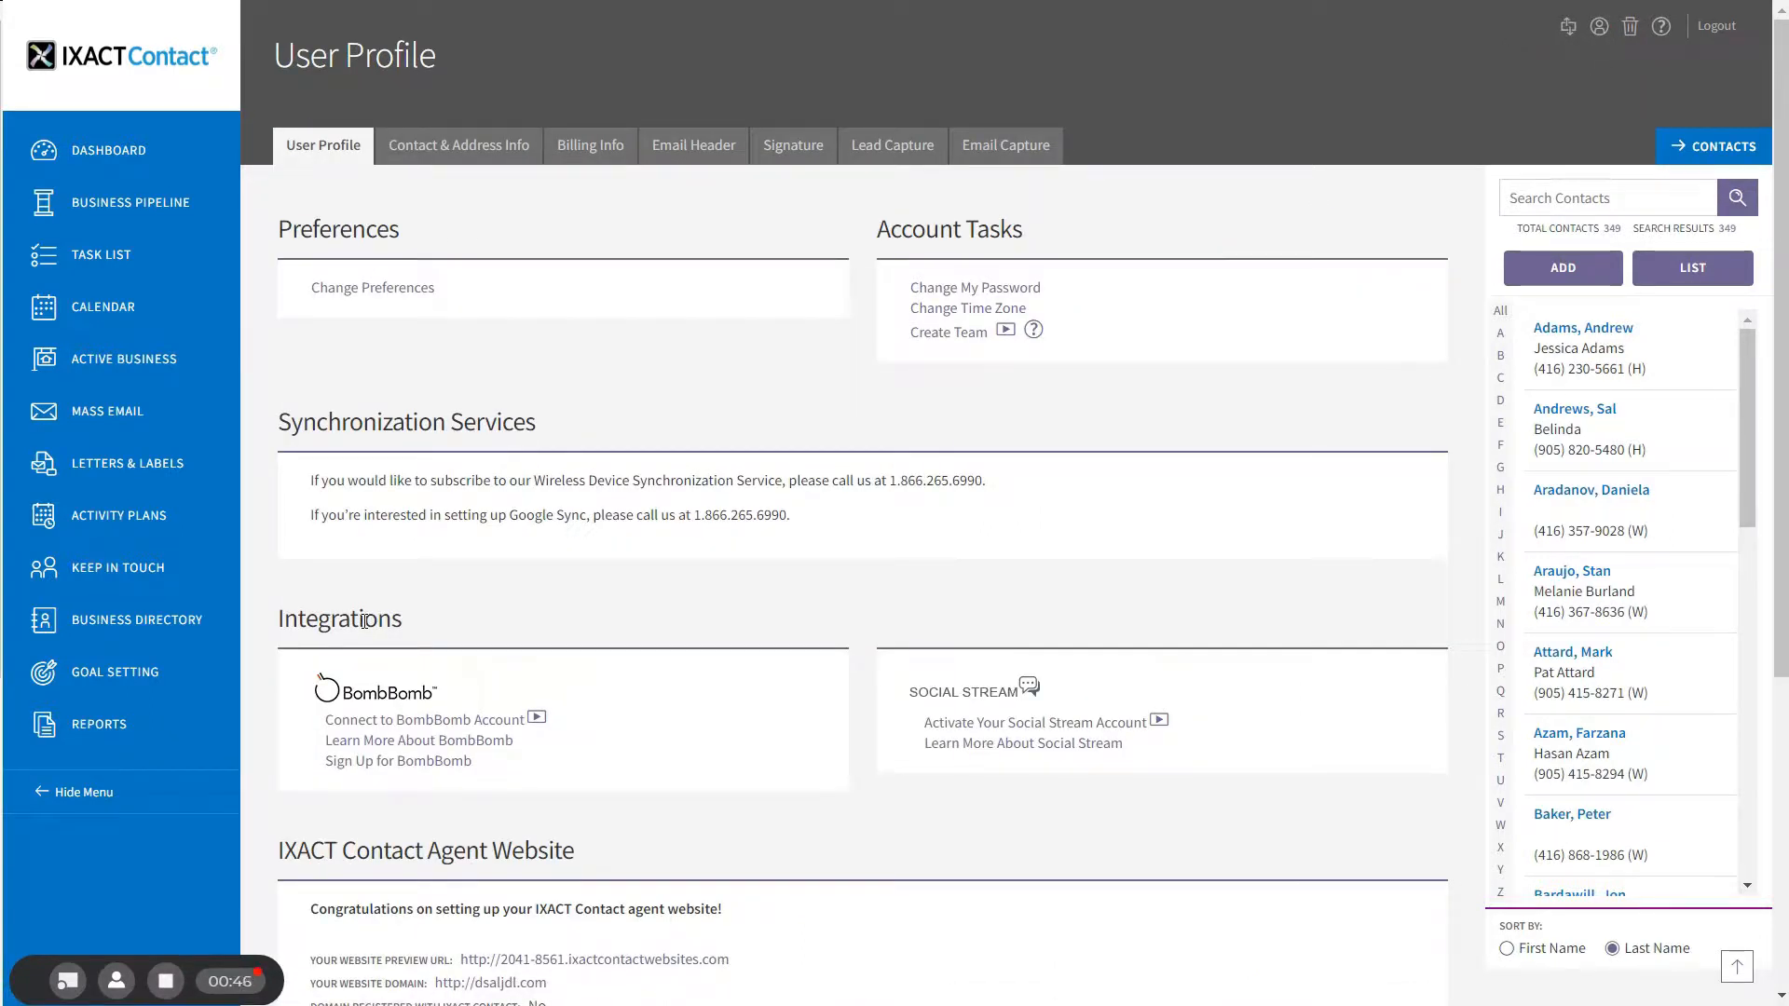
mouse_move(932, 596)
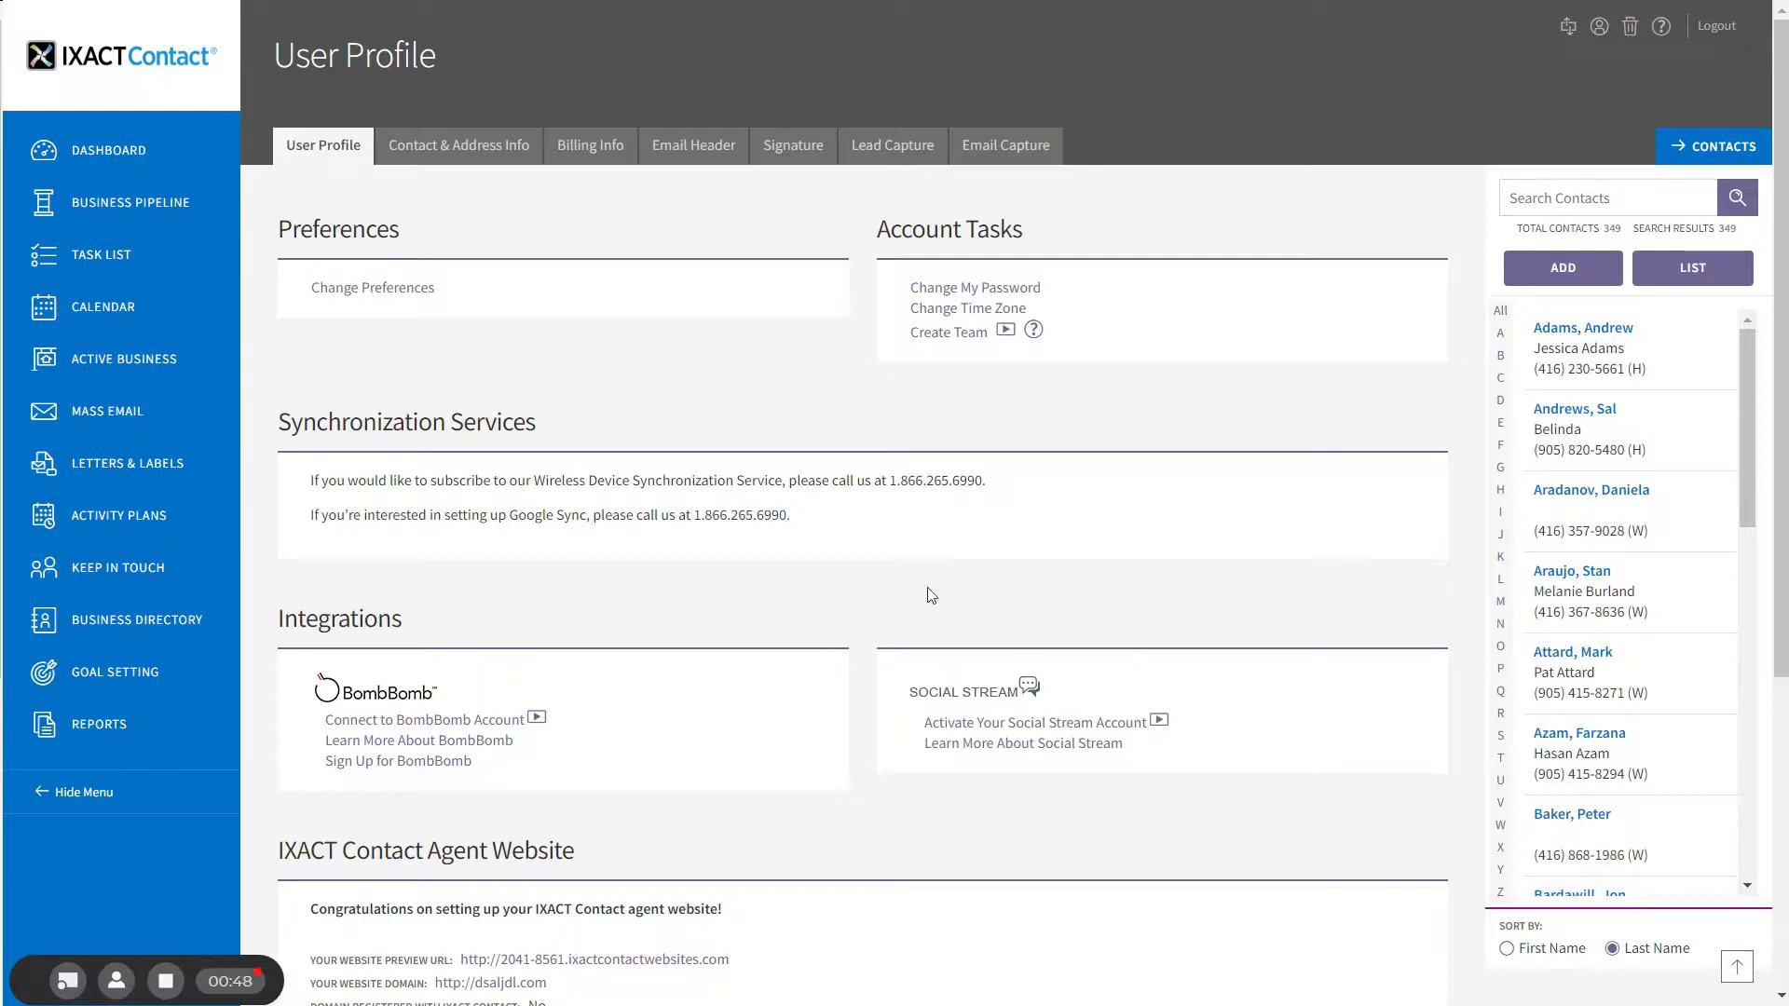
mouse_move(1029, 727)
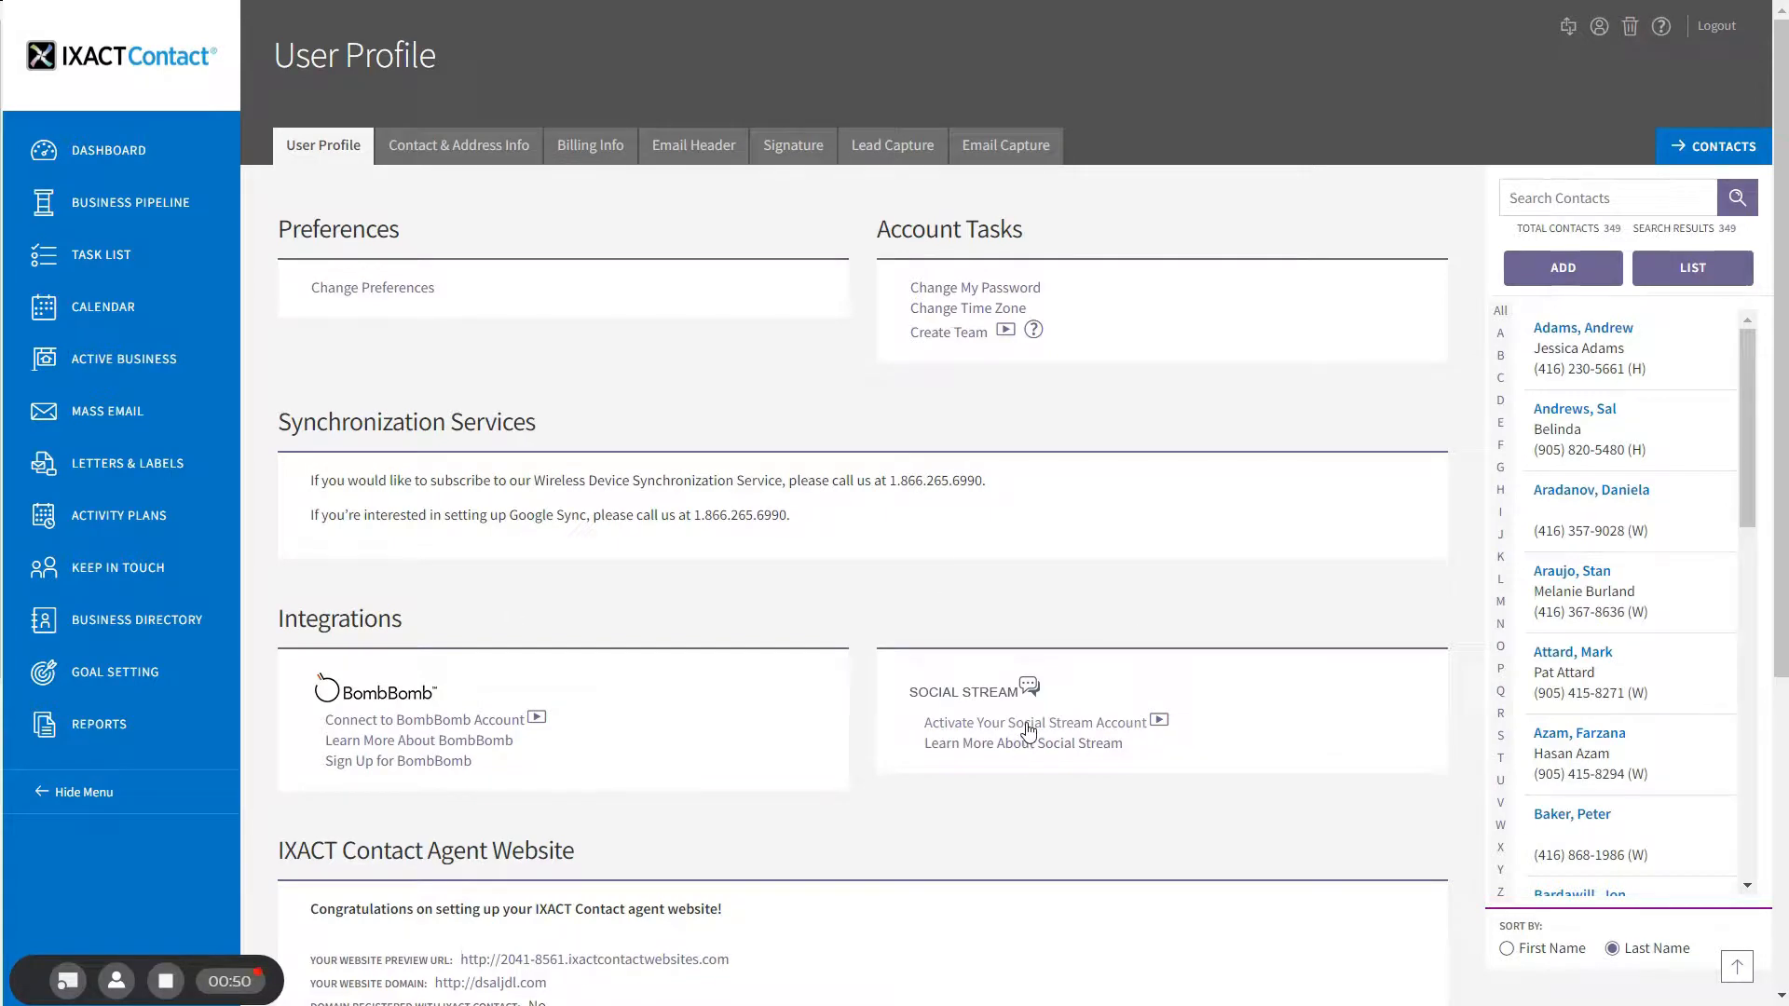
left_click(1025, 723)
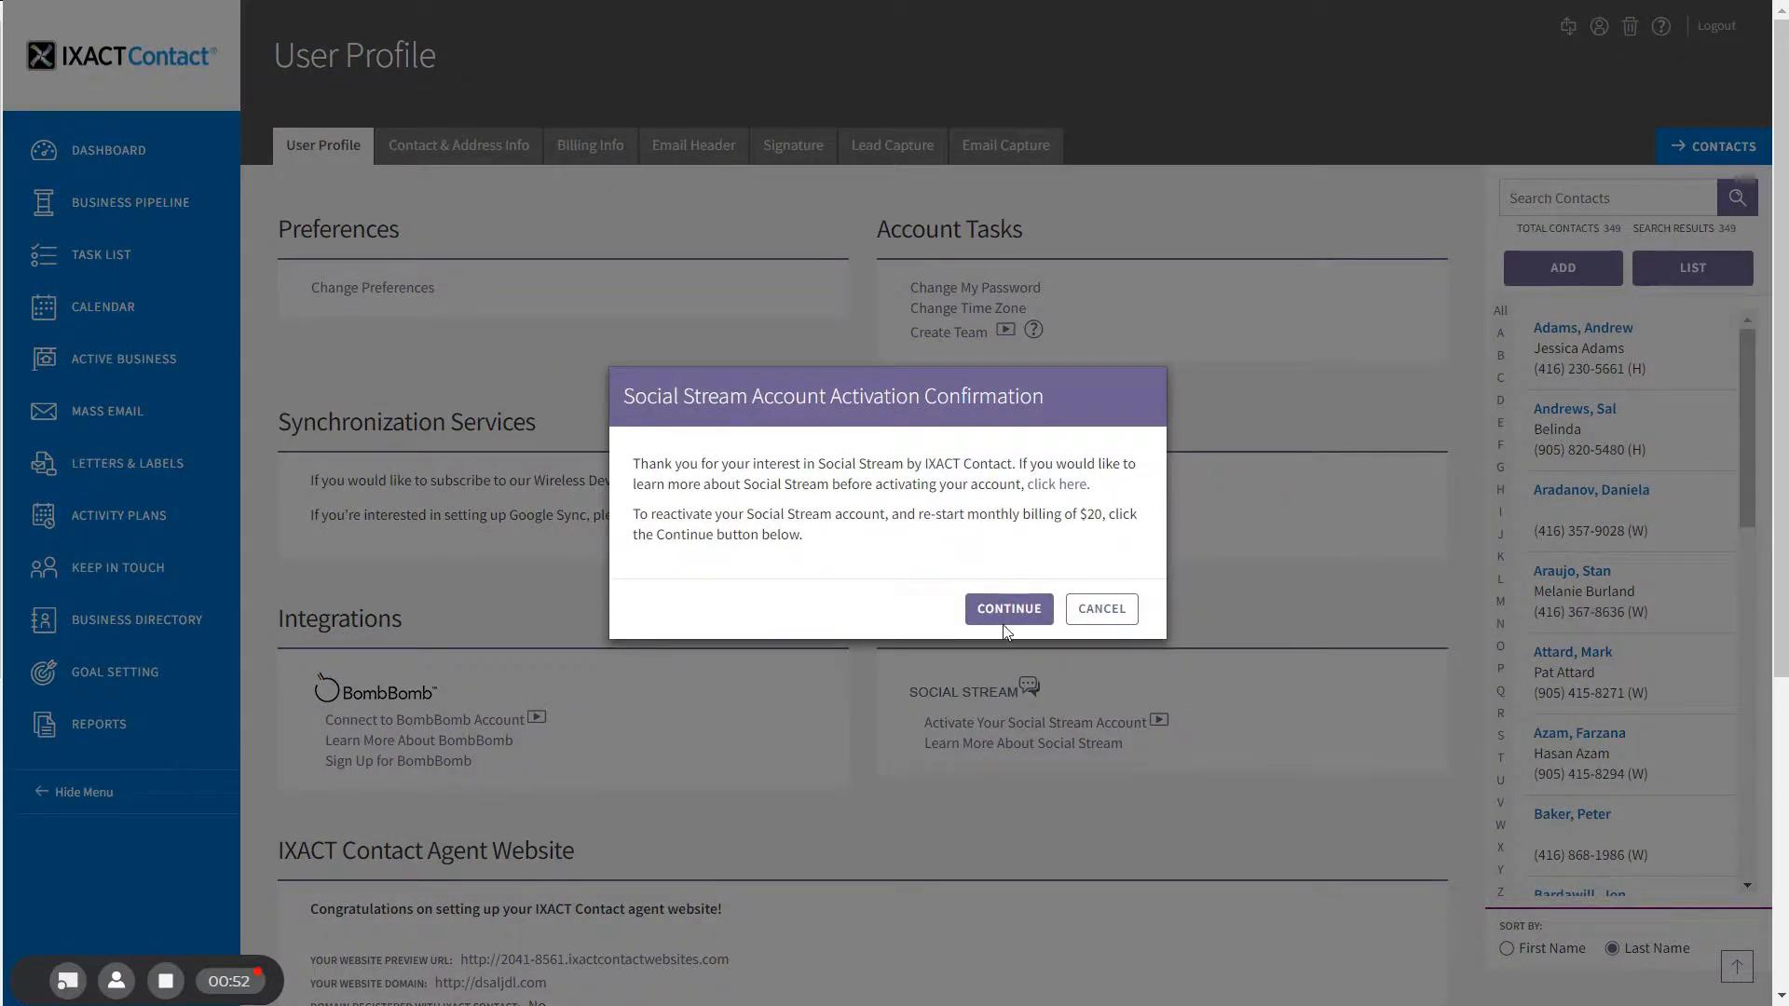
left_click(1009, 608)
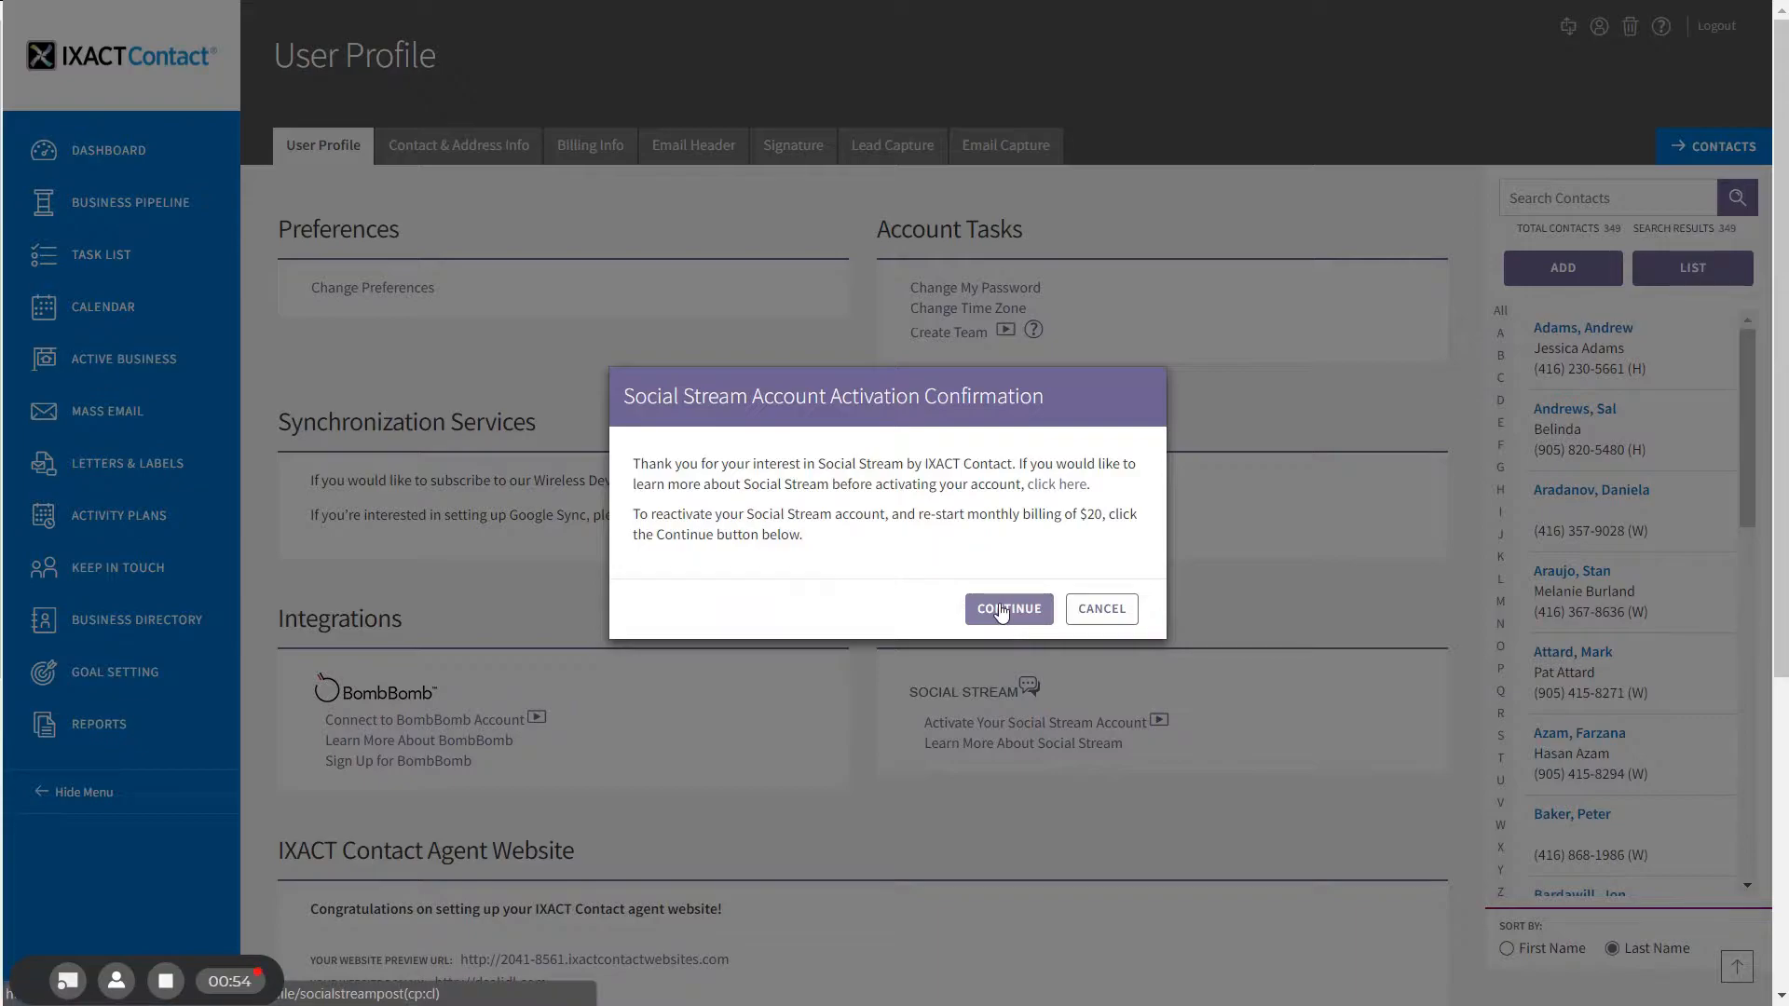
- Confirm activation with Continue and land on the Social Stream welcome screen
left_click(1009, 608)
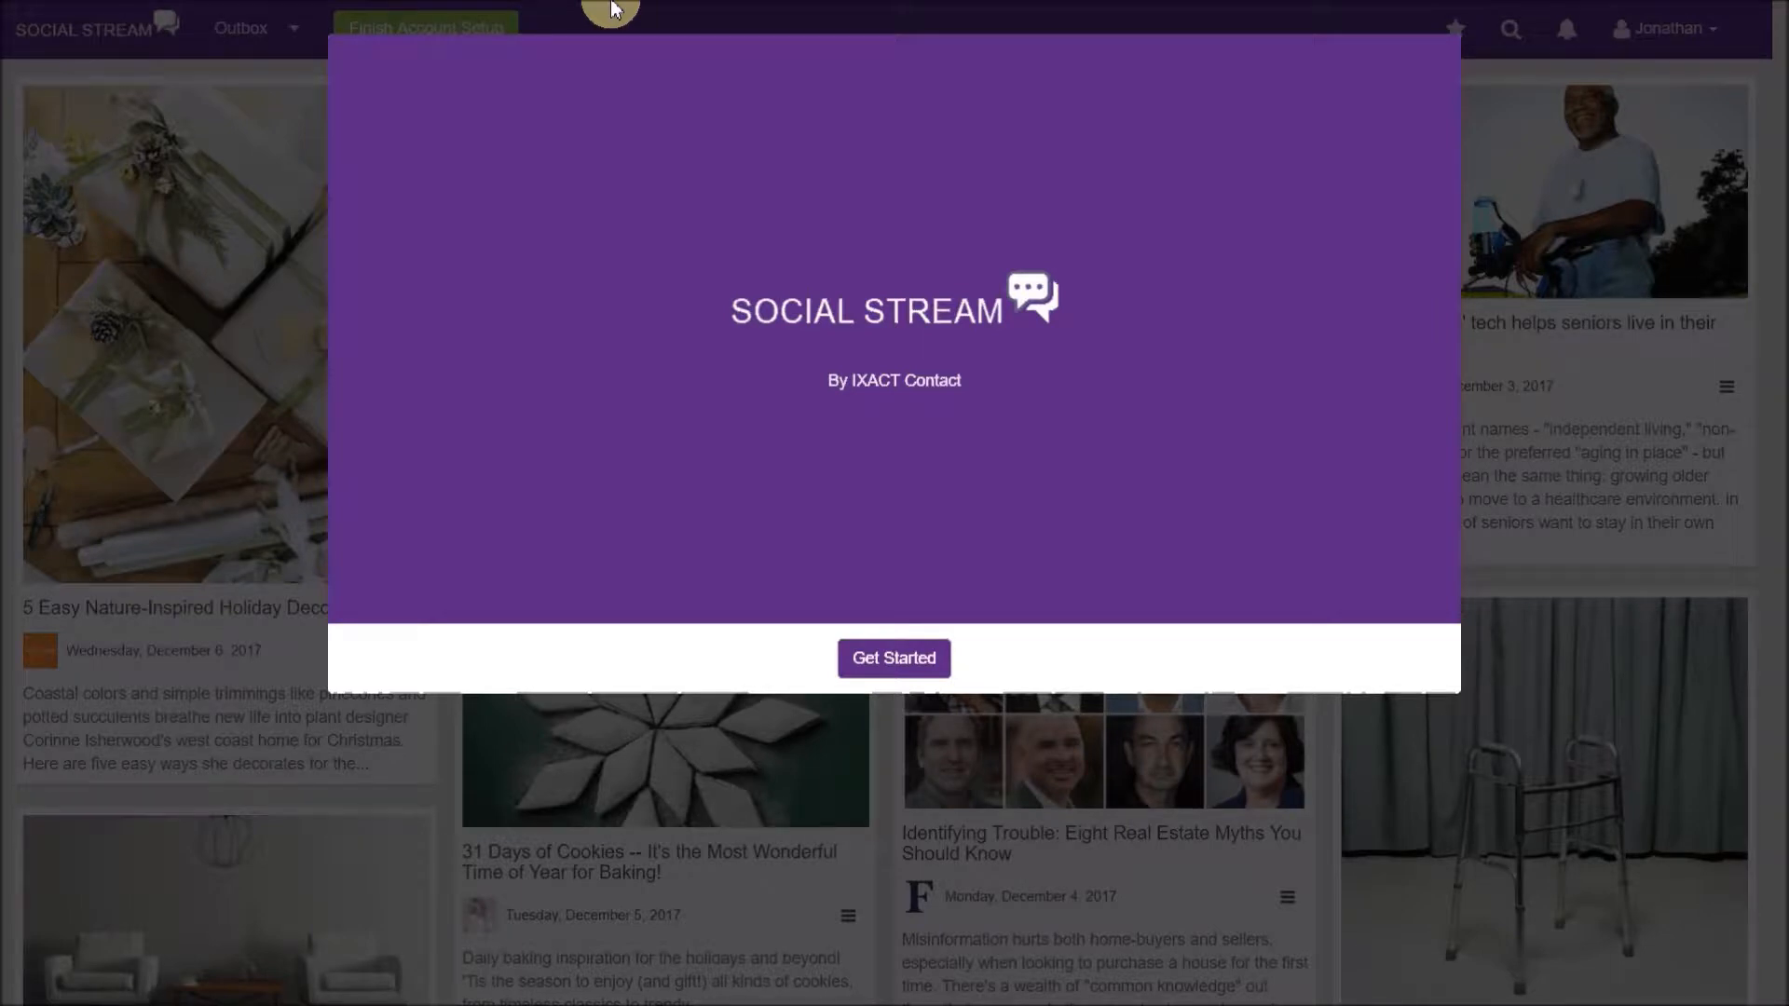
mouse_move(884, 430)
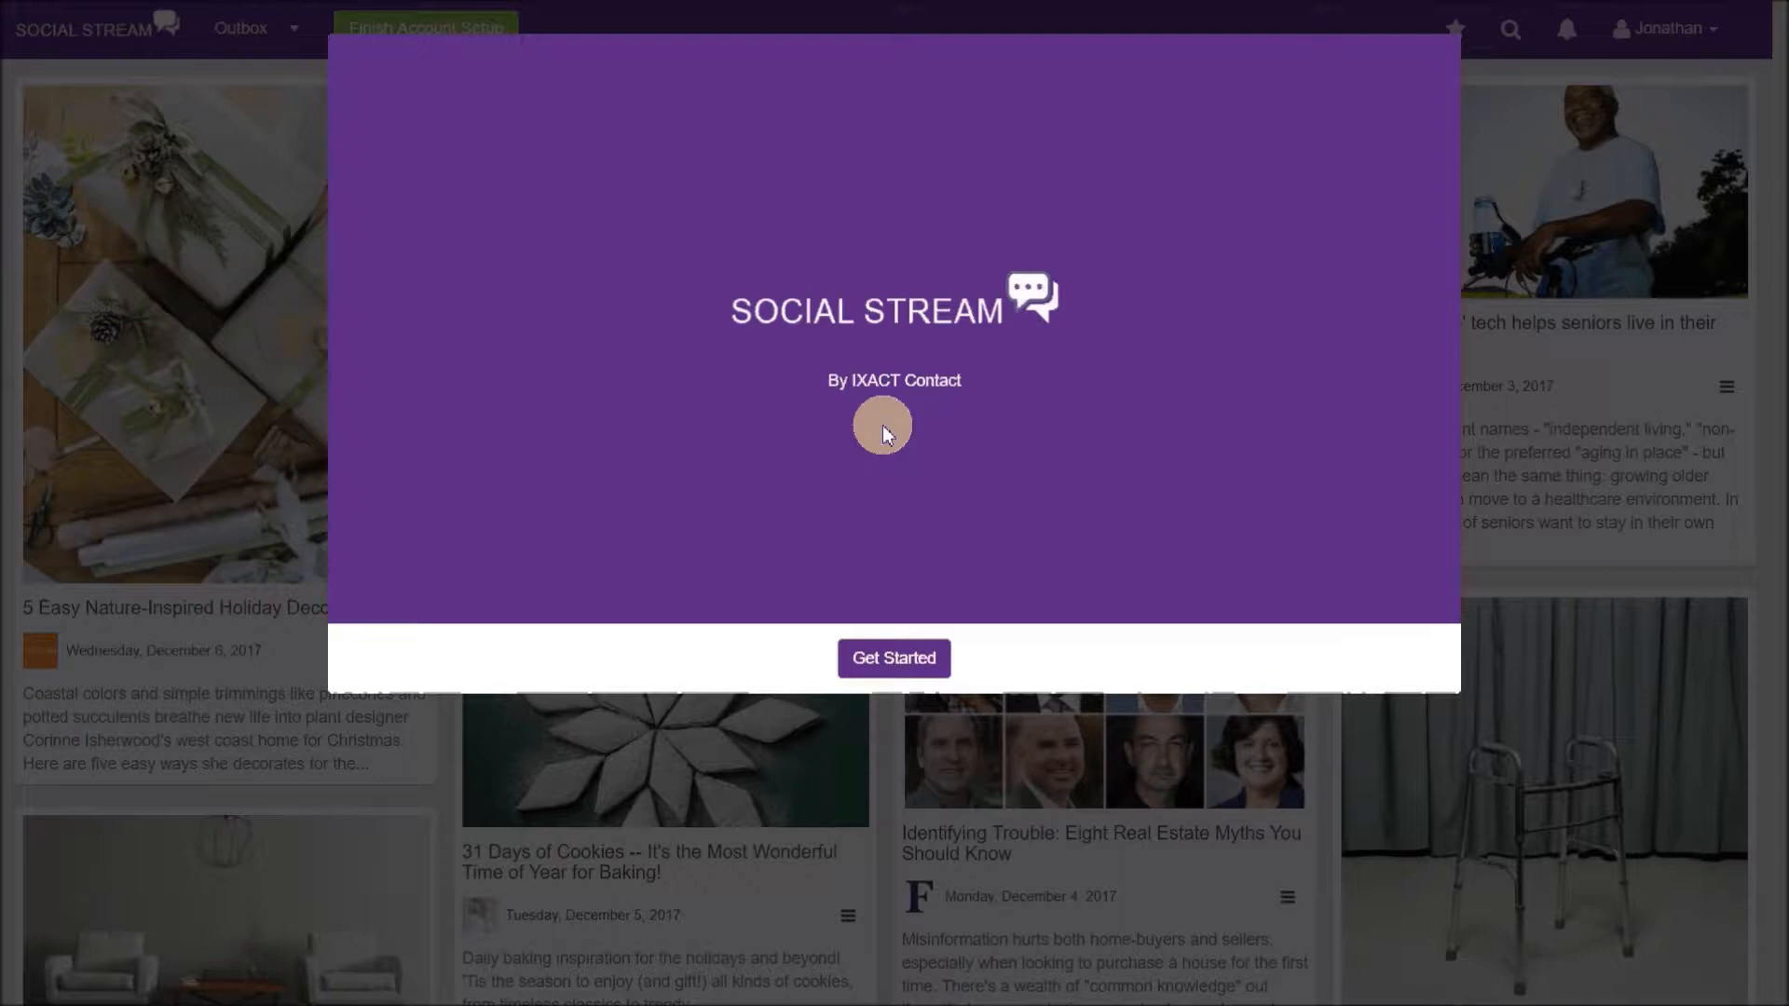
mouse_move(939, 537)
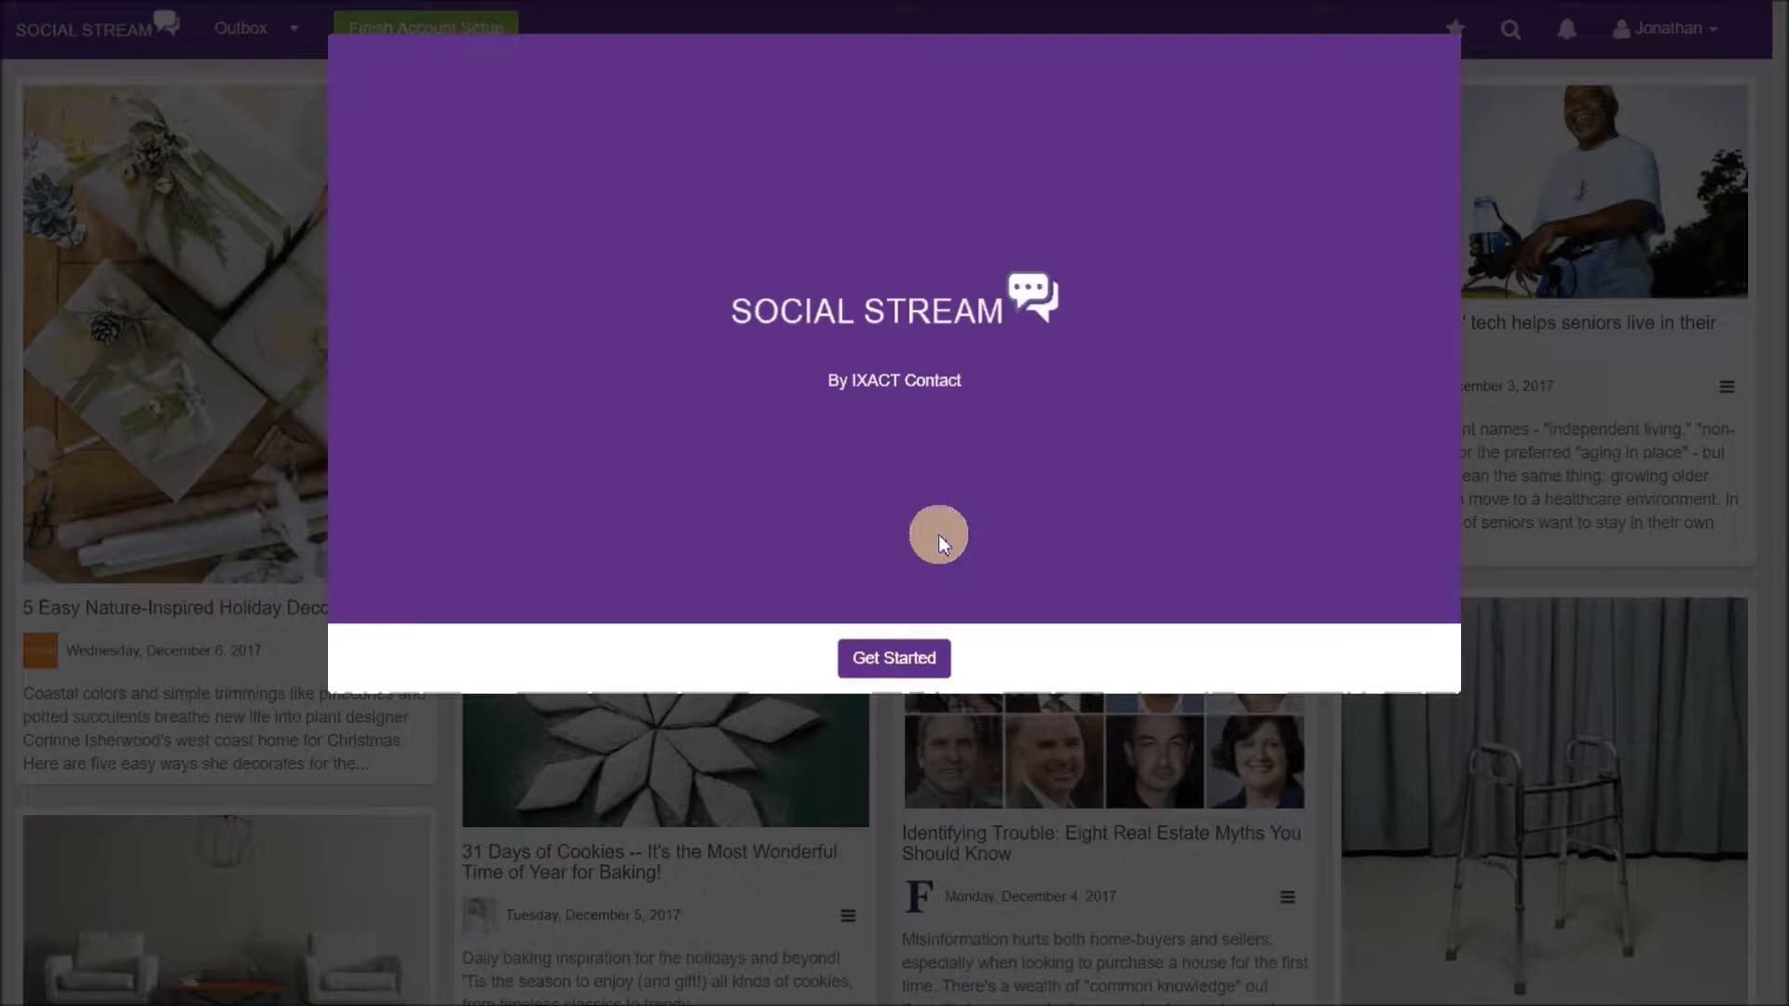
- Begin the guided setup and fill the Step 1 profile Title with 'Sales Representative'
left_click(895, 658)
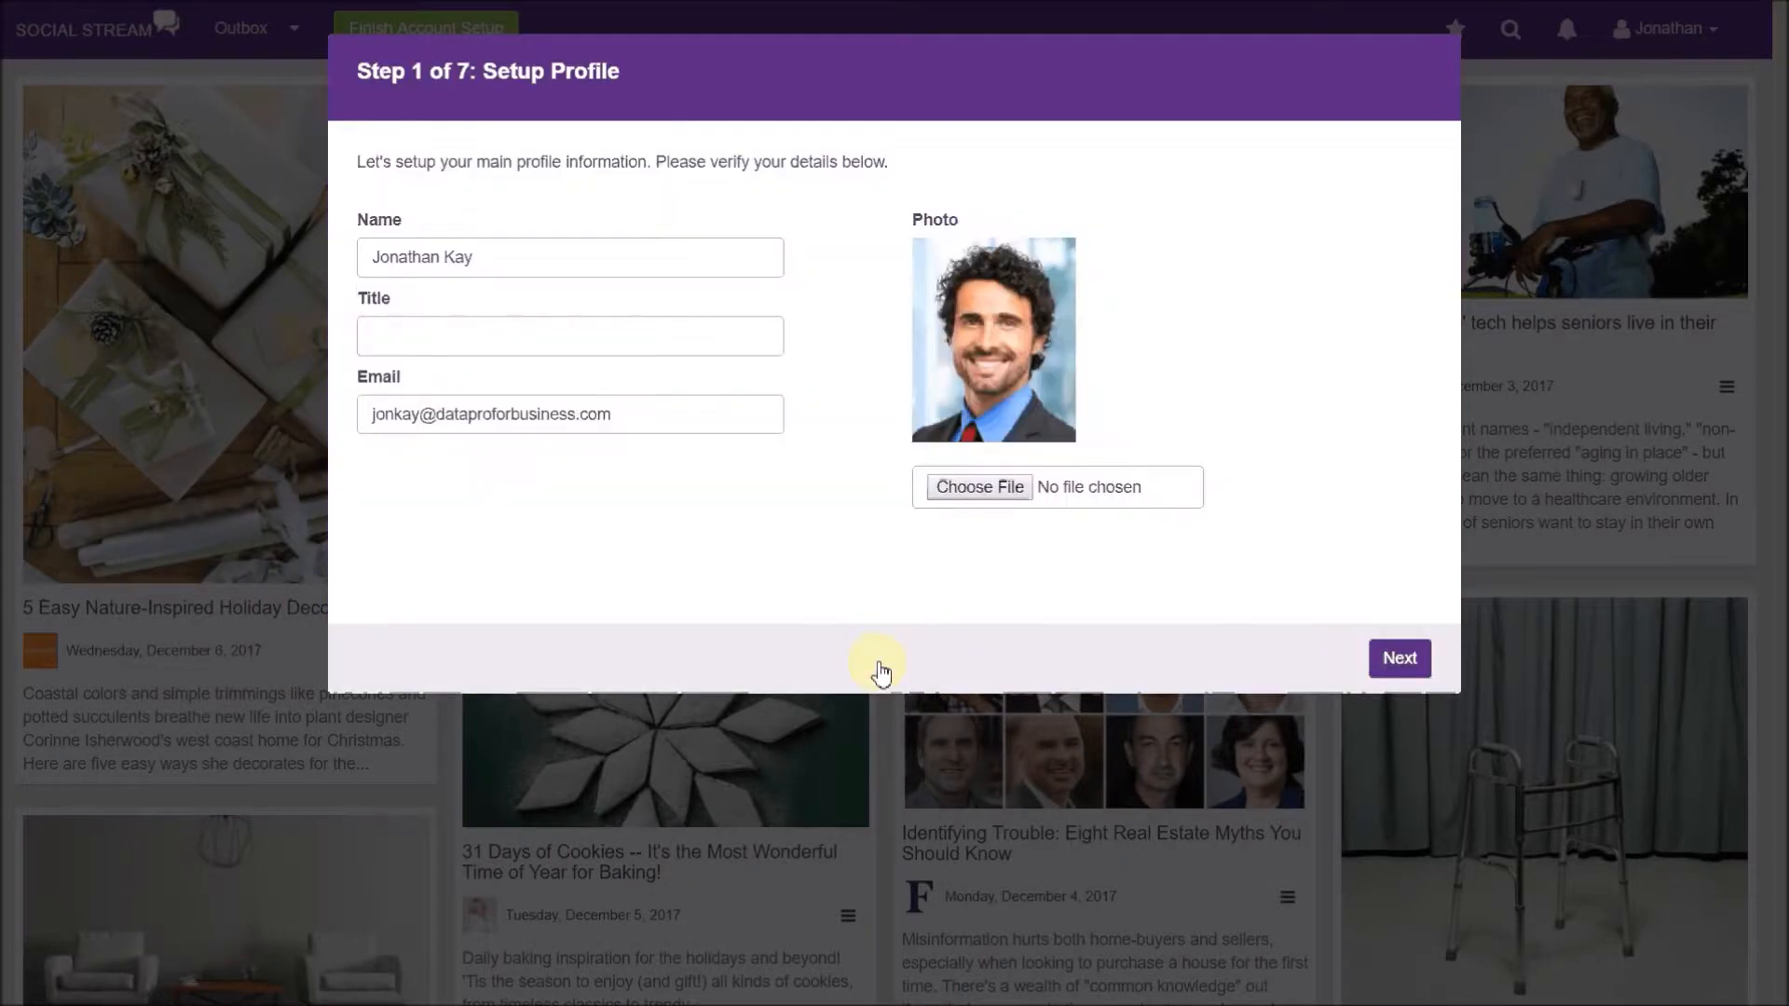
mouse_move(794, 576)
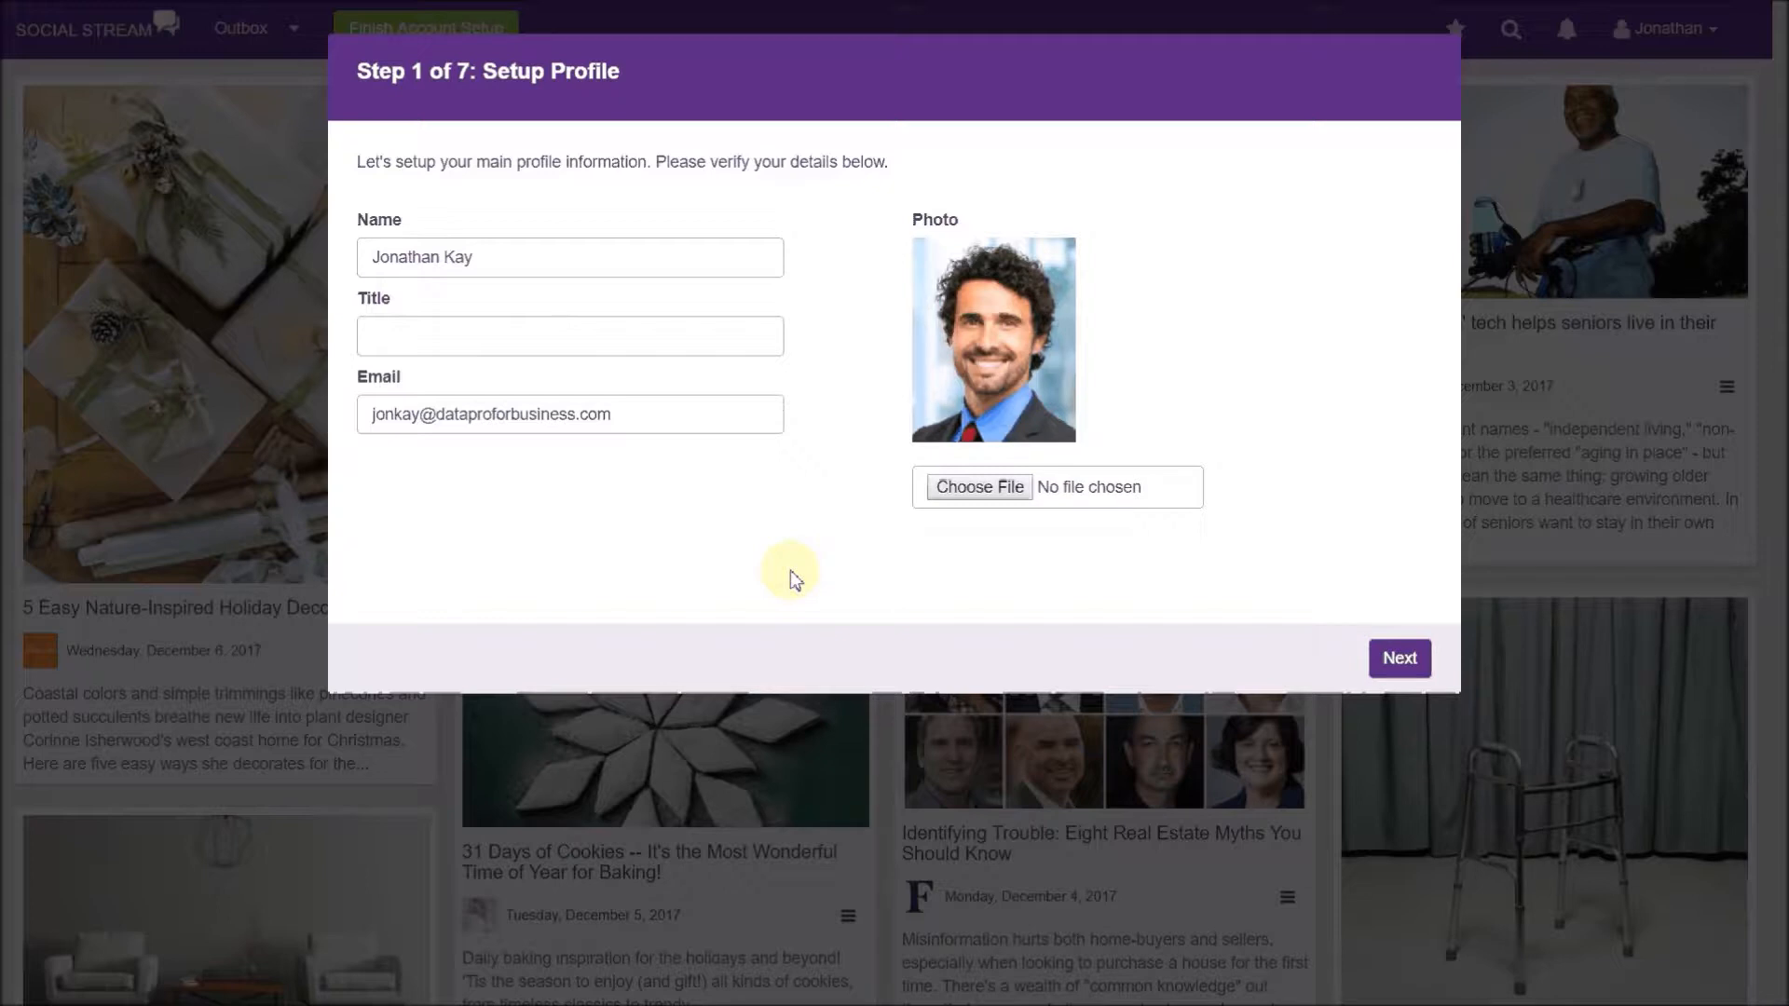
mouse_move(846, 533)
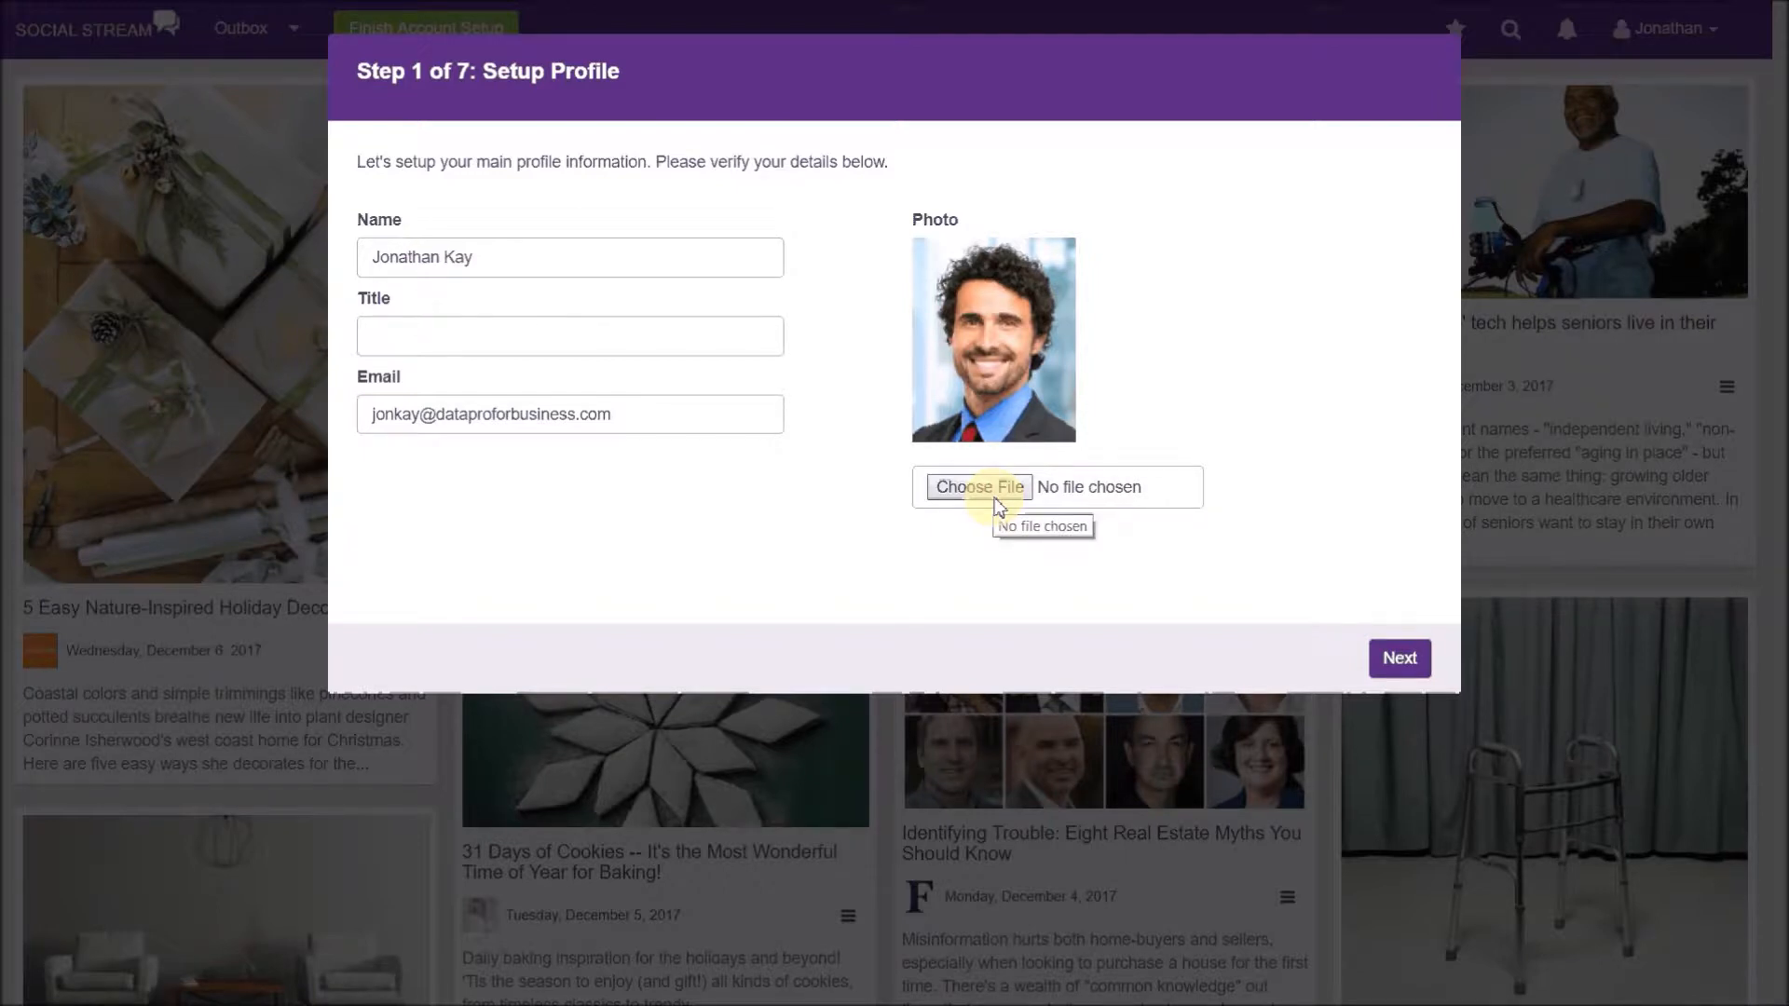
mouse_move(608, 337)
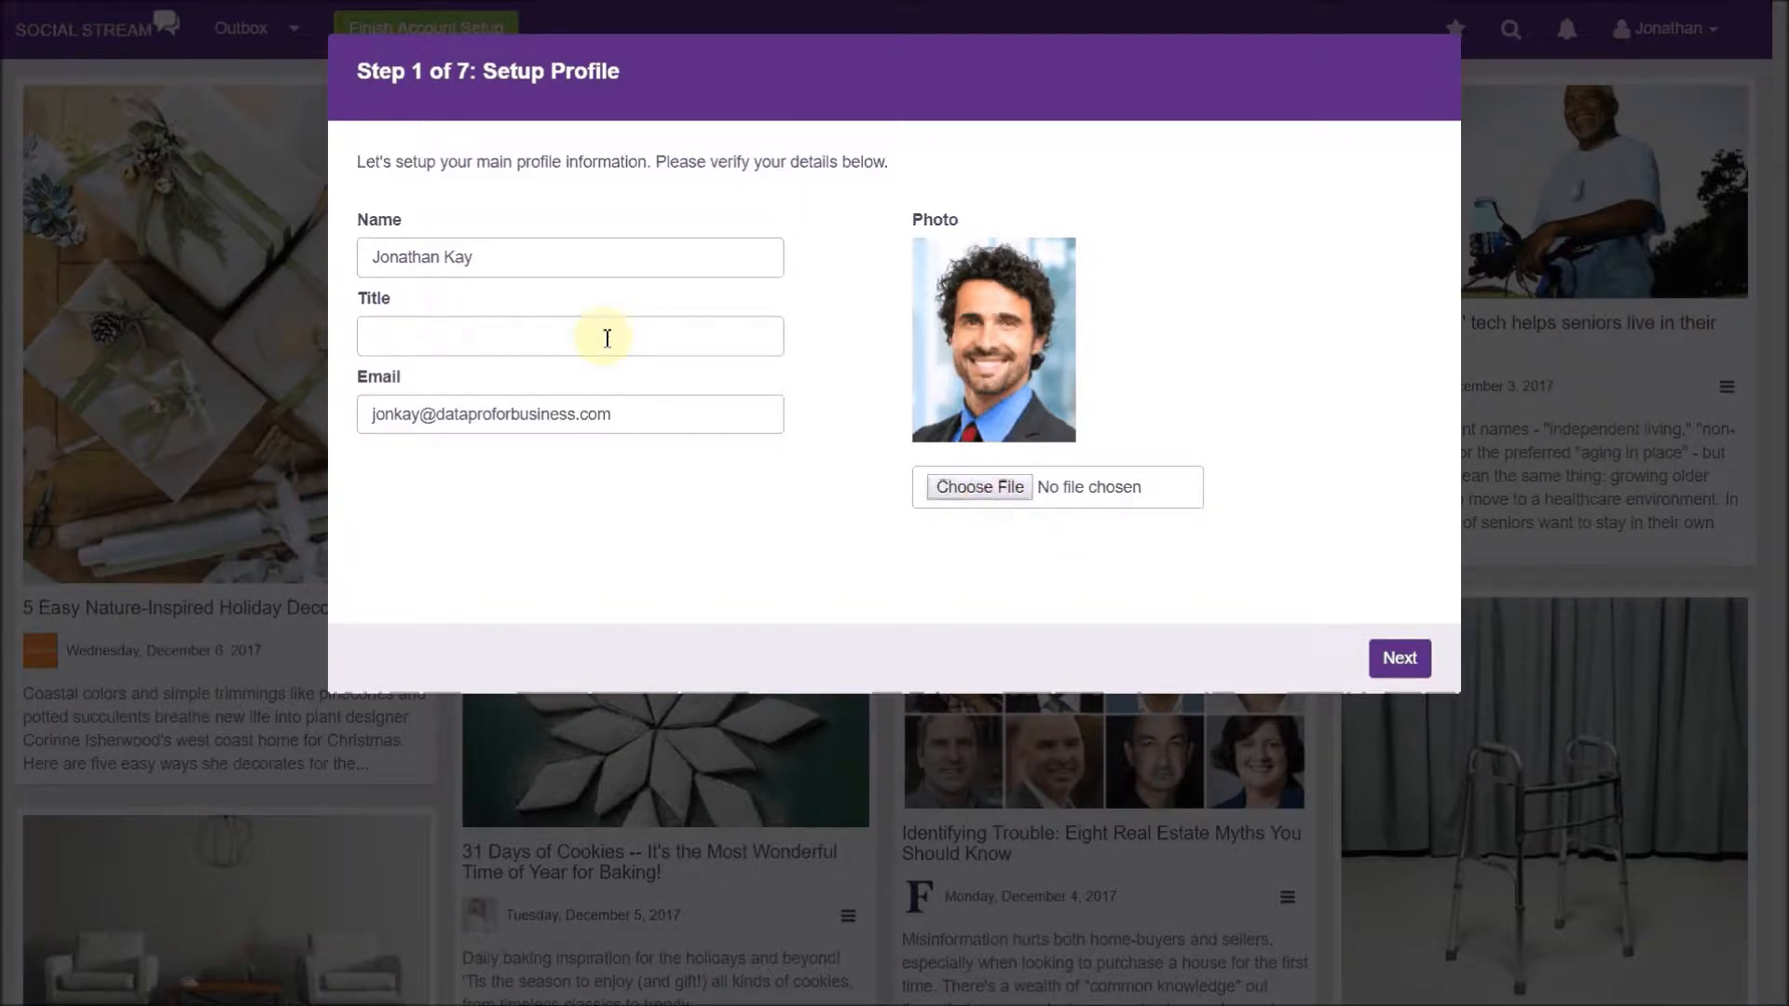
type("Sales")
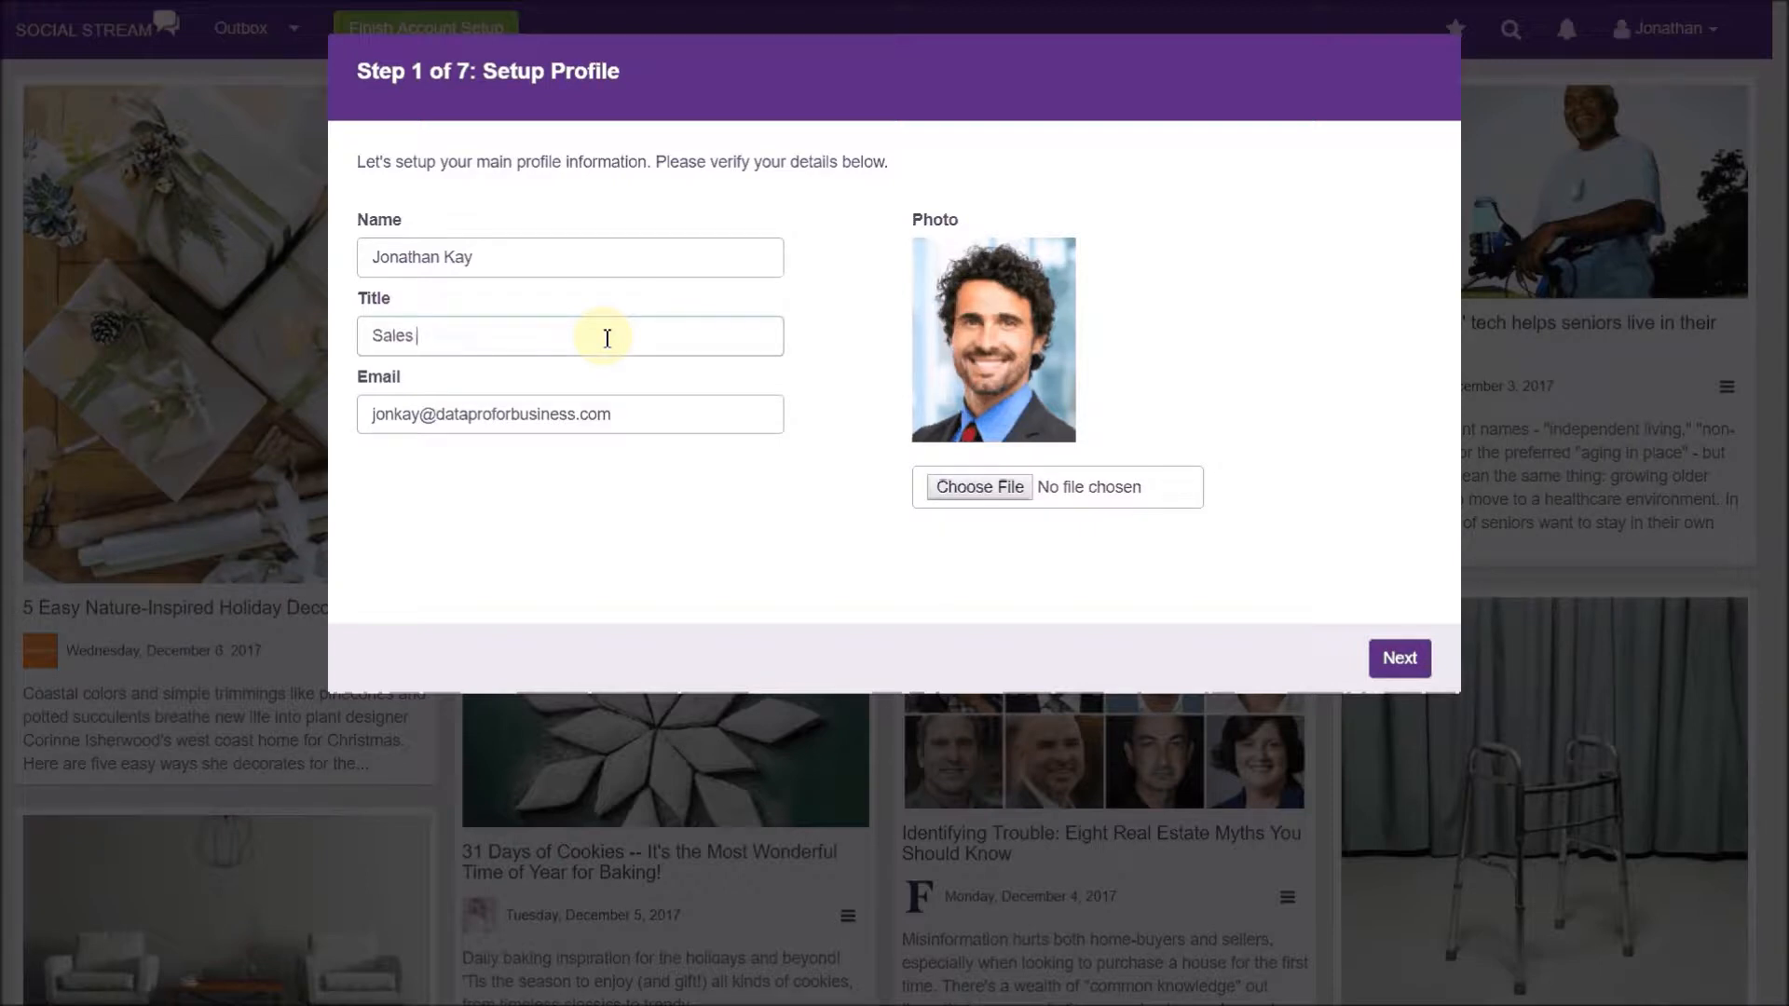
type("Representaive")
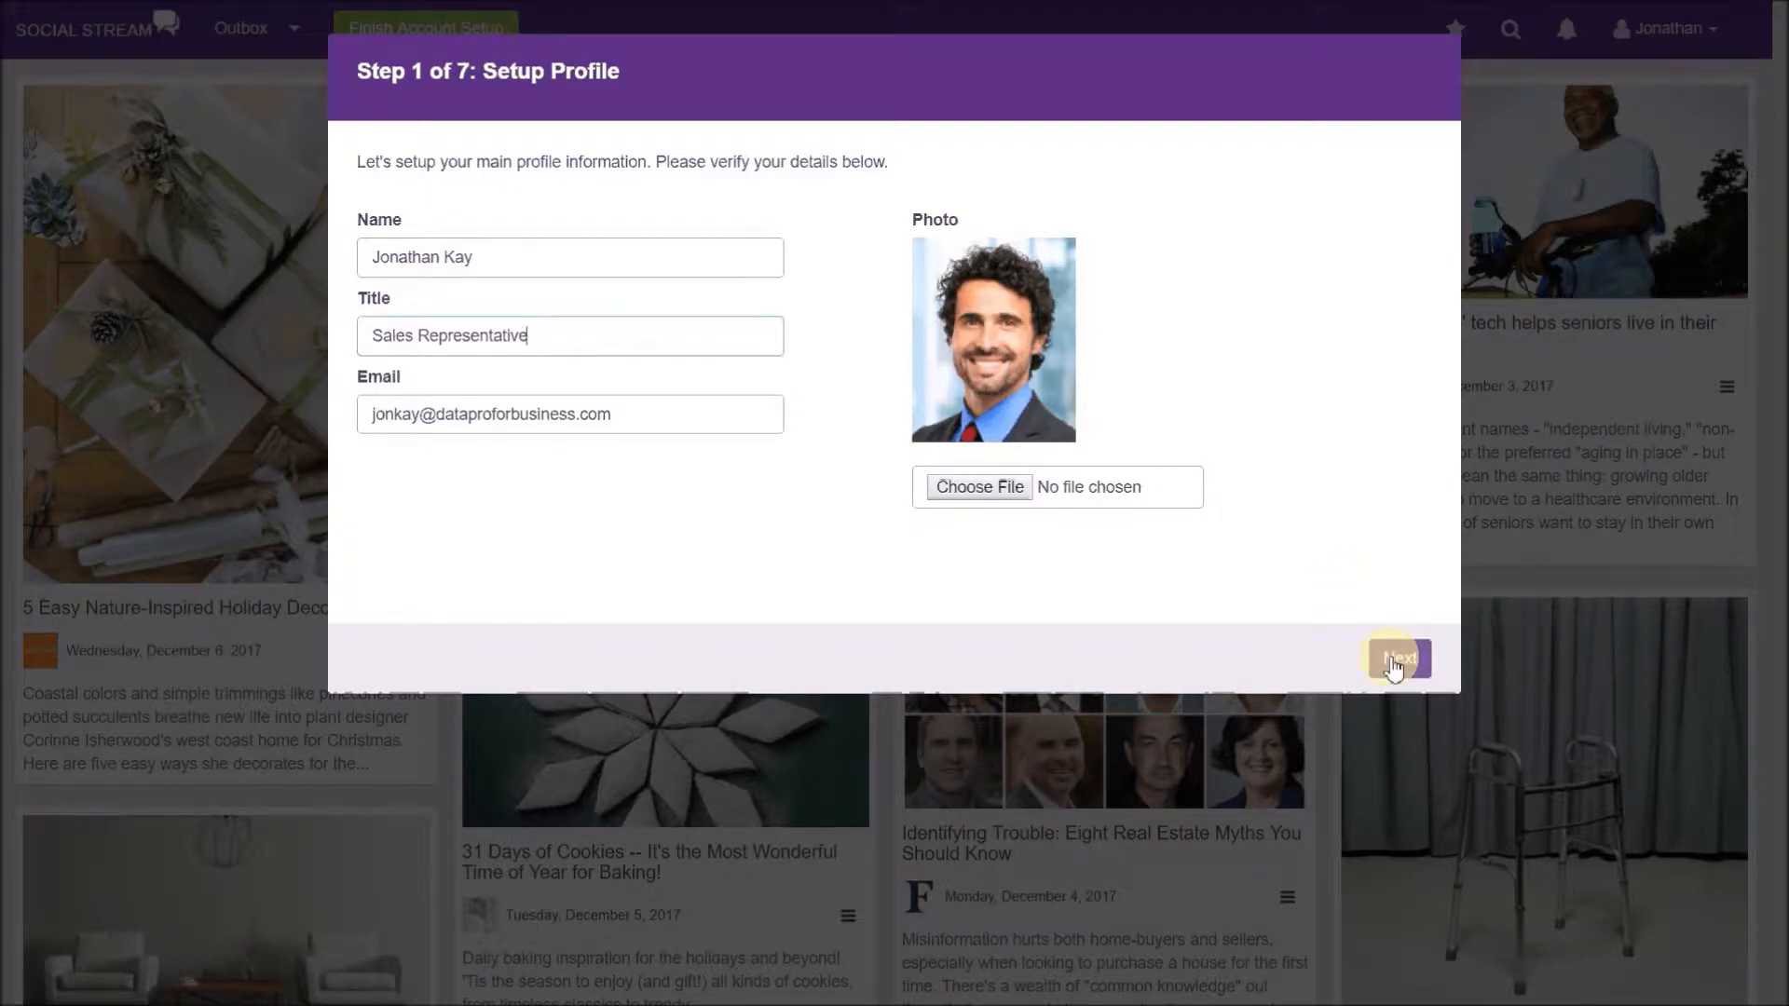
- Accept the profile and branding steps to reach Step 3, connecting social networks
left_click(1398, 660)
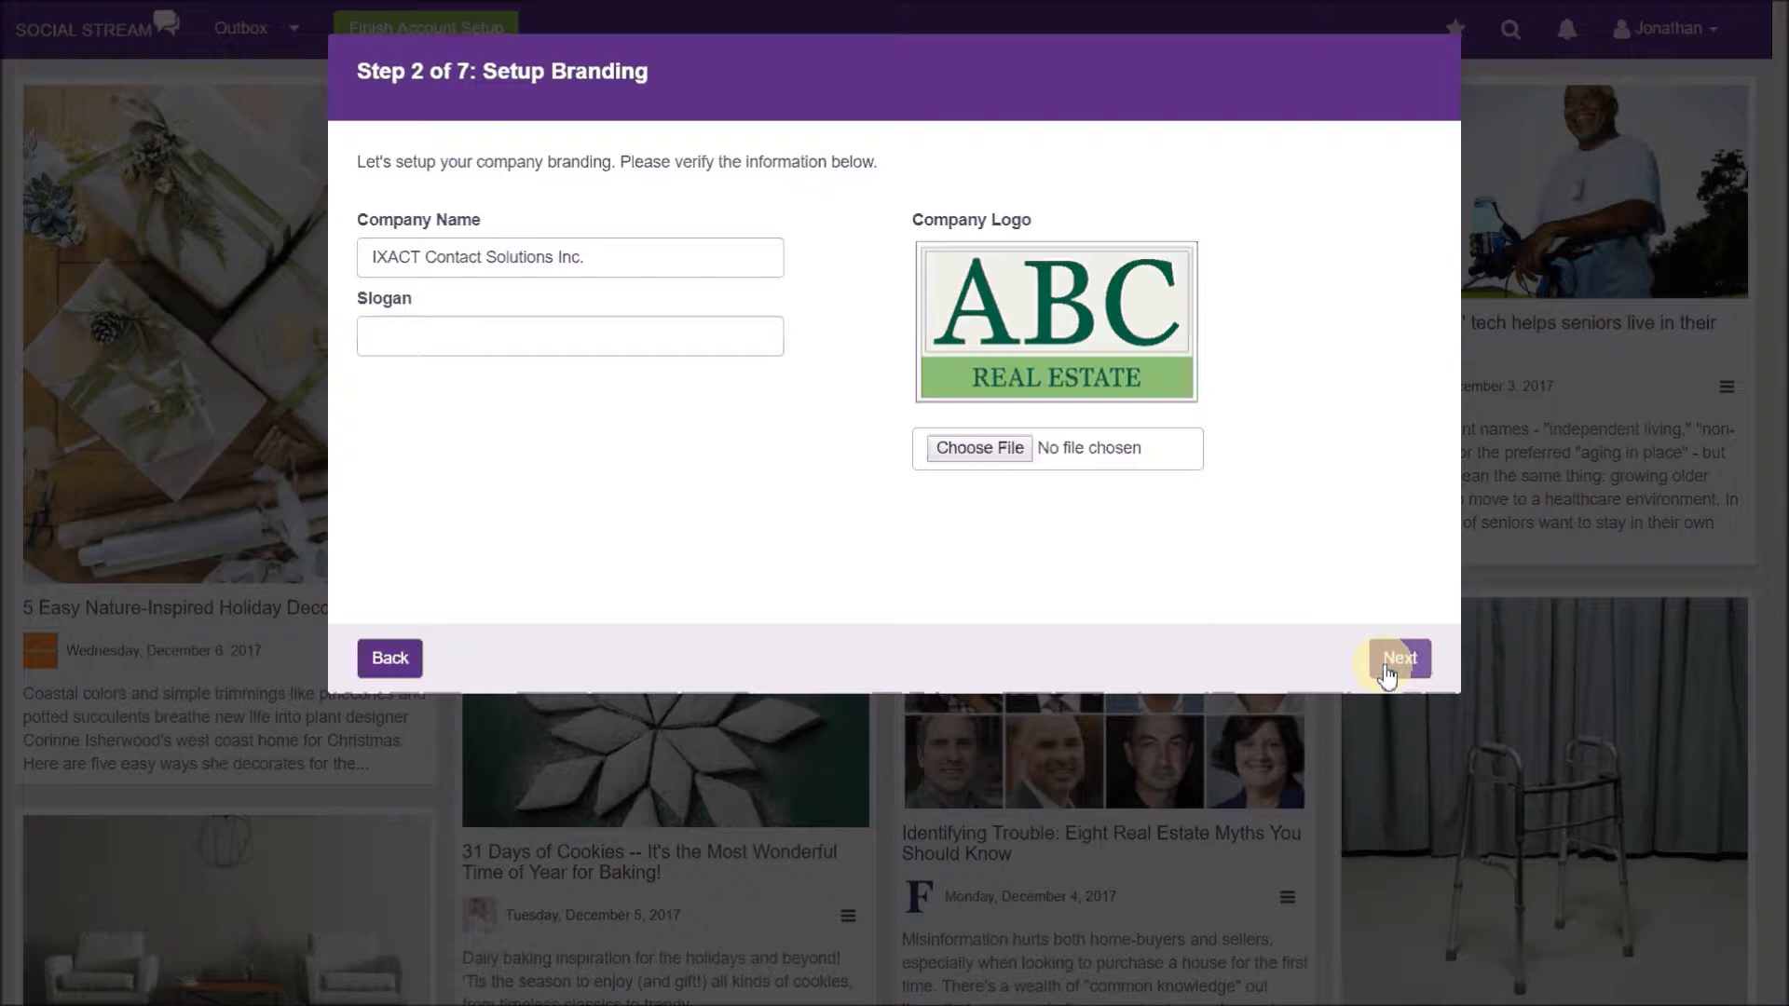
left_click(1398, 660)
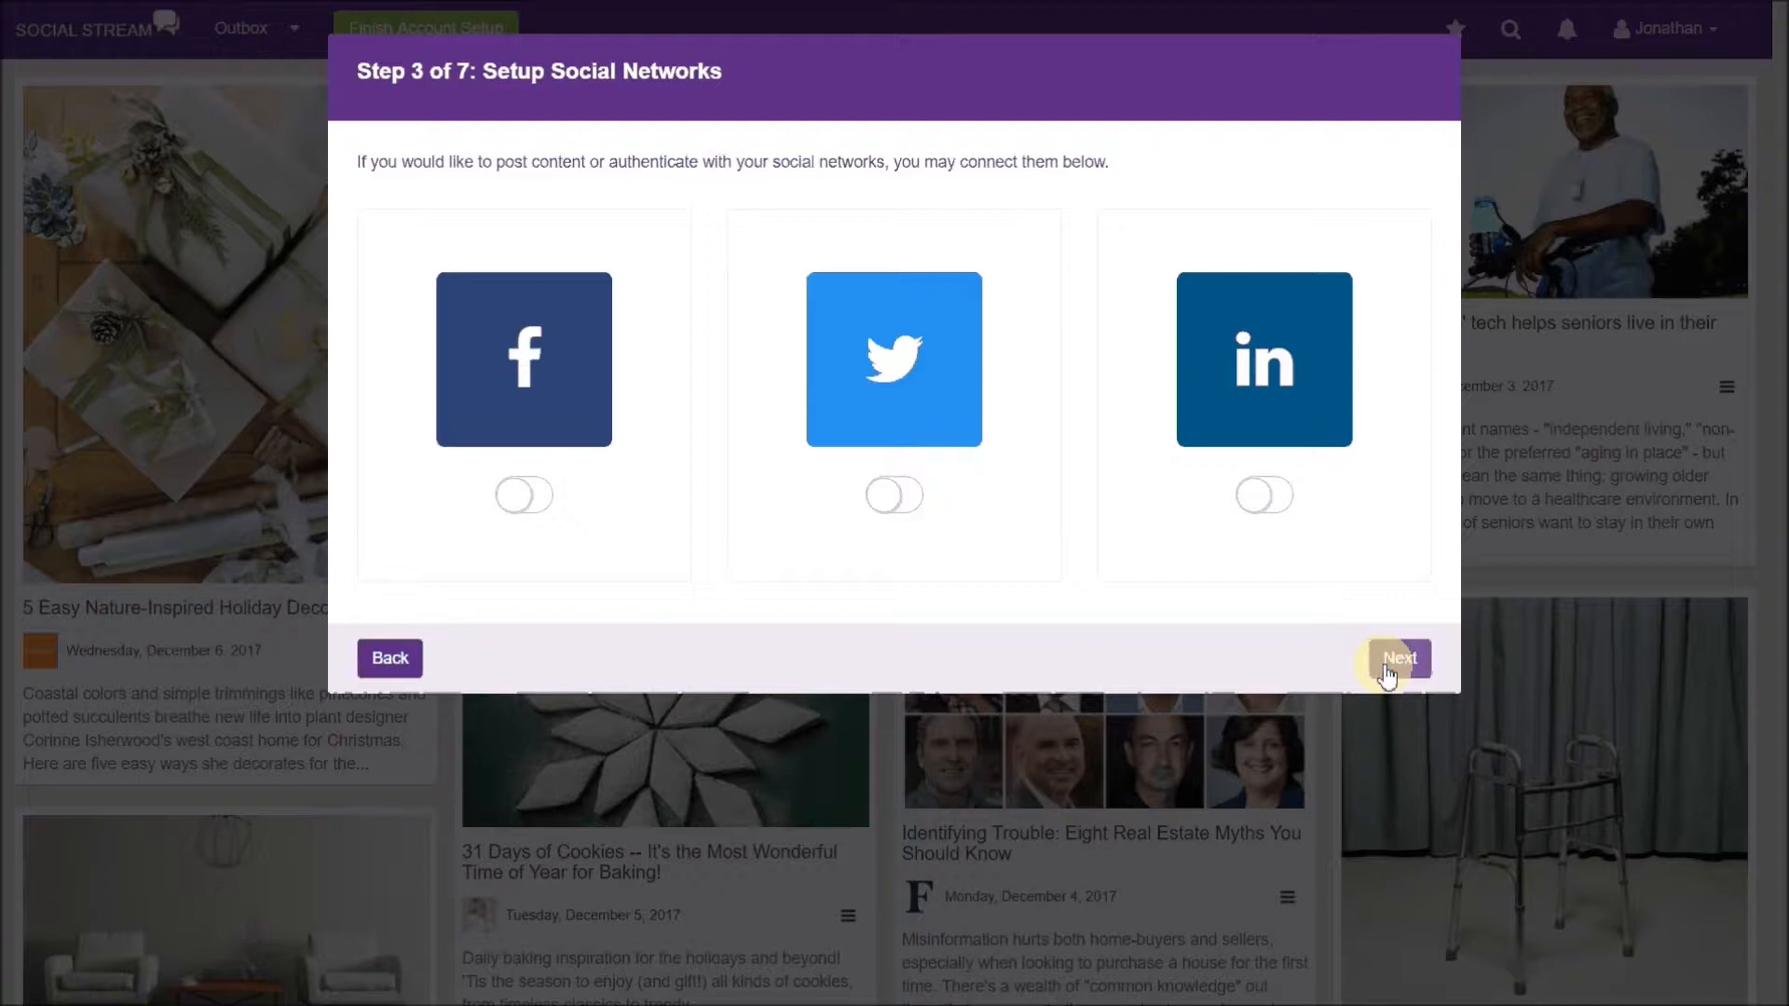
mouse_move(611, 589)
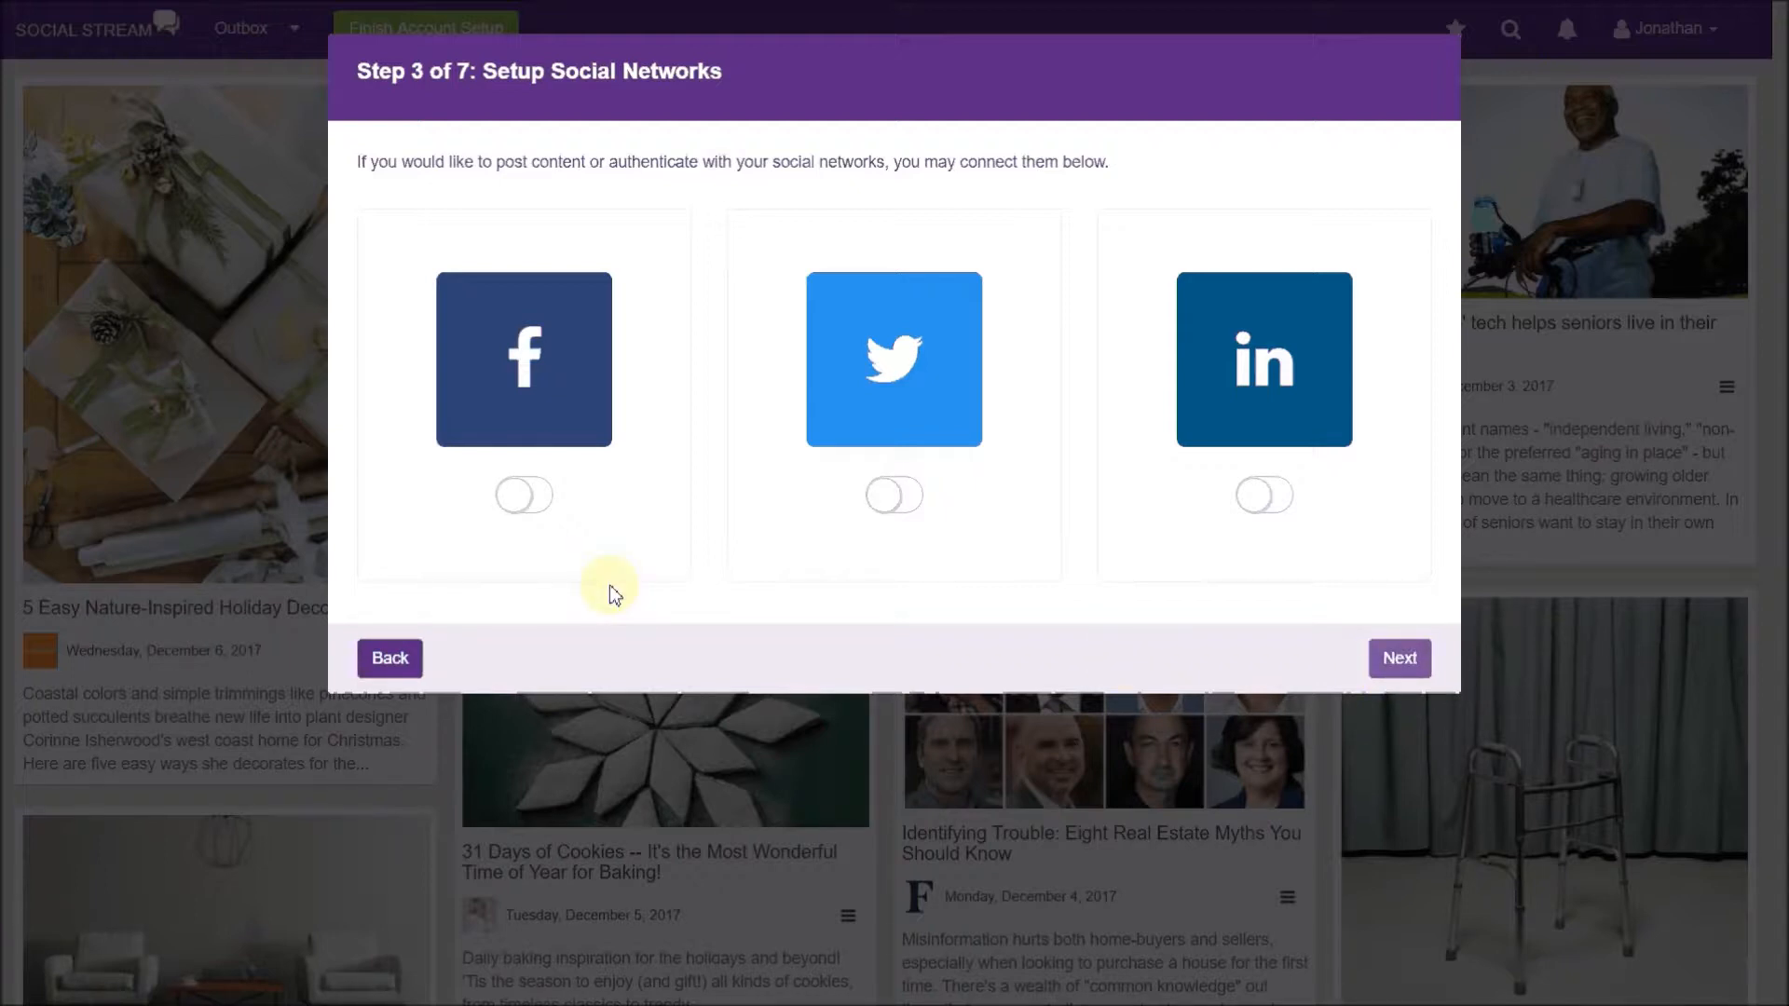
mouse_move(592, 567)
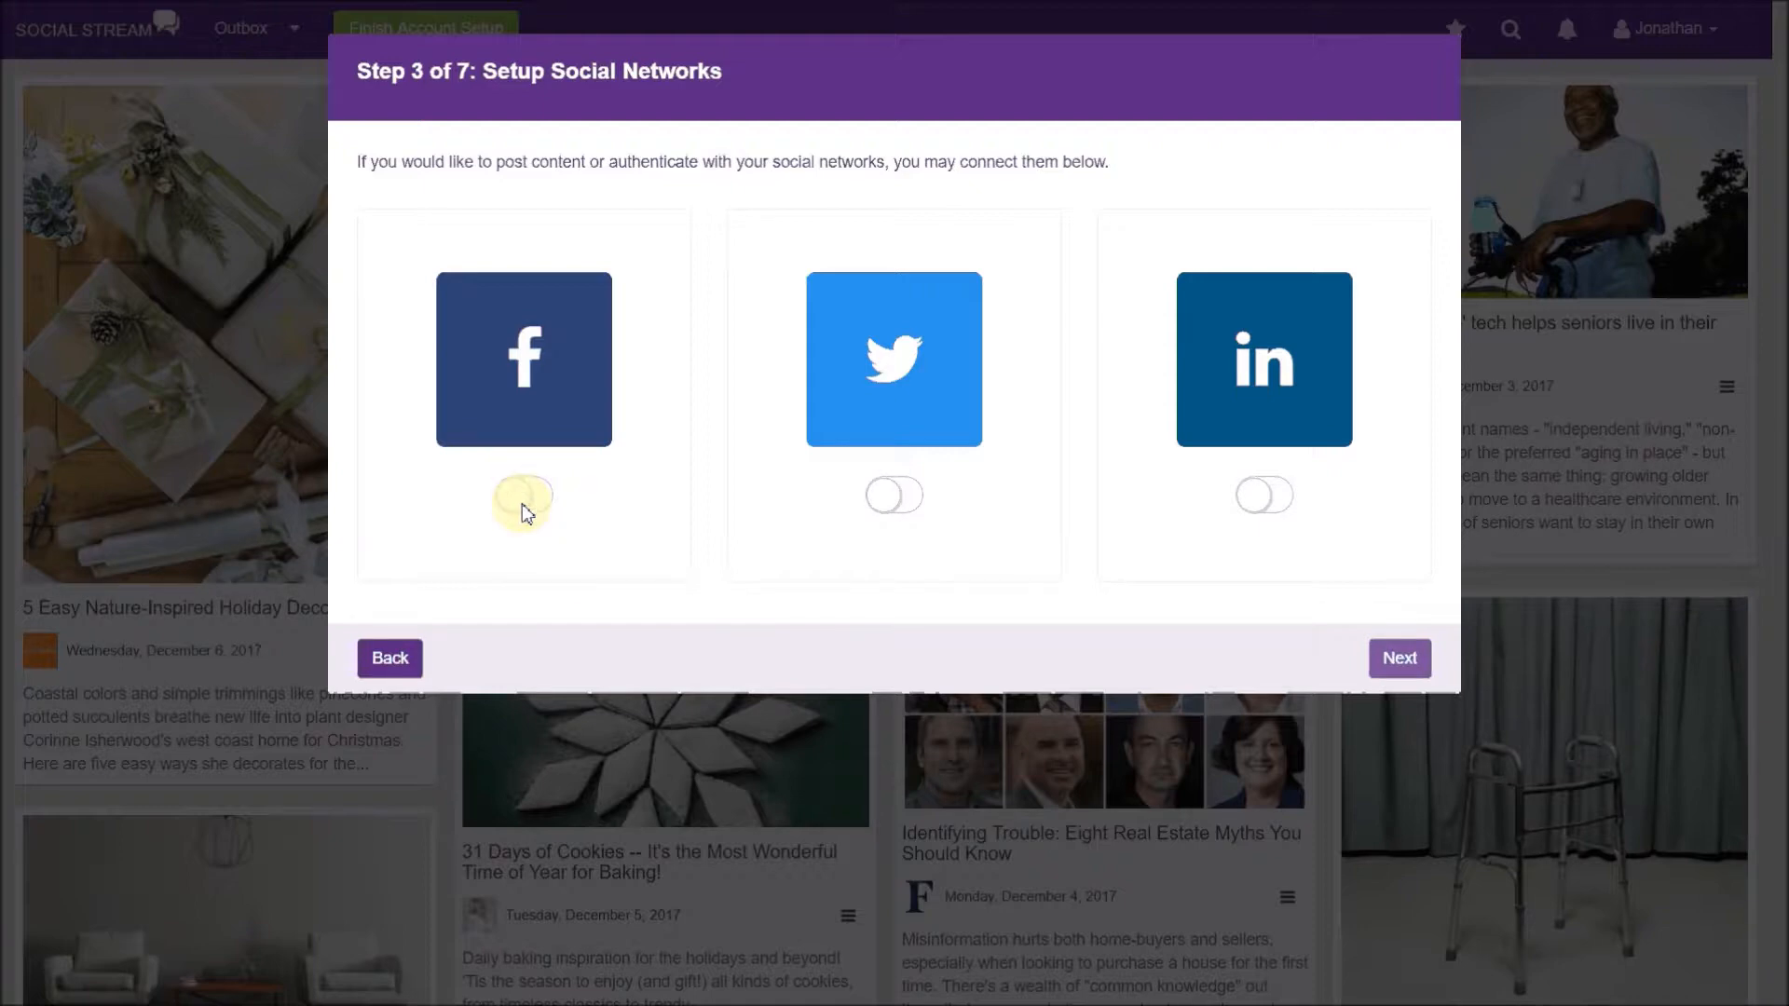
- Connect the Facebook account by submitting its password
left_click(522, 496)
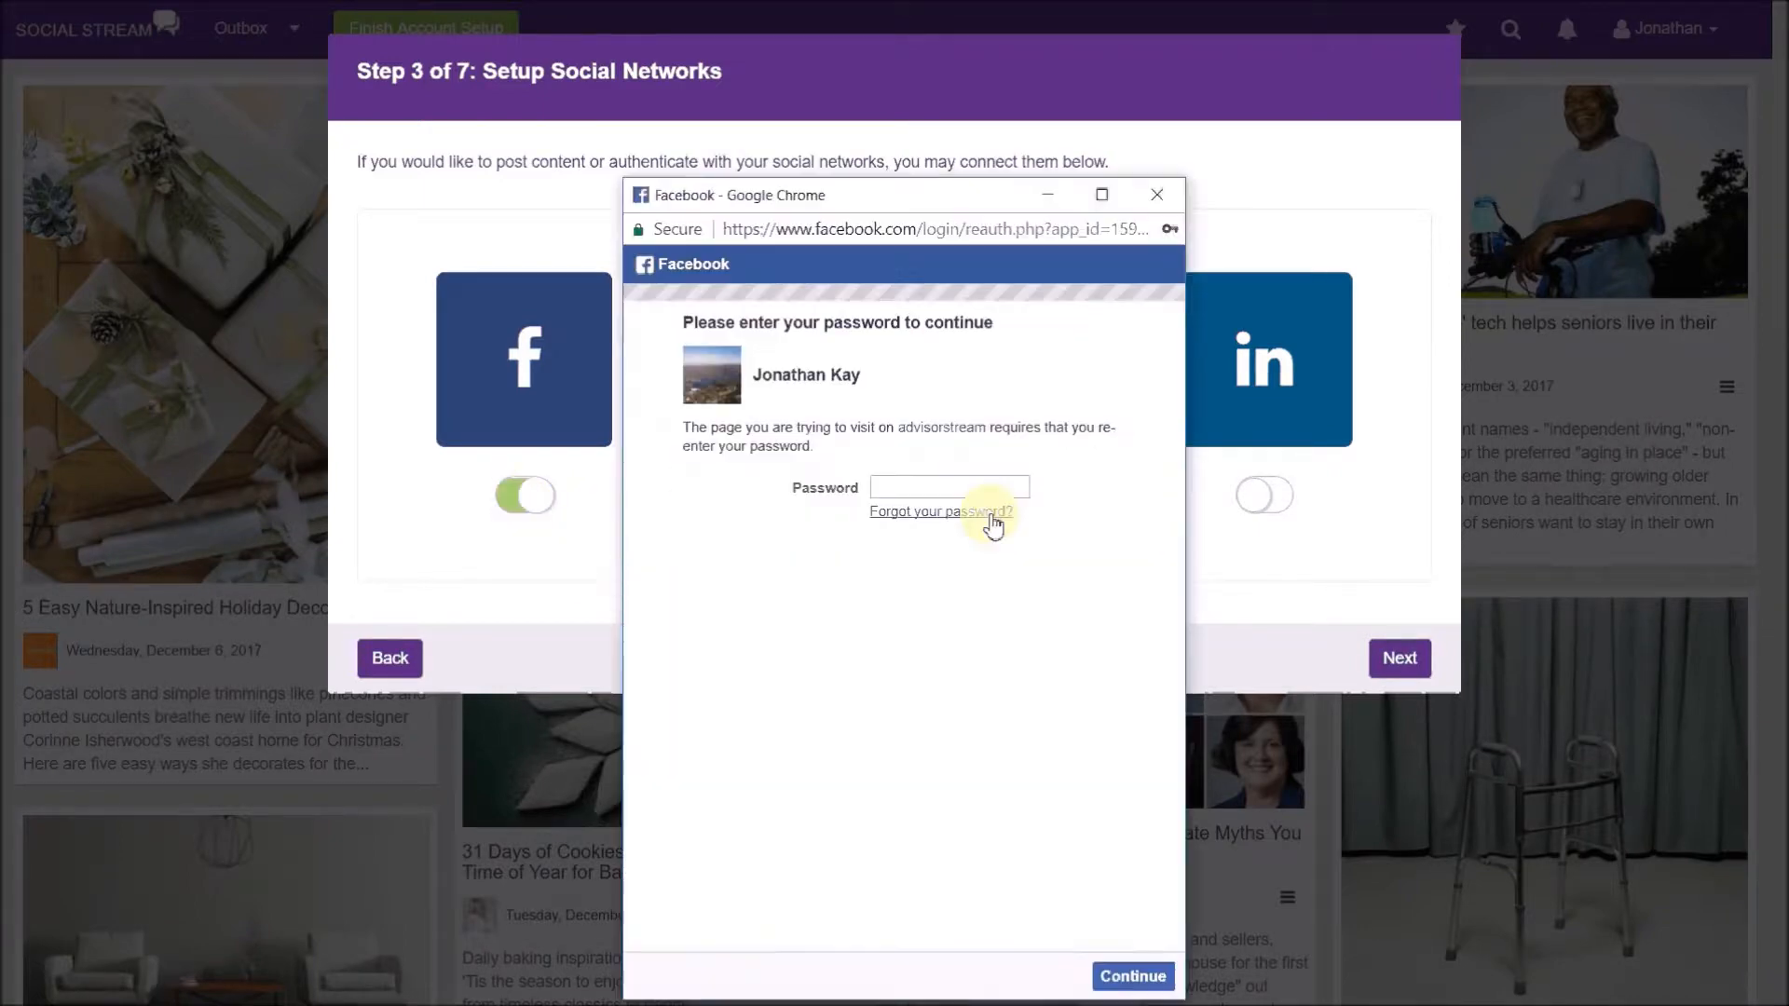
left_click(948, 486)
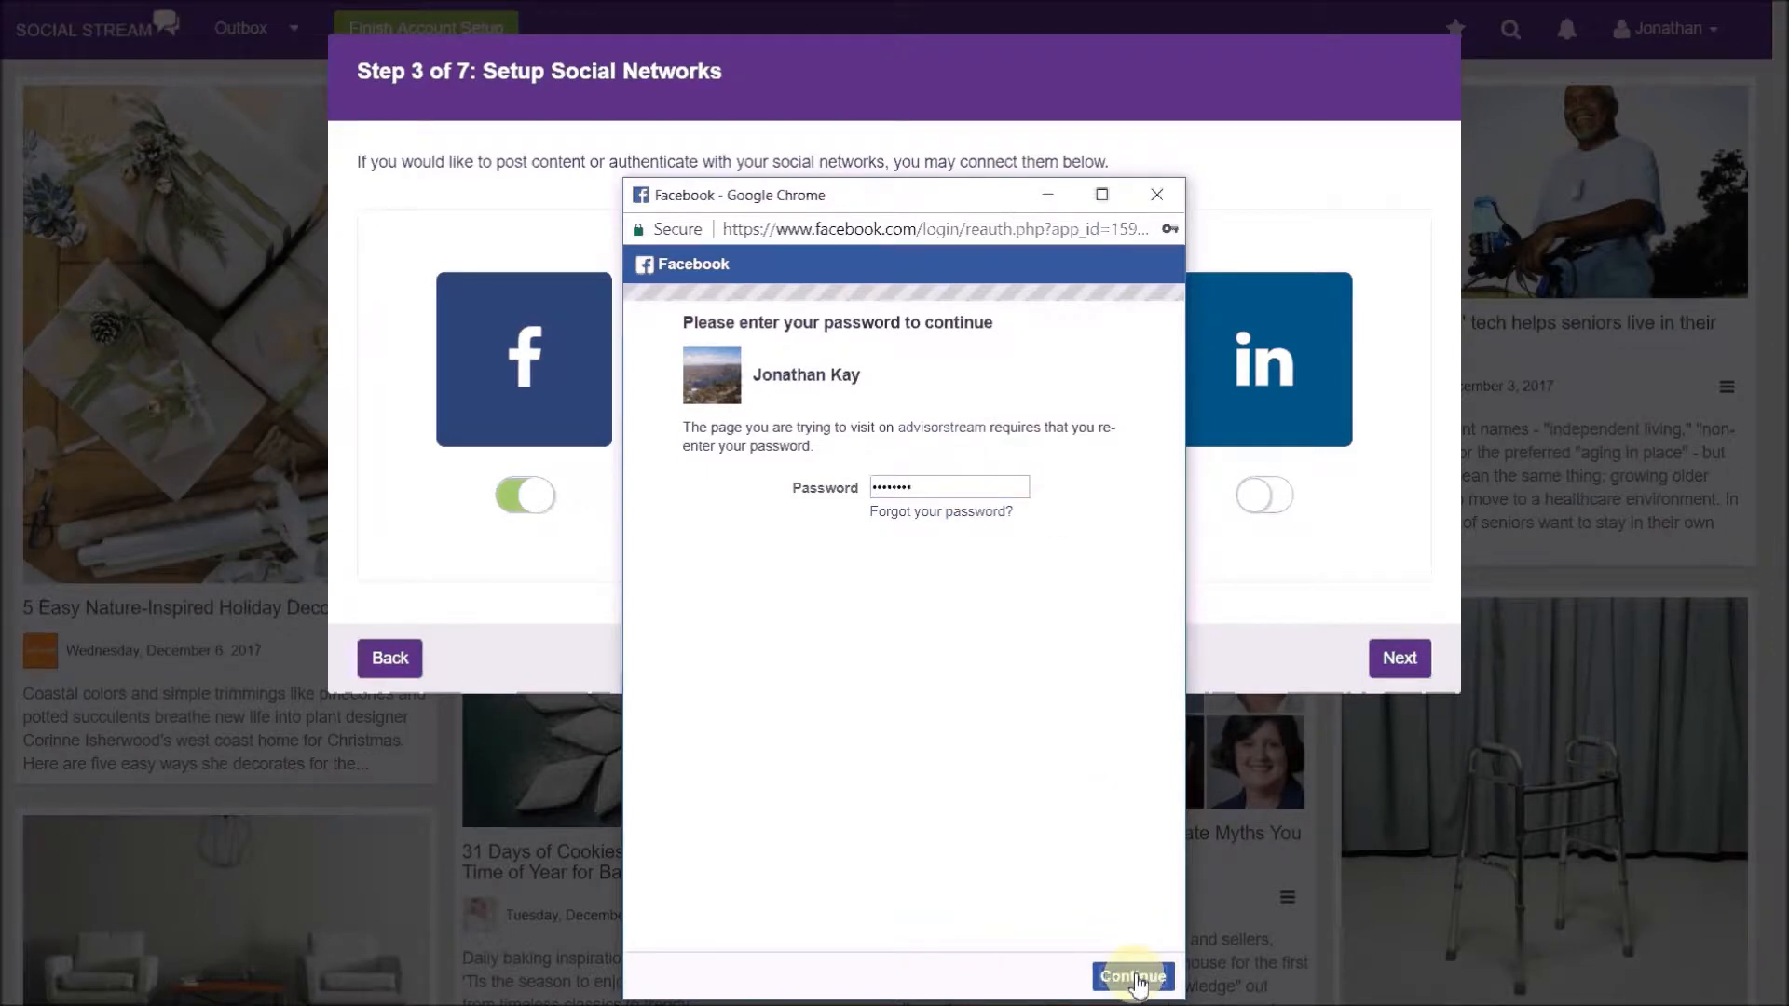
left_click(1133, 976)
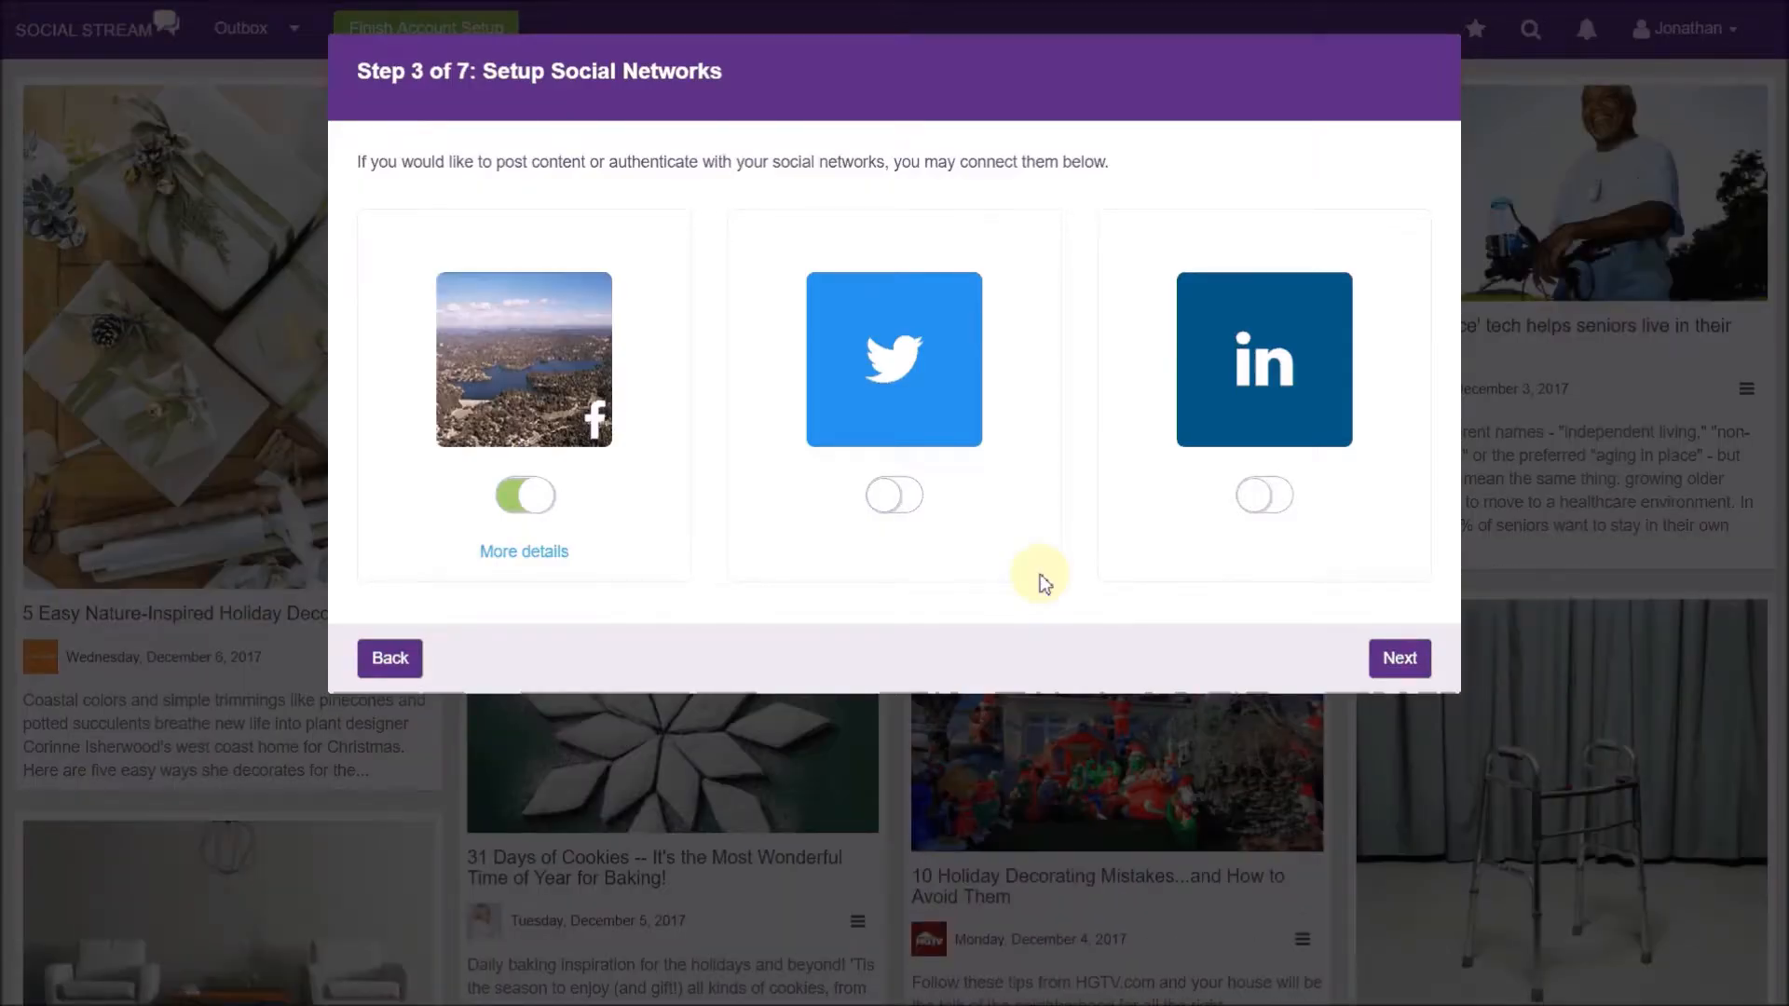
- Connect the LinkedIn account and dismiss the Account Connected confirmation, leaving Twitter unconnected
left_click(1264, 496)
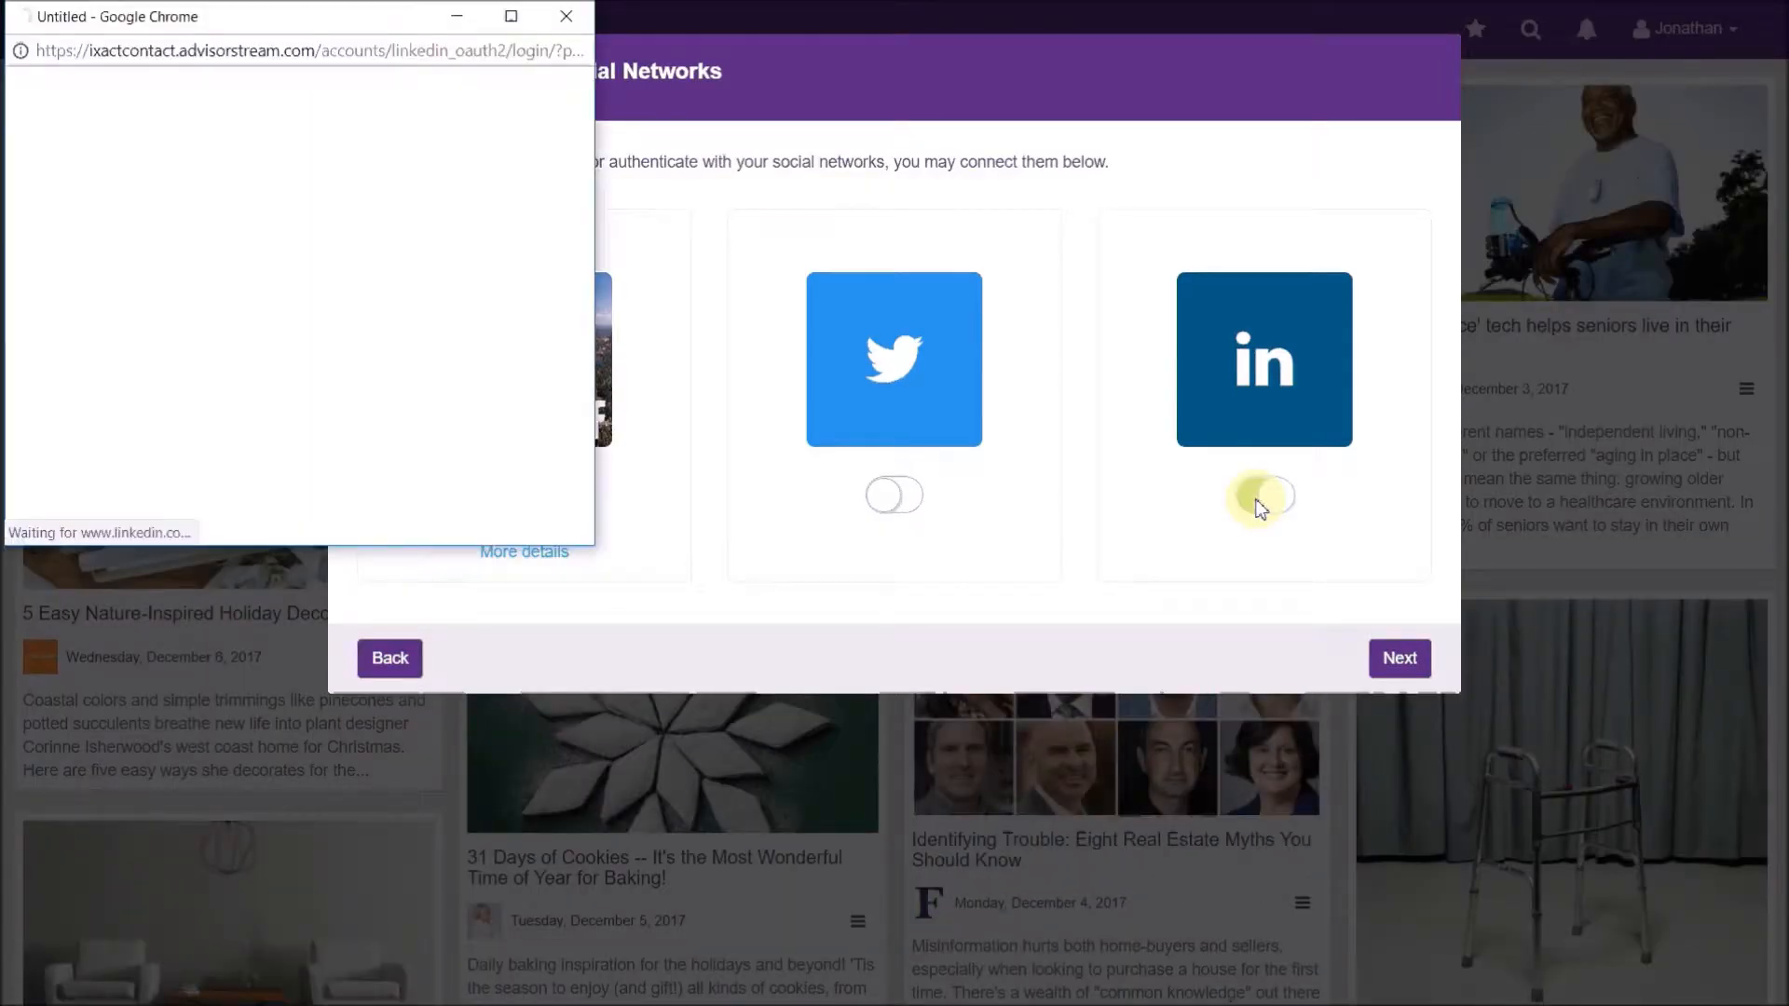
left_click(1264, 496)
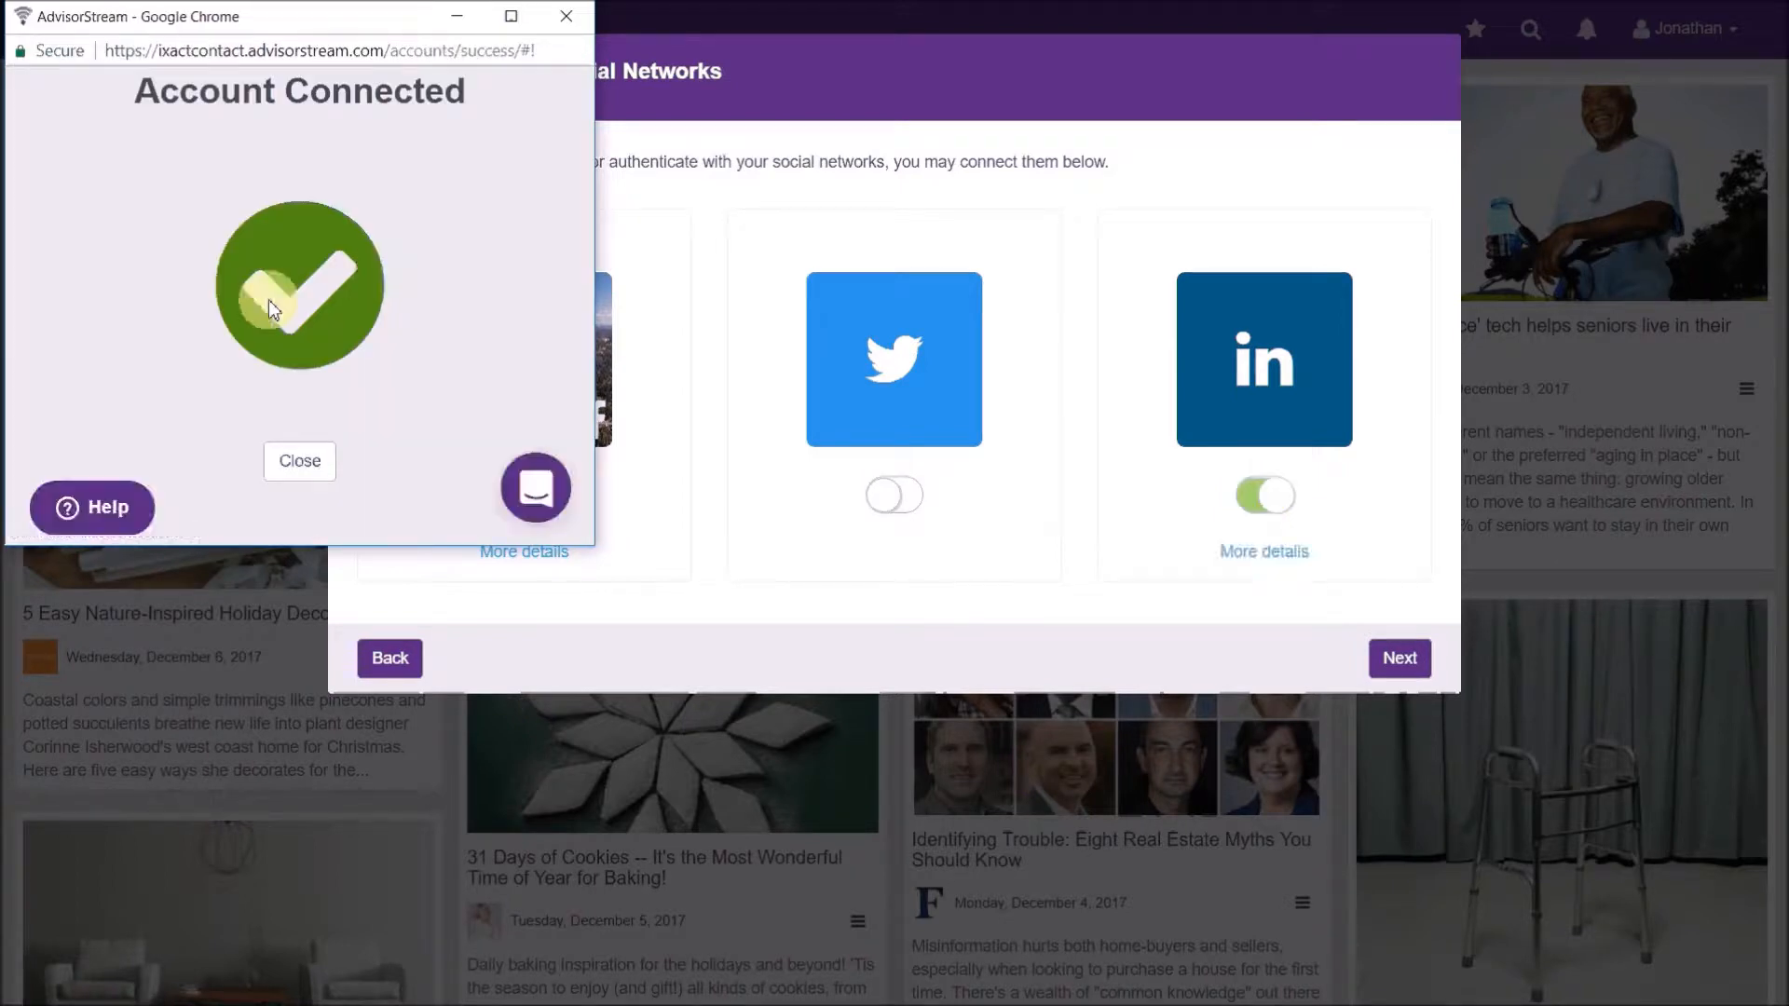
left_click(298, 462)
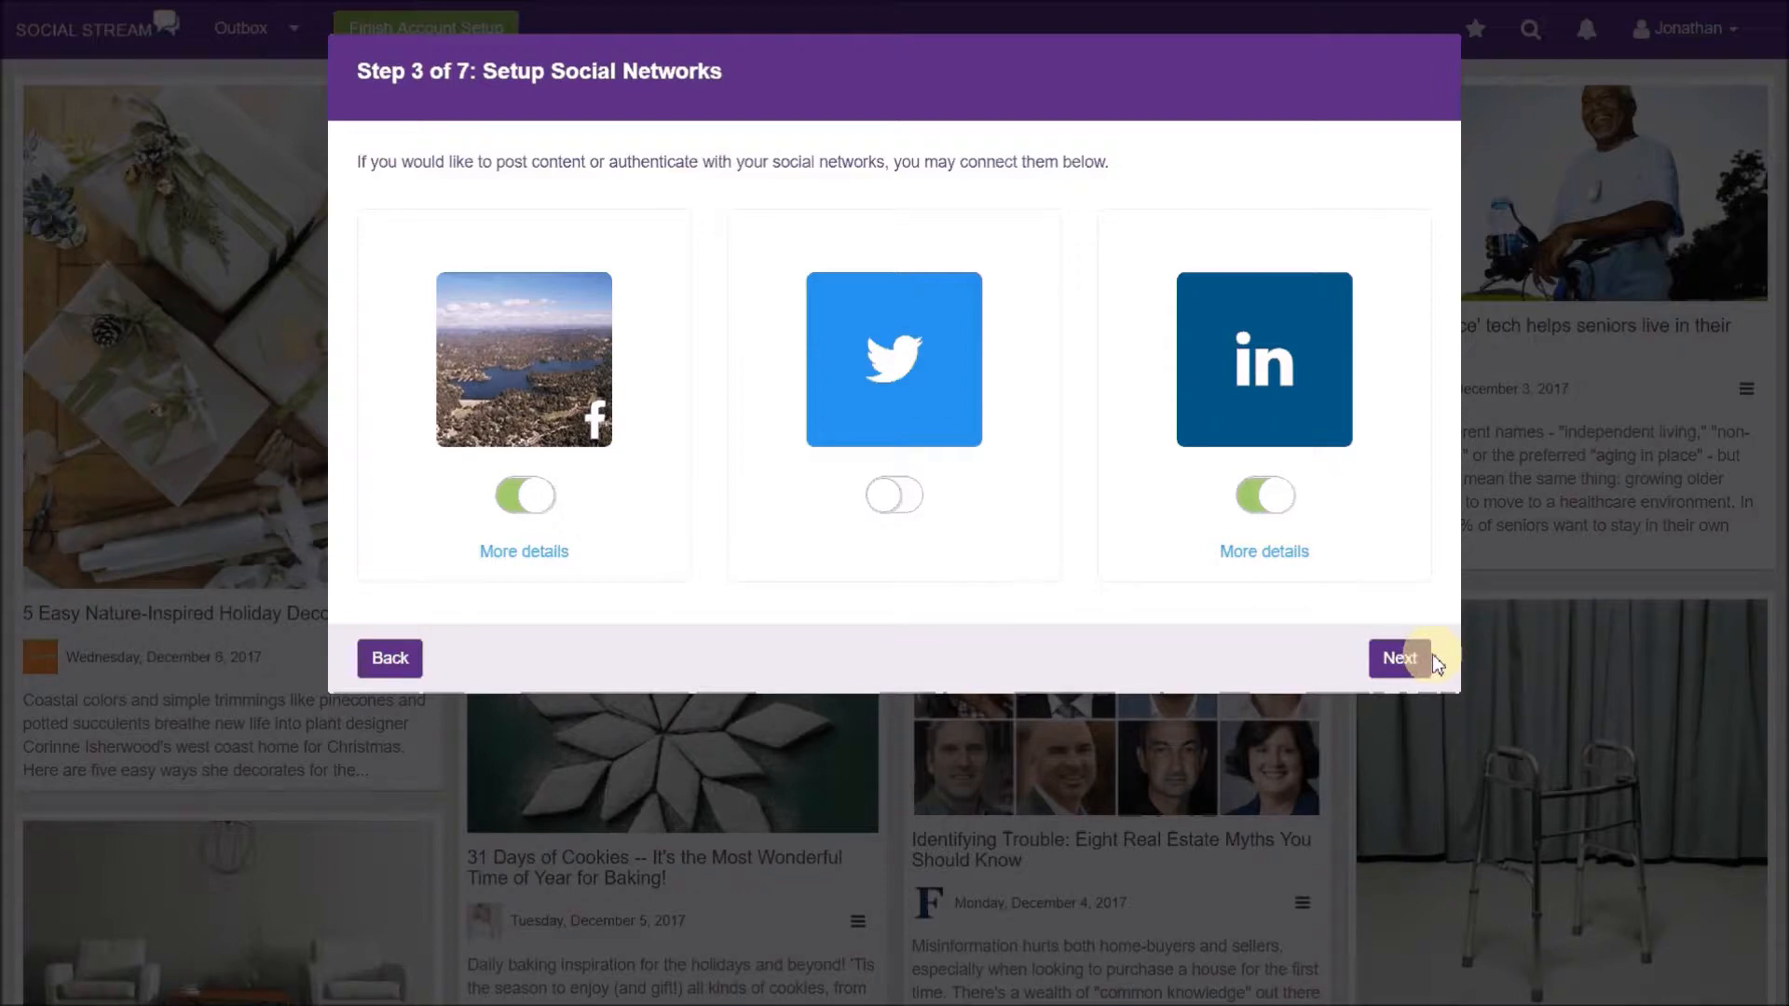
- In Step 4 Social Scheduler, add Thursday evening as a posting timeslot
left_click(1400, 658)
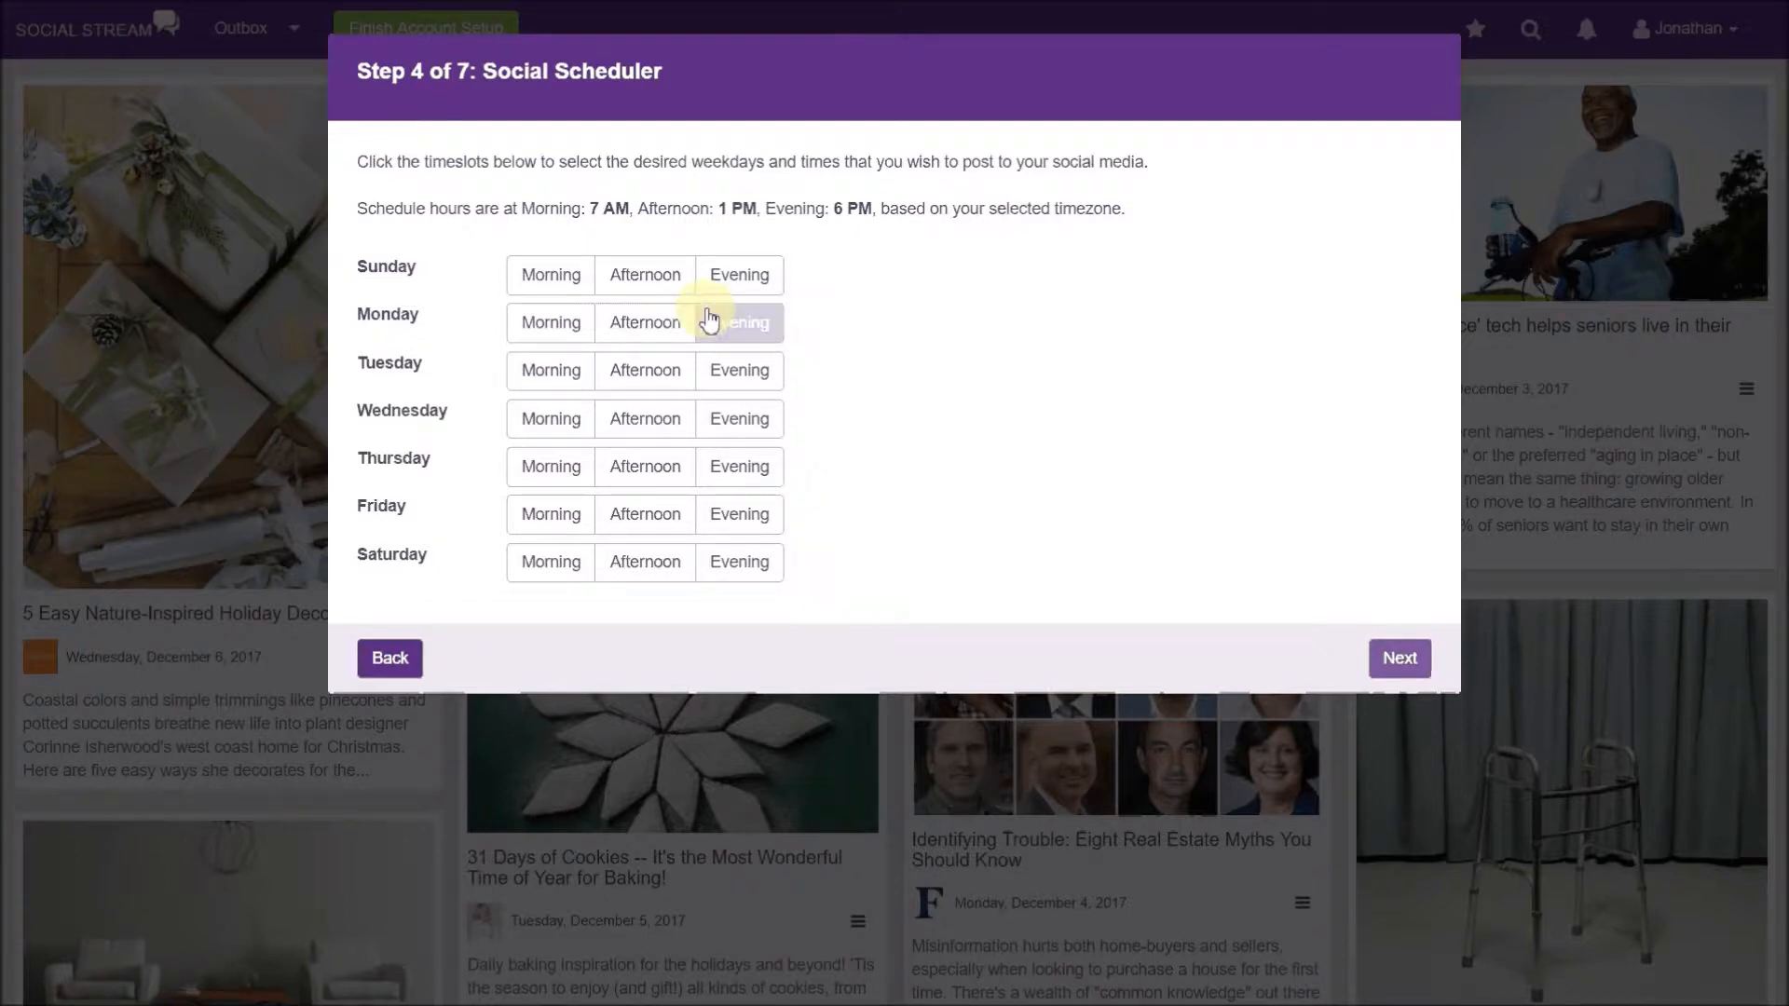
left_click(550, 371)
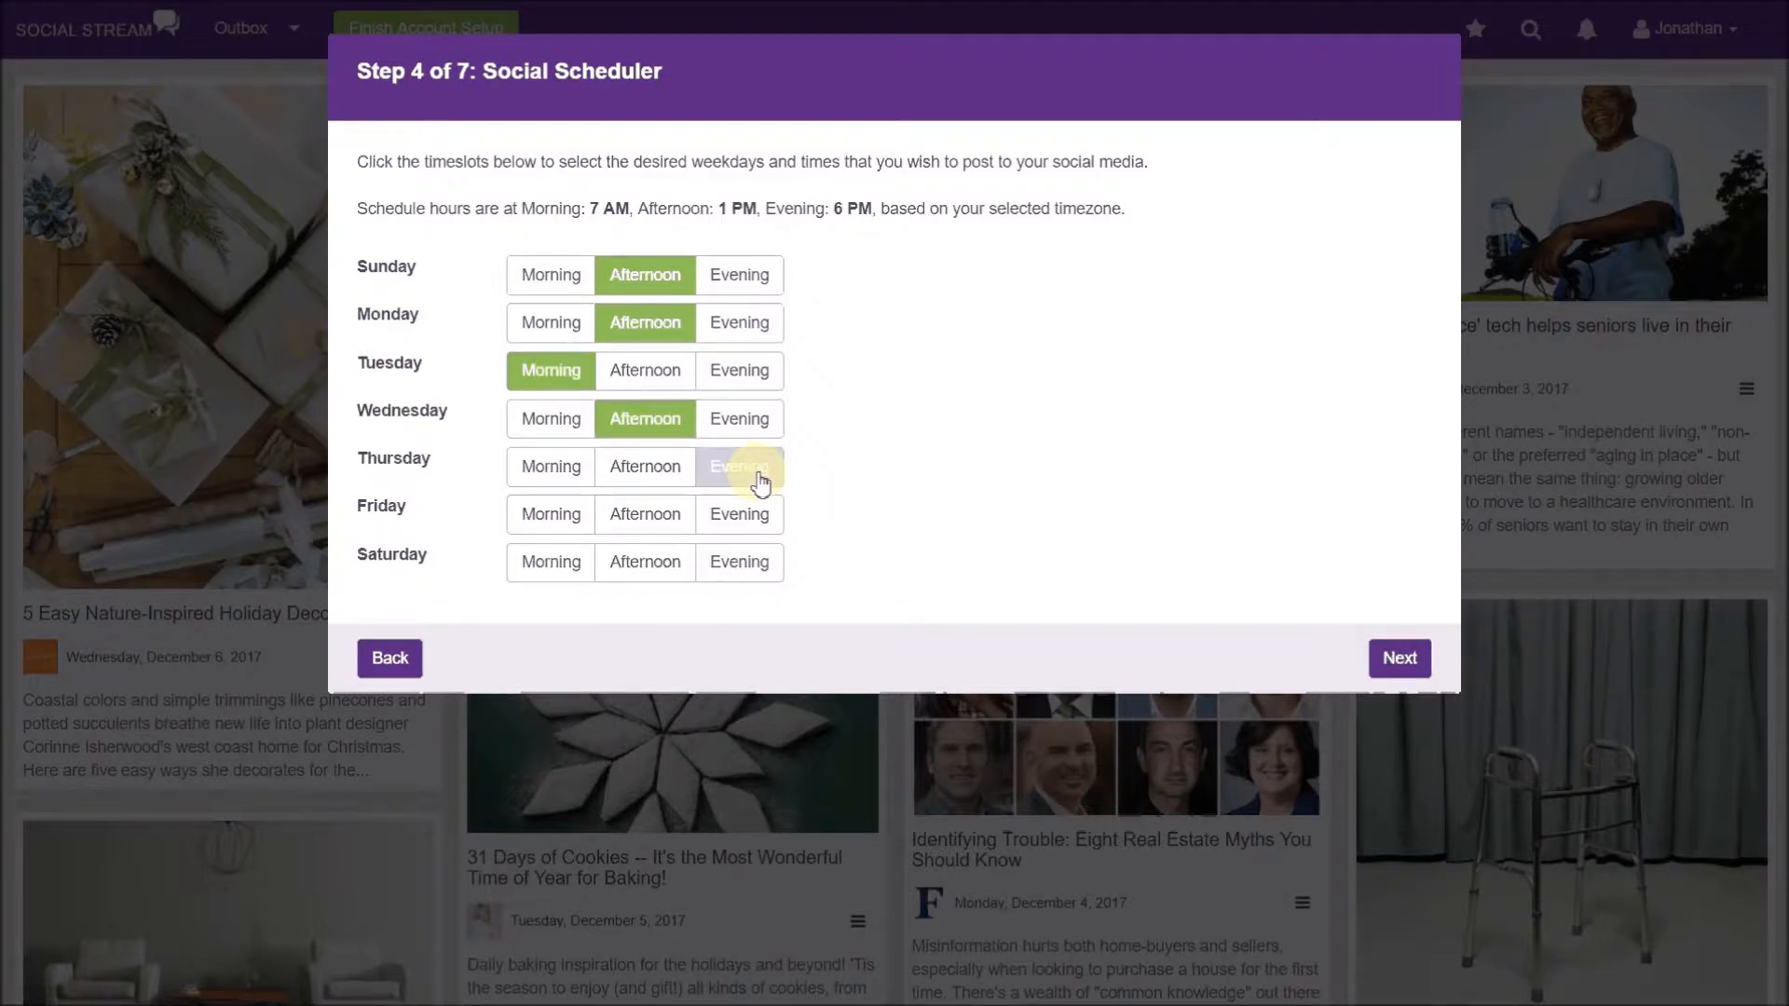
left_click(738, 466)
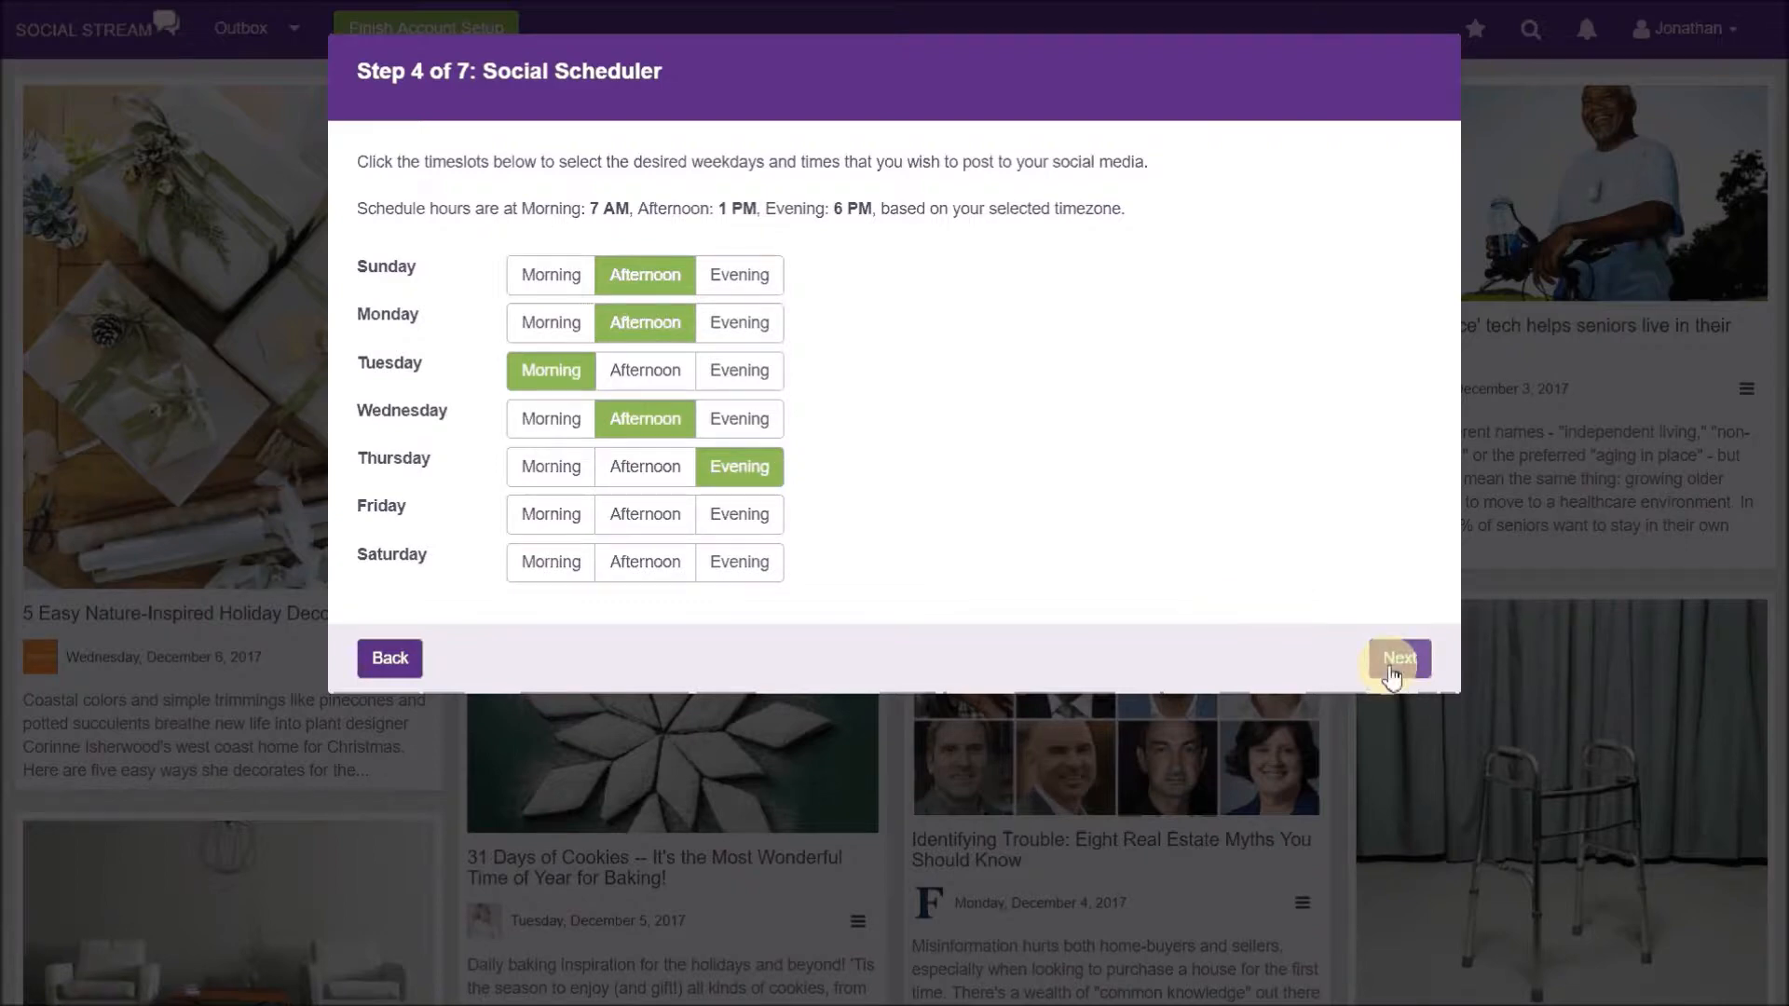
- Advance to Step 5 Included Publishers and scroll through the publisher list
left_click(1398, 660)
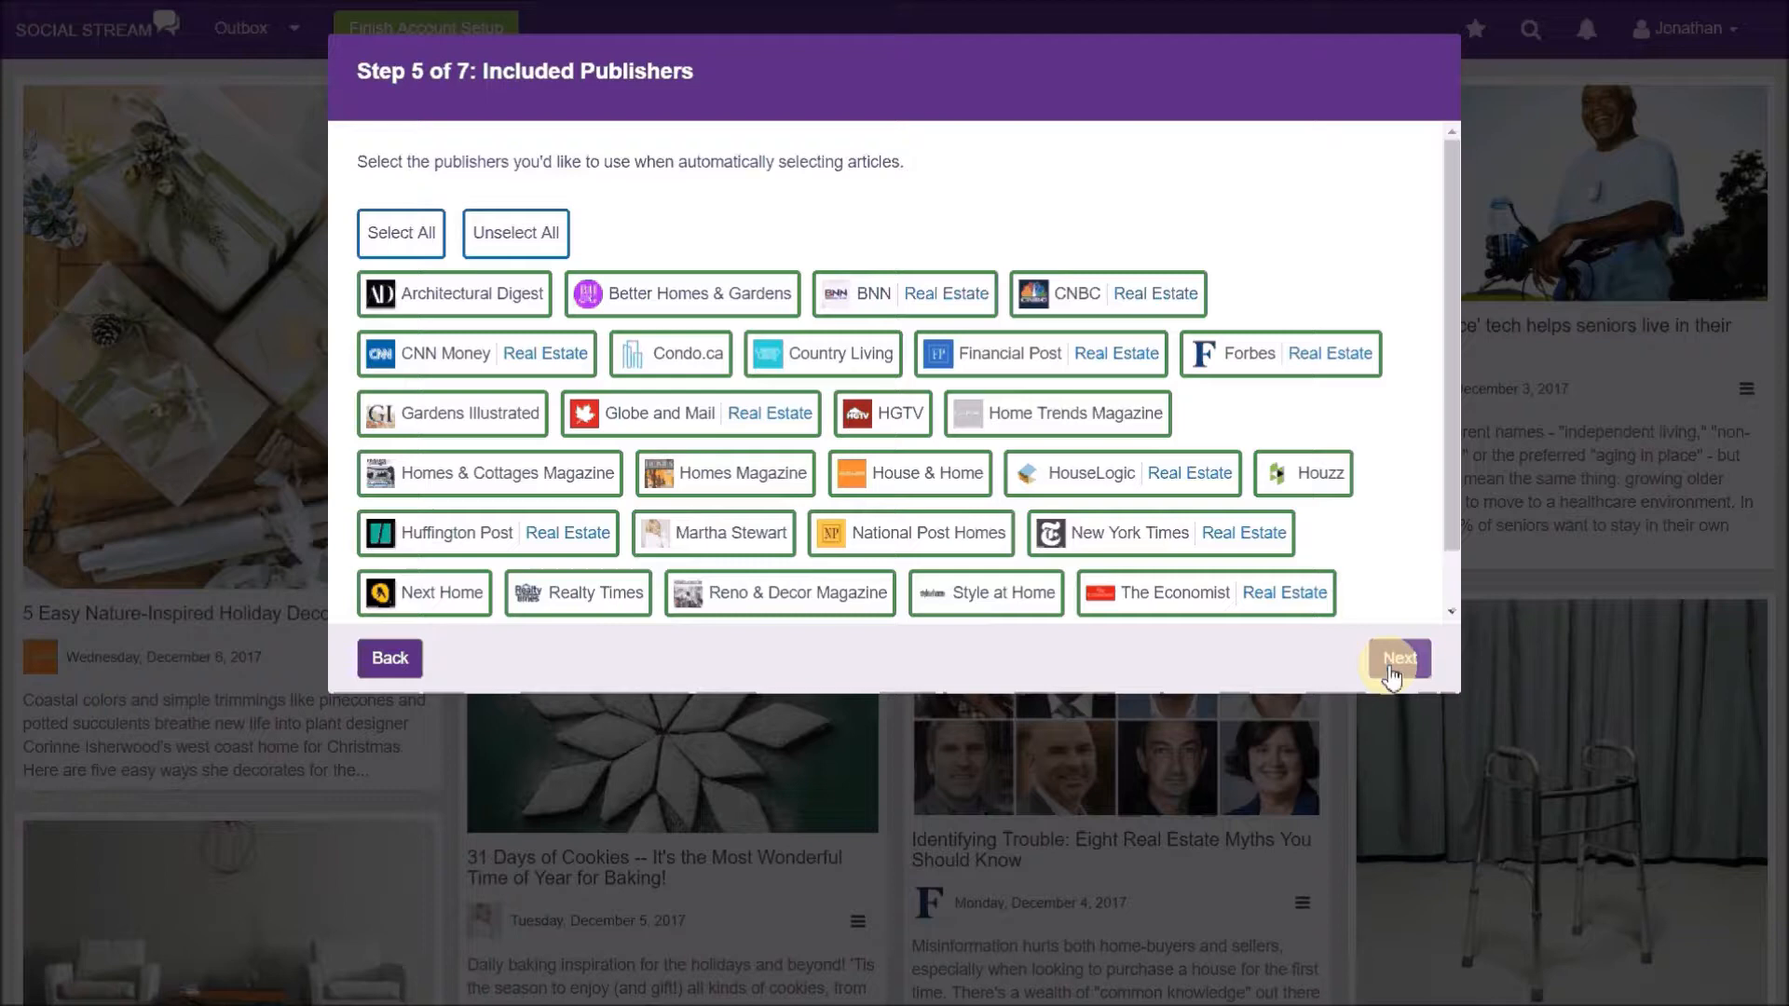
mouse_move(1230, 576)
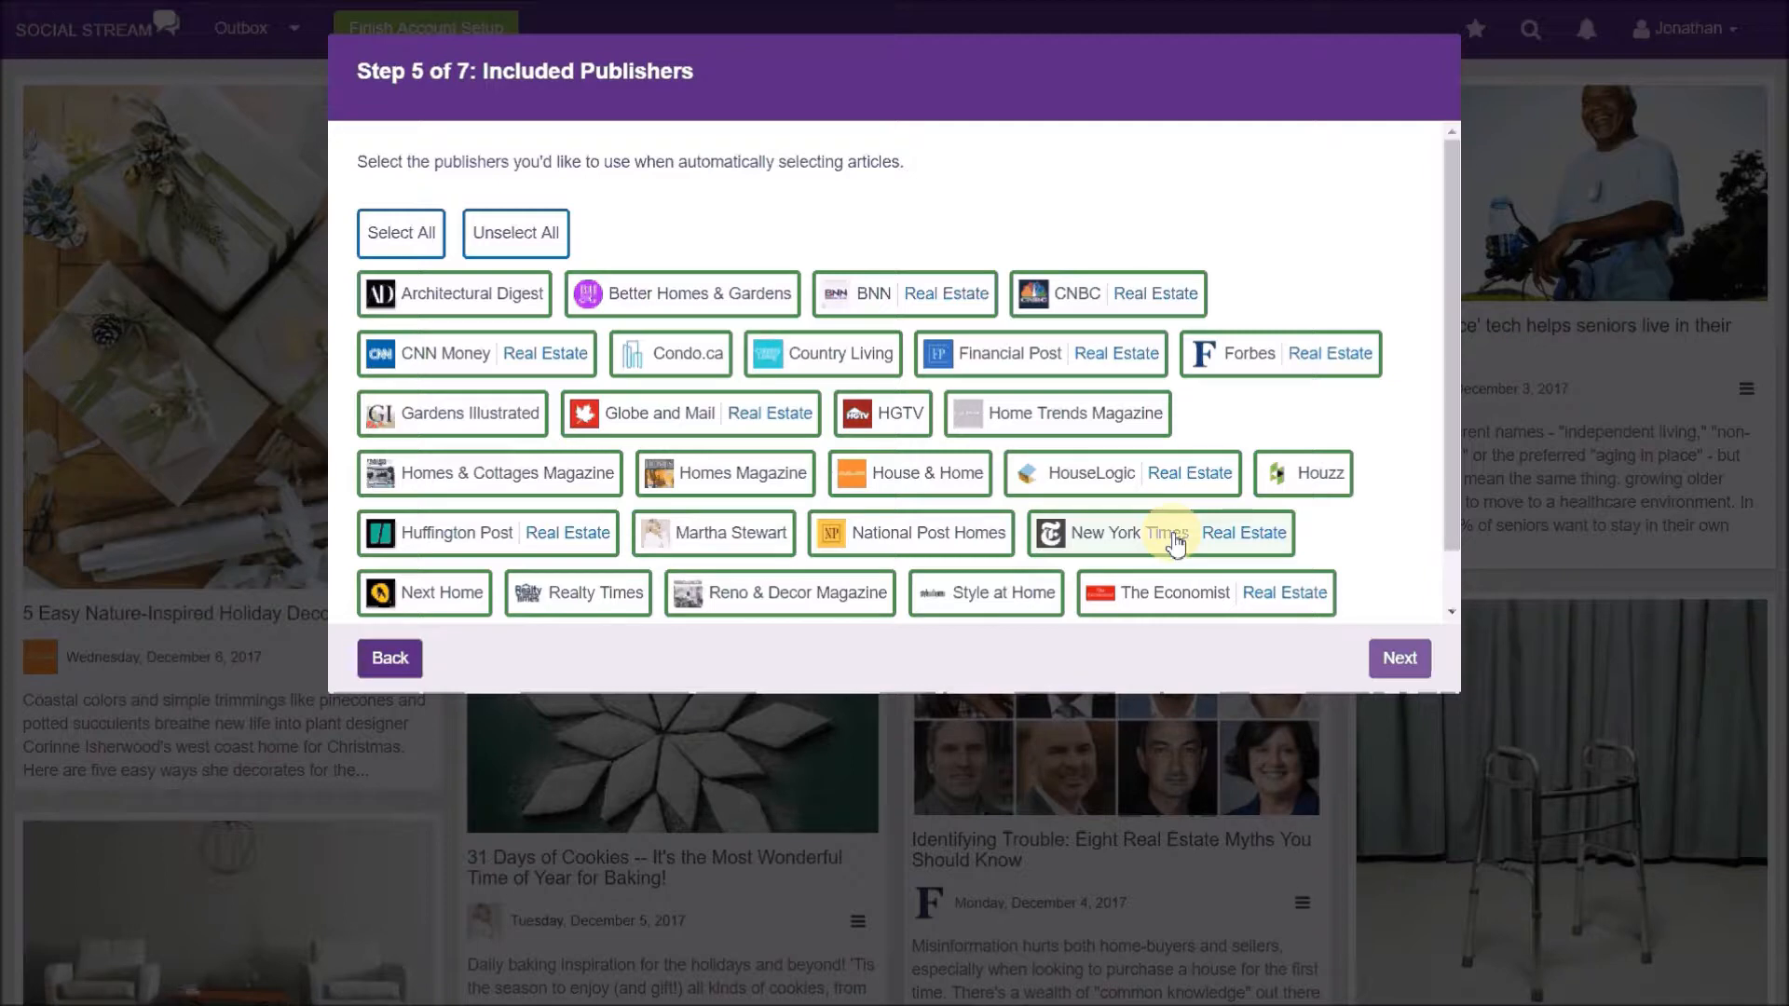
mouse_move(1271, 466)
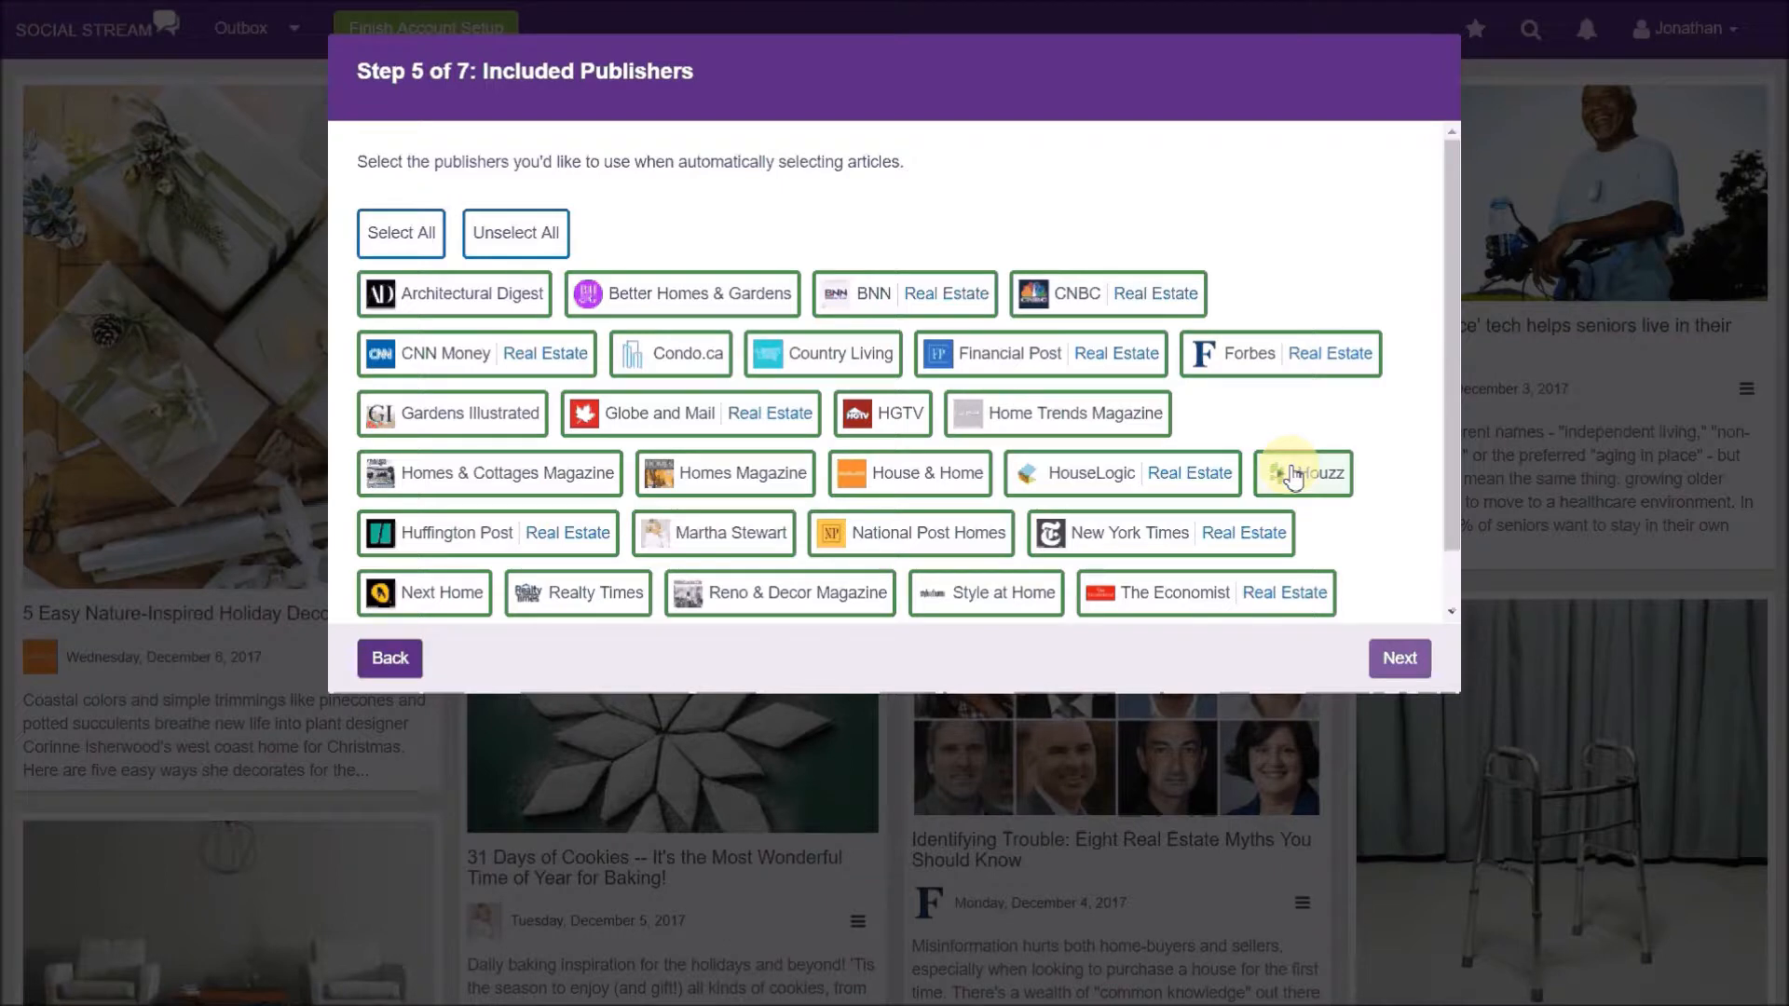
scroll("down", 3)
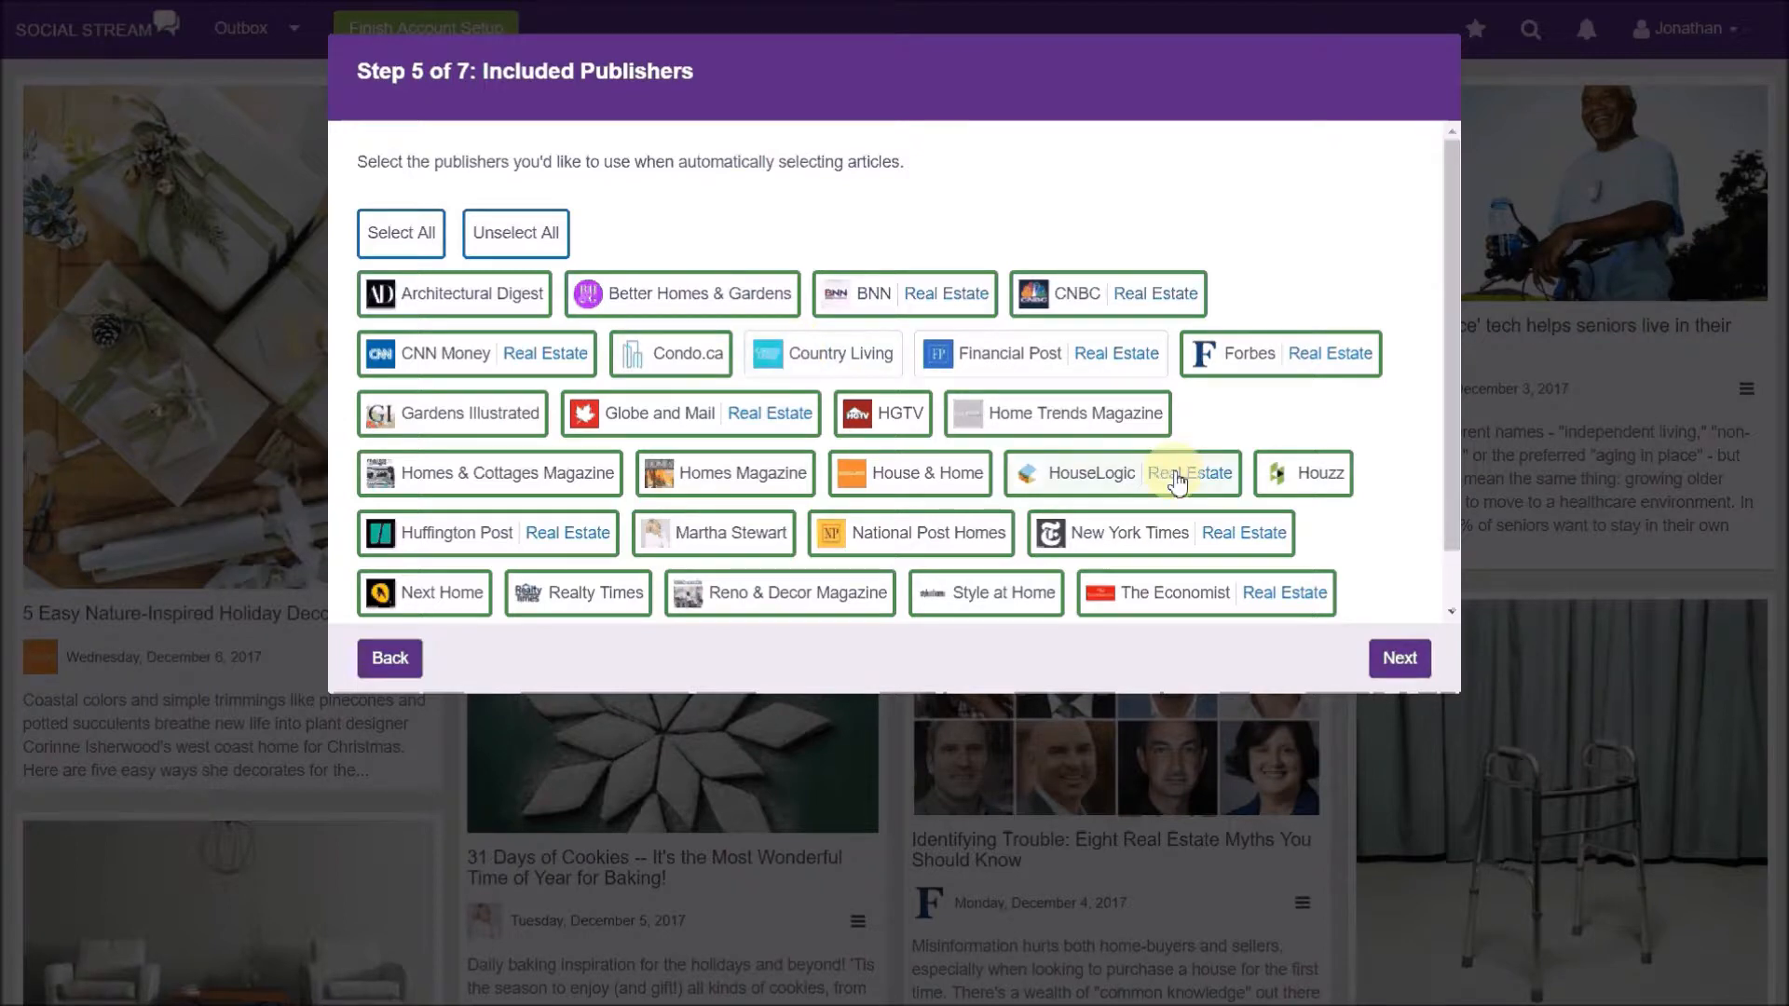
- Advance to Step 6 Article Topic Selection with all topics included
left_click(1399, 660)
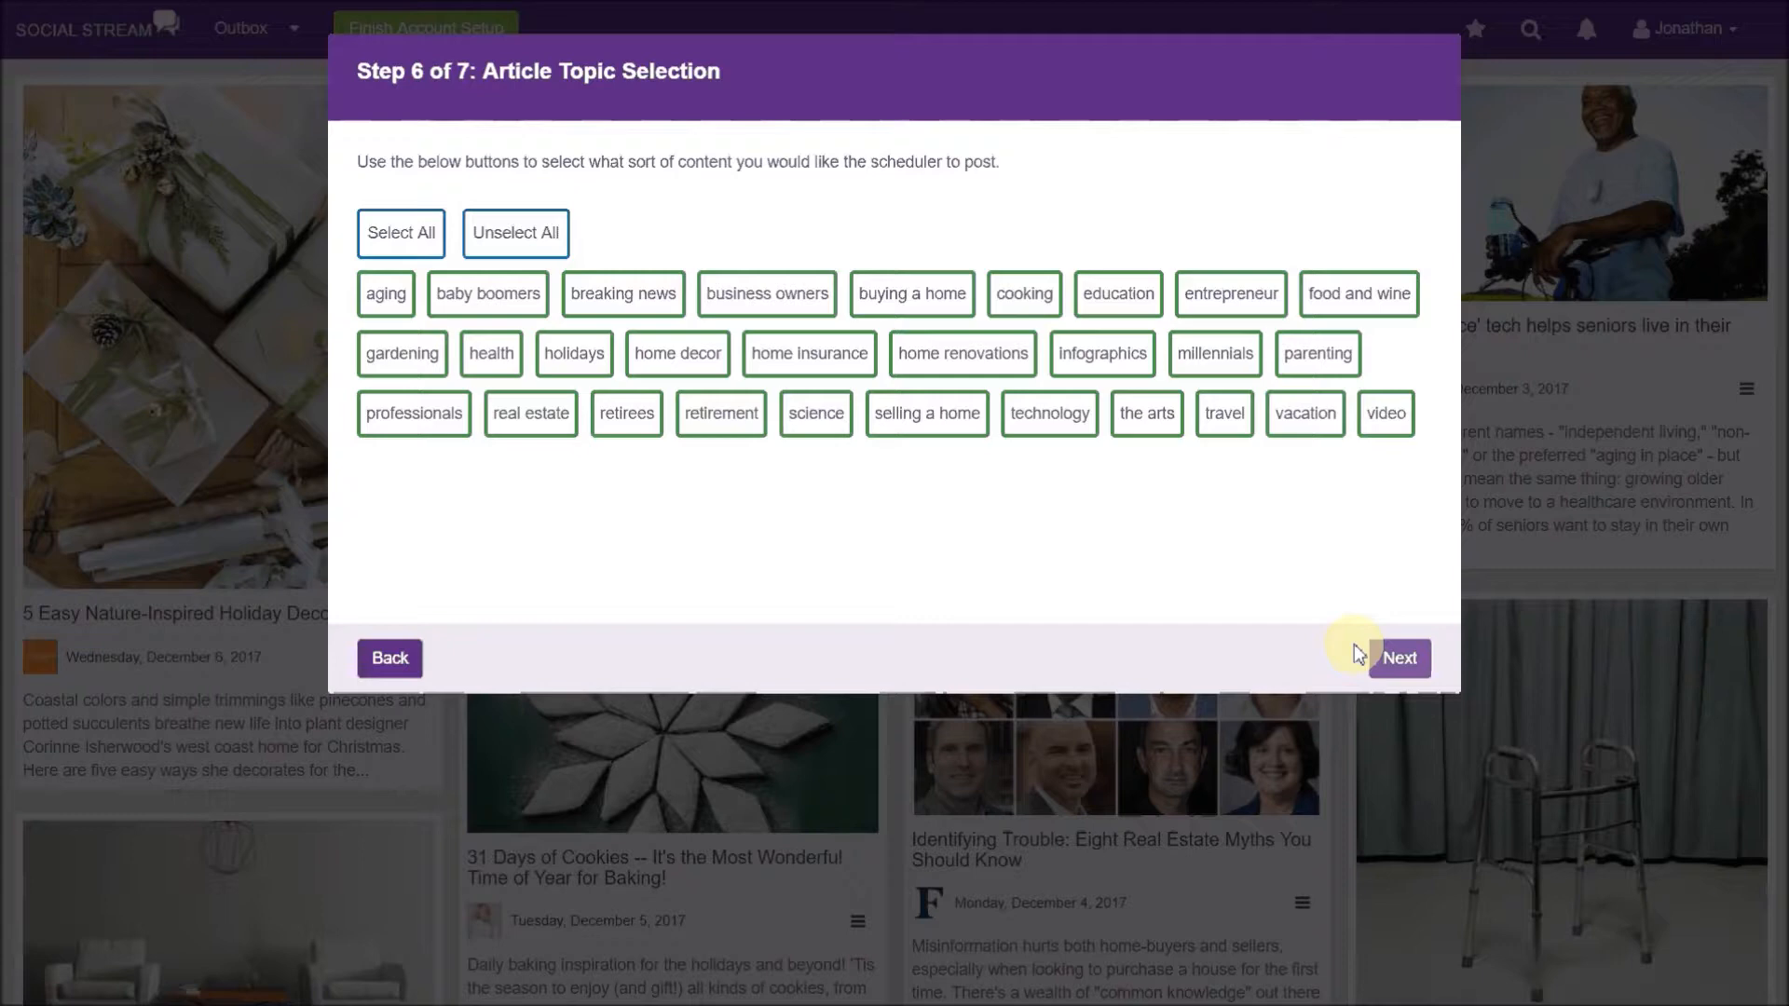
- Tick 'I accept terms and conditions' in Step 7 and complete the account setup
left_click(1400, 660)
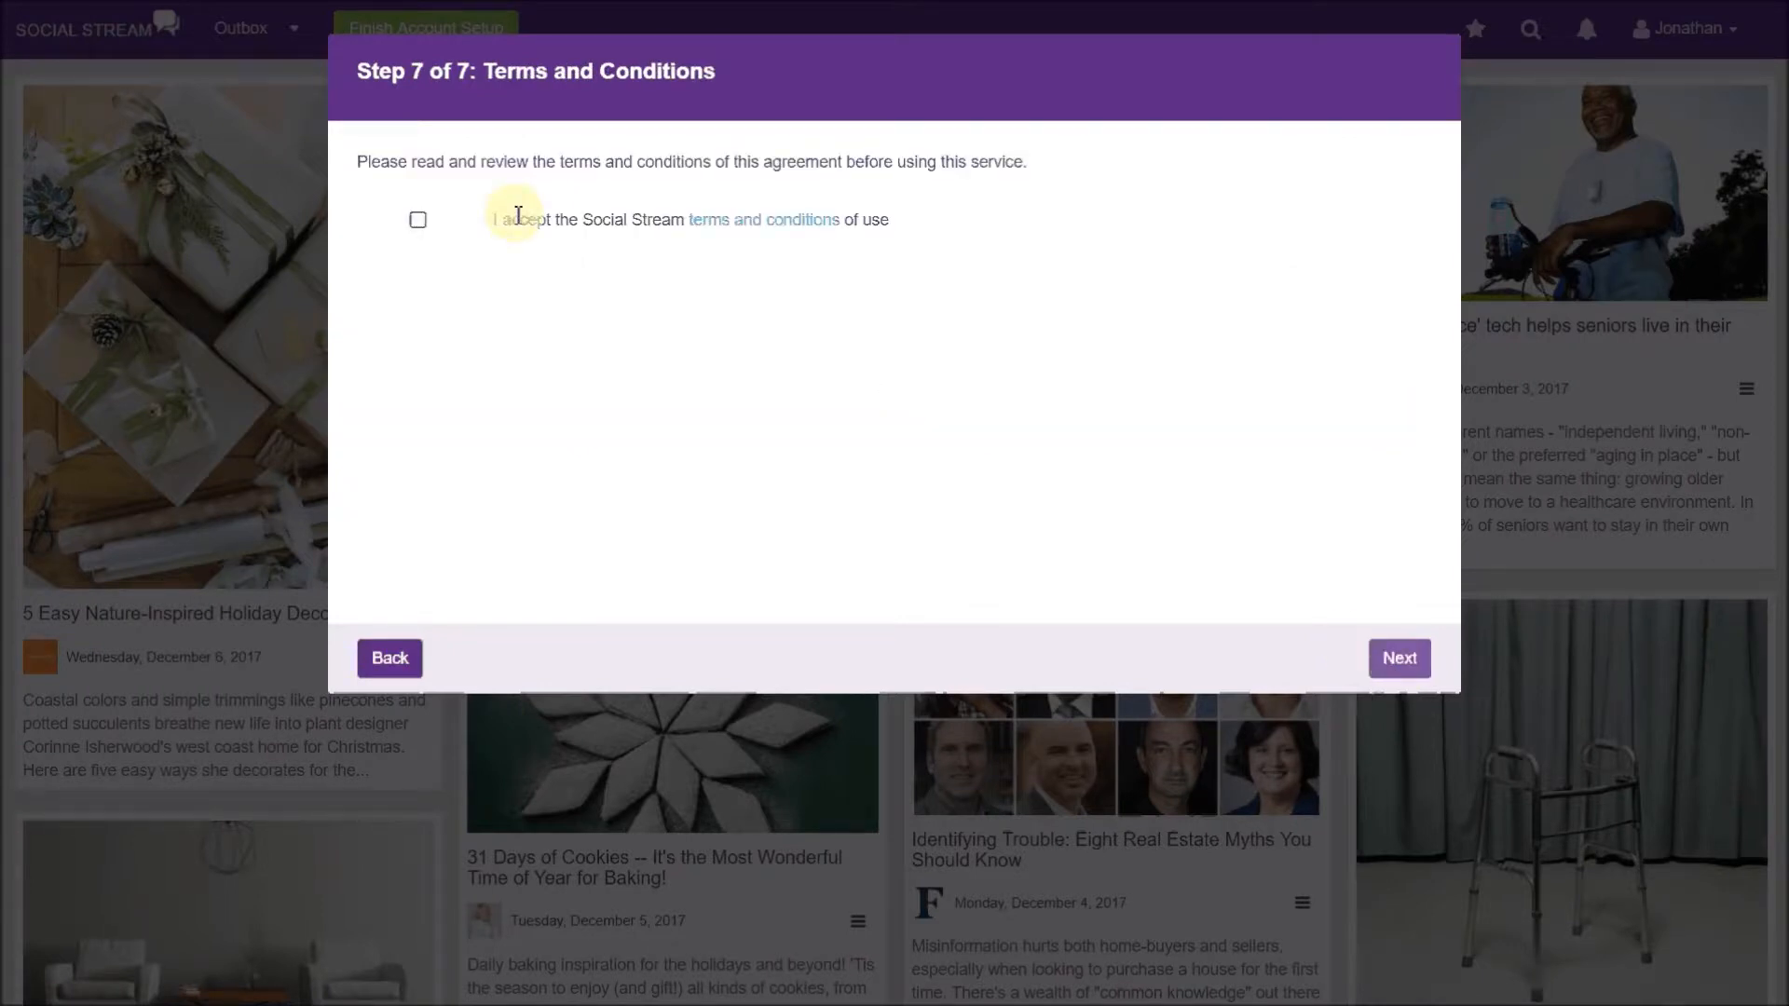
left_click(418, 220)
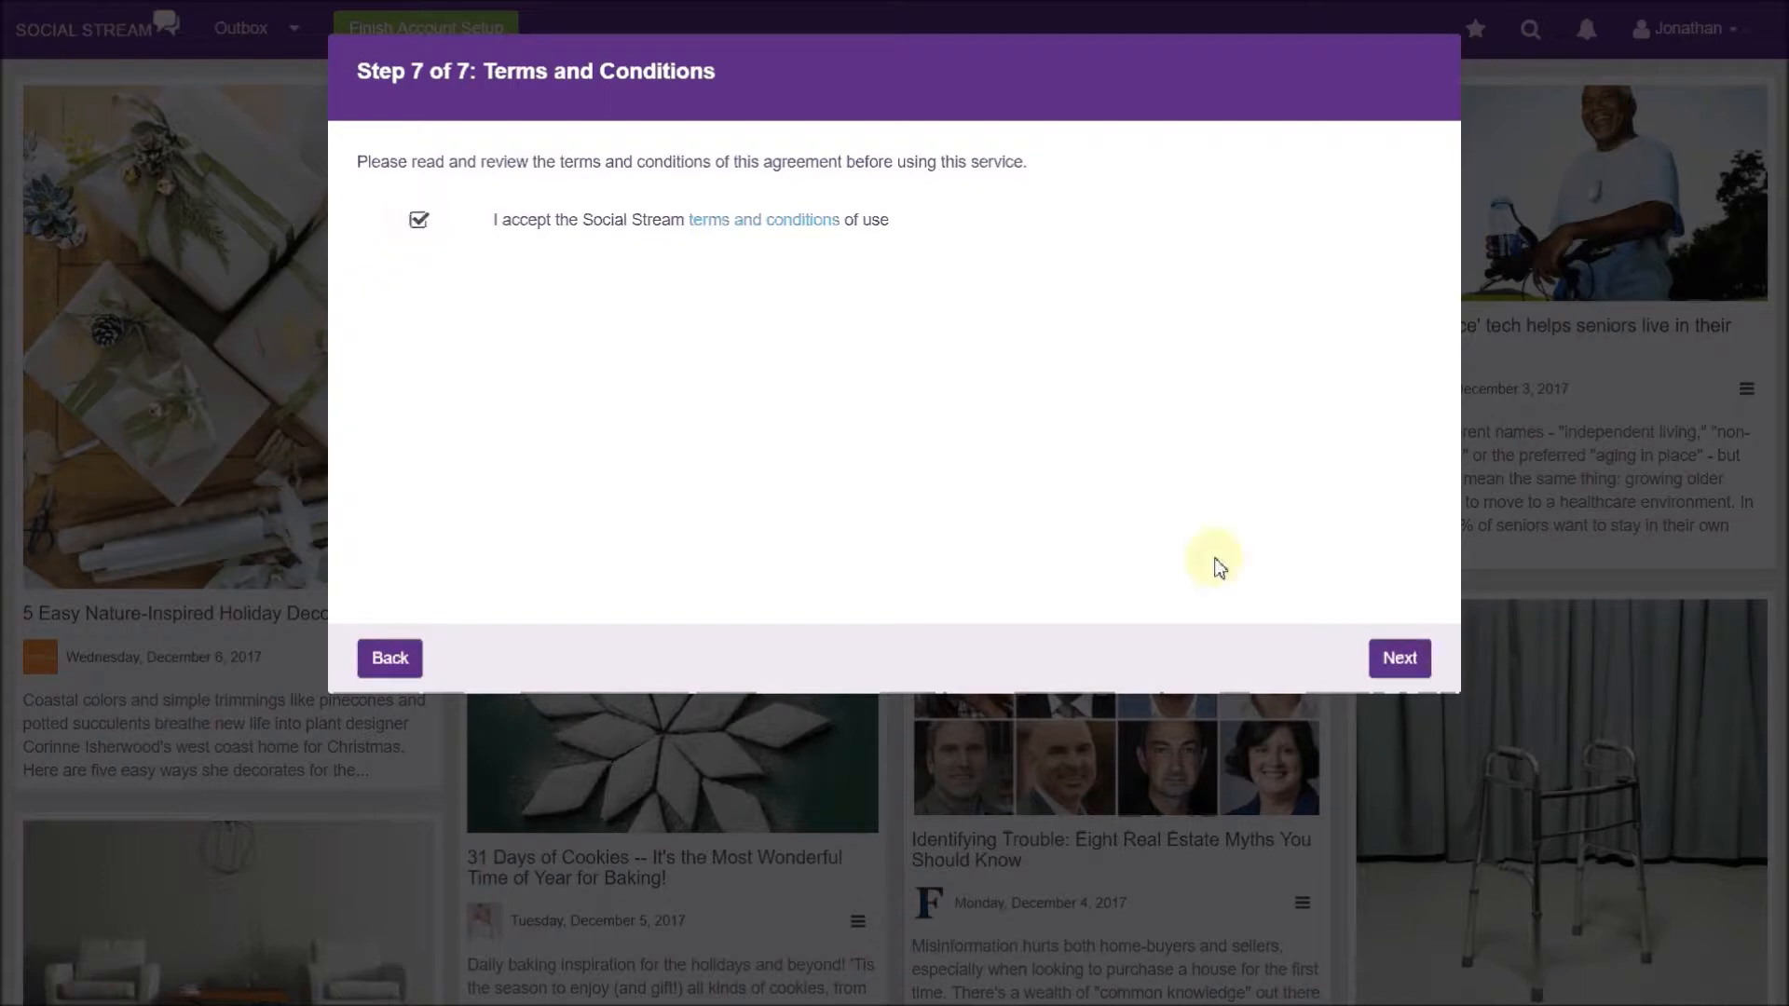
left_click(1398, 658)
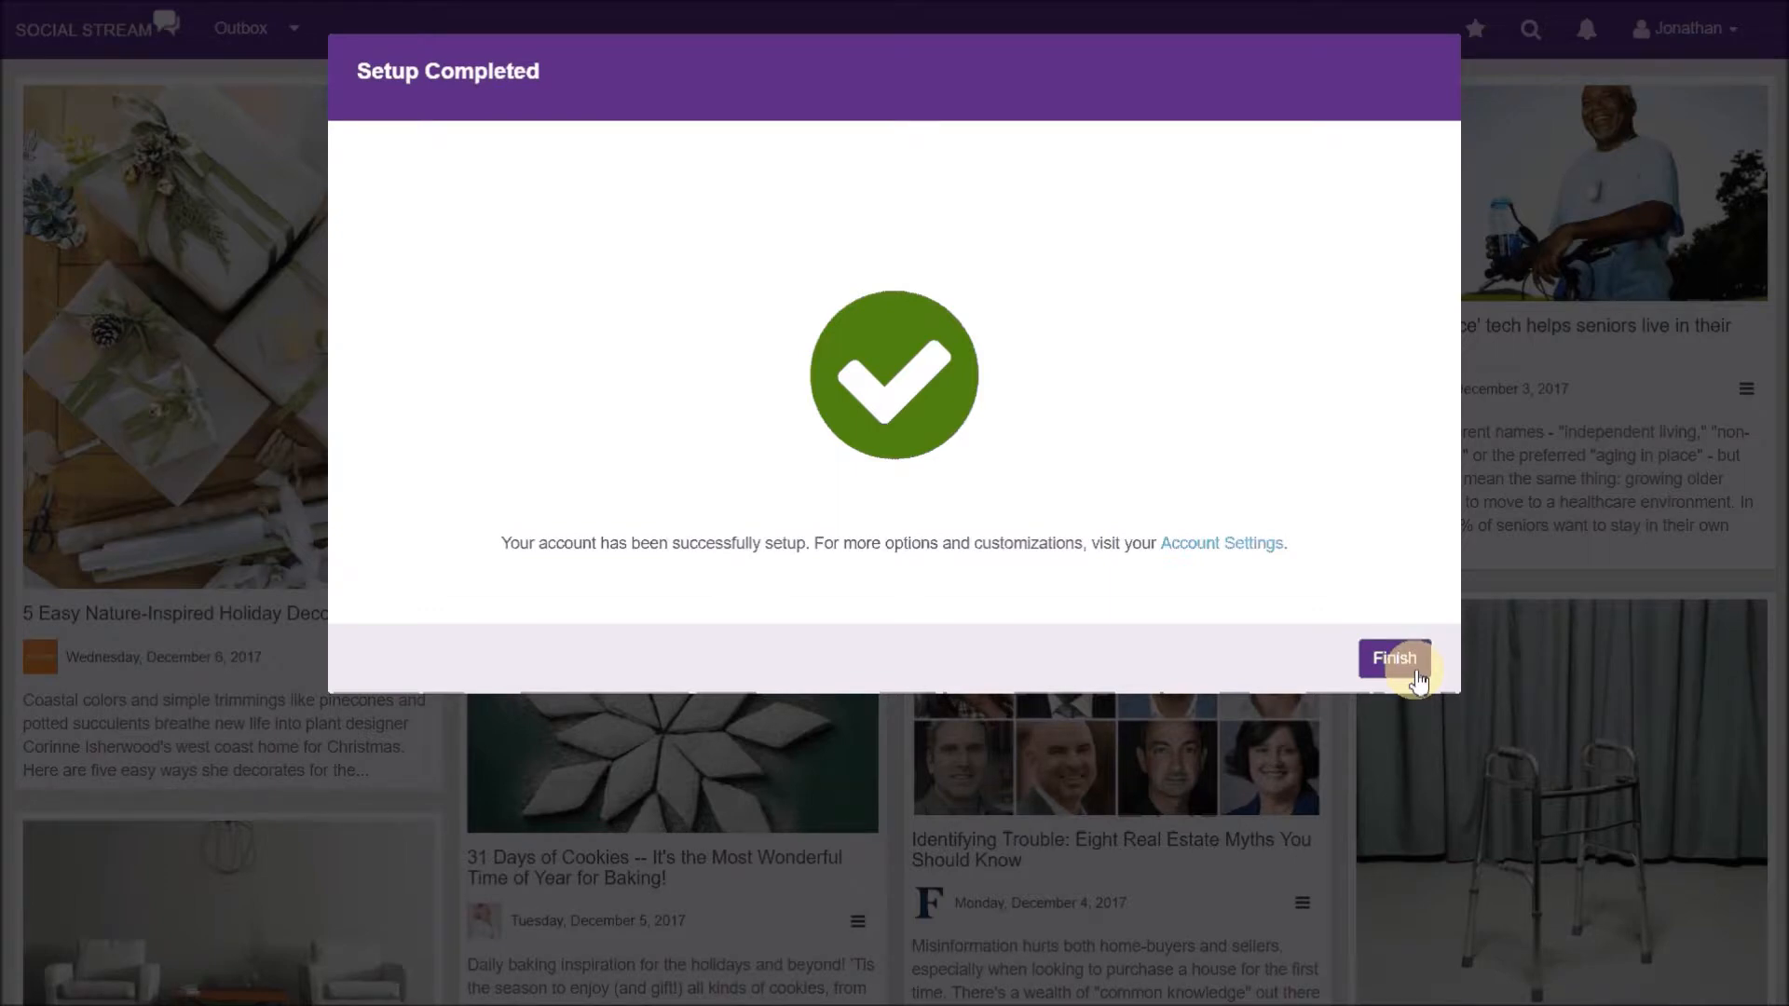
key("alt+tab")
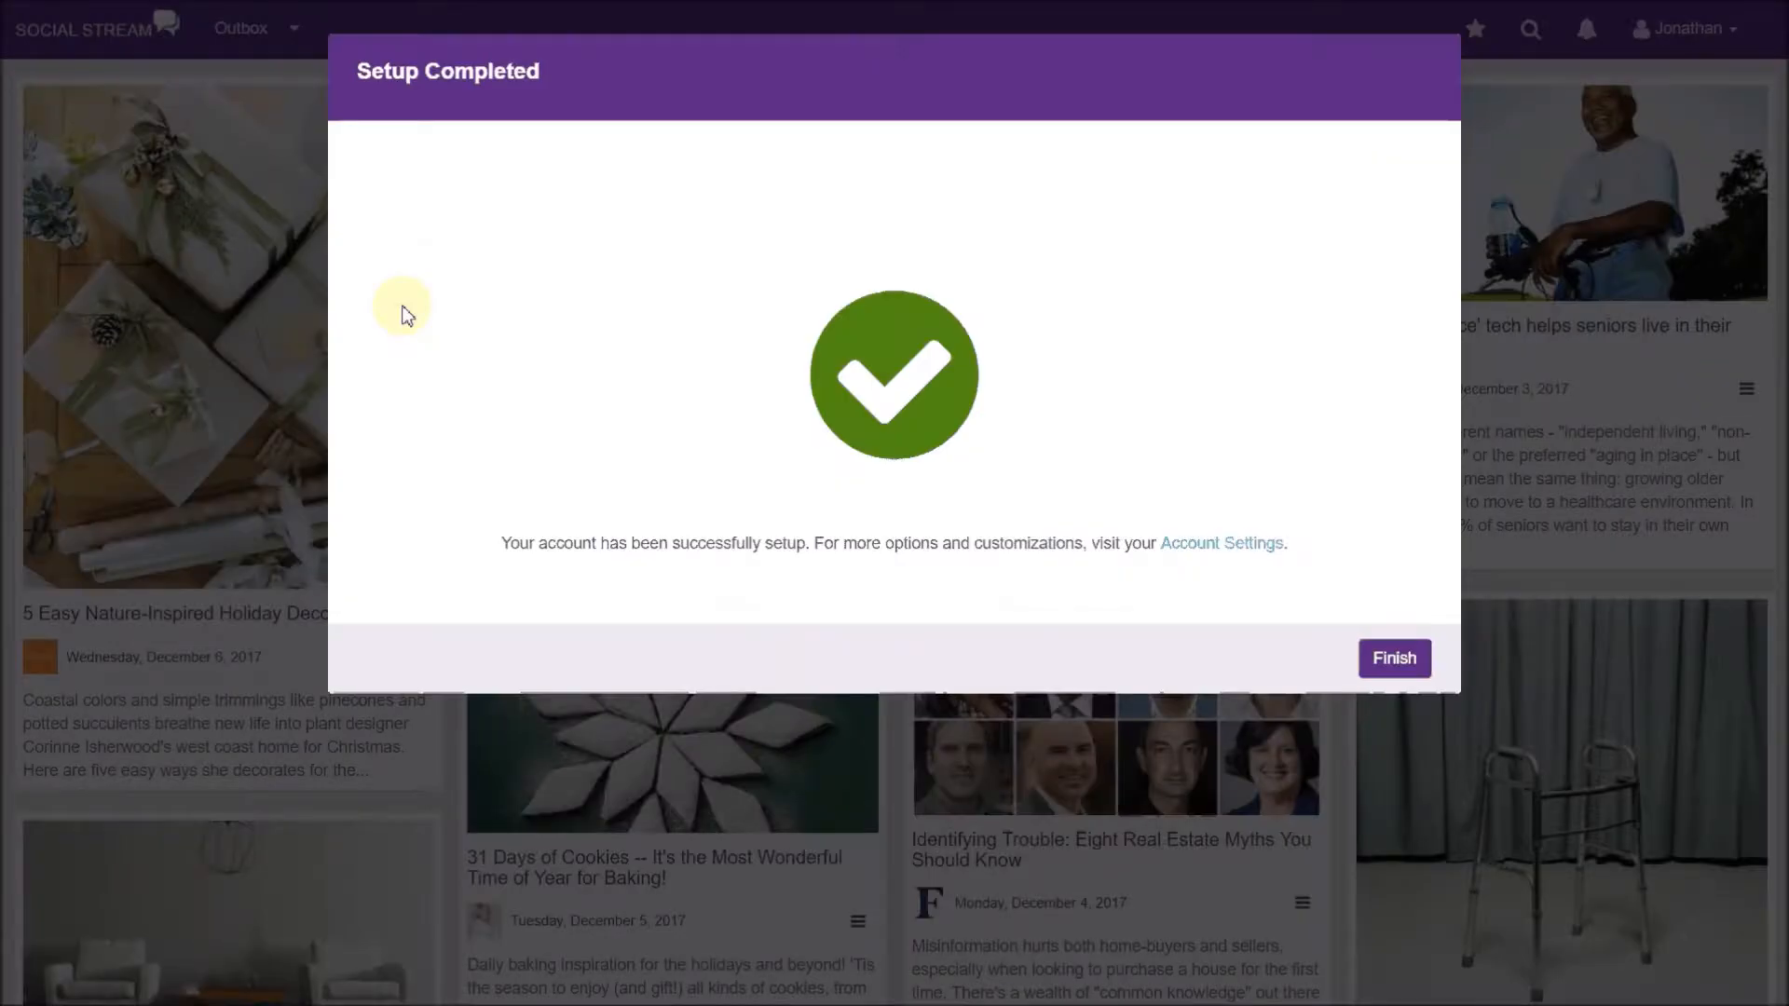
- Finish the setup and choose Account Settings from the Jonathan user menu
left_click(1394, 658)
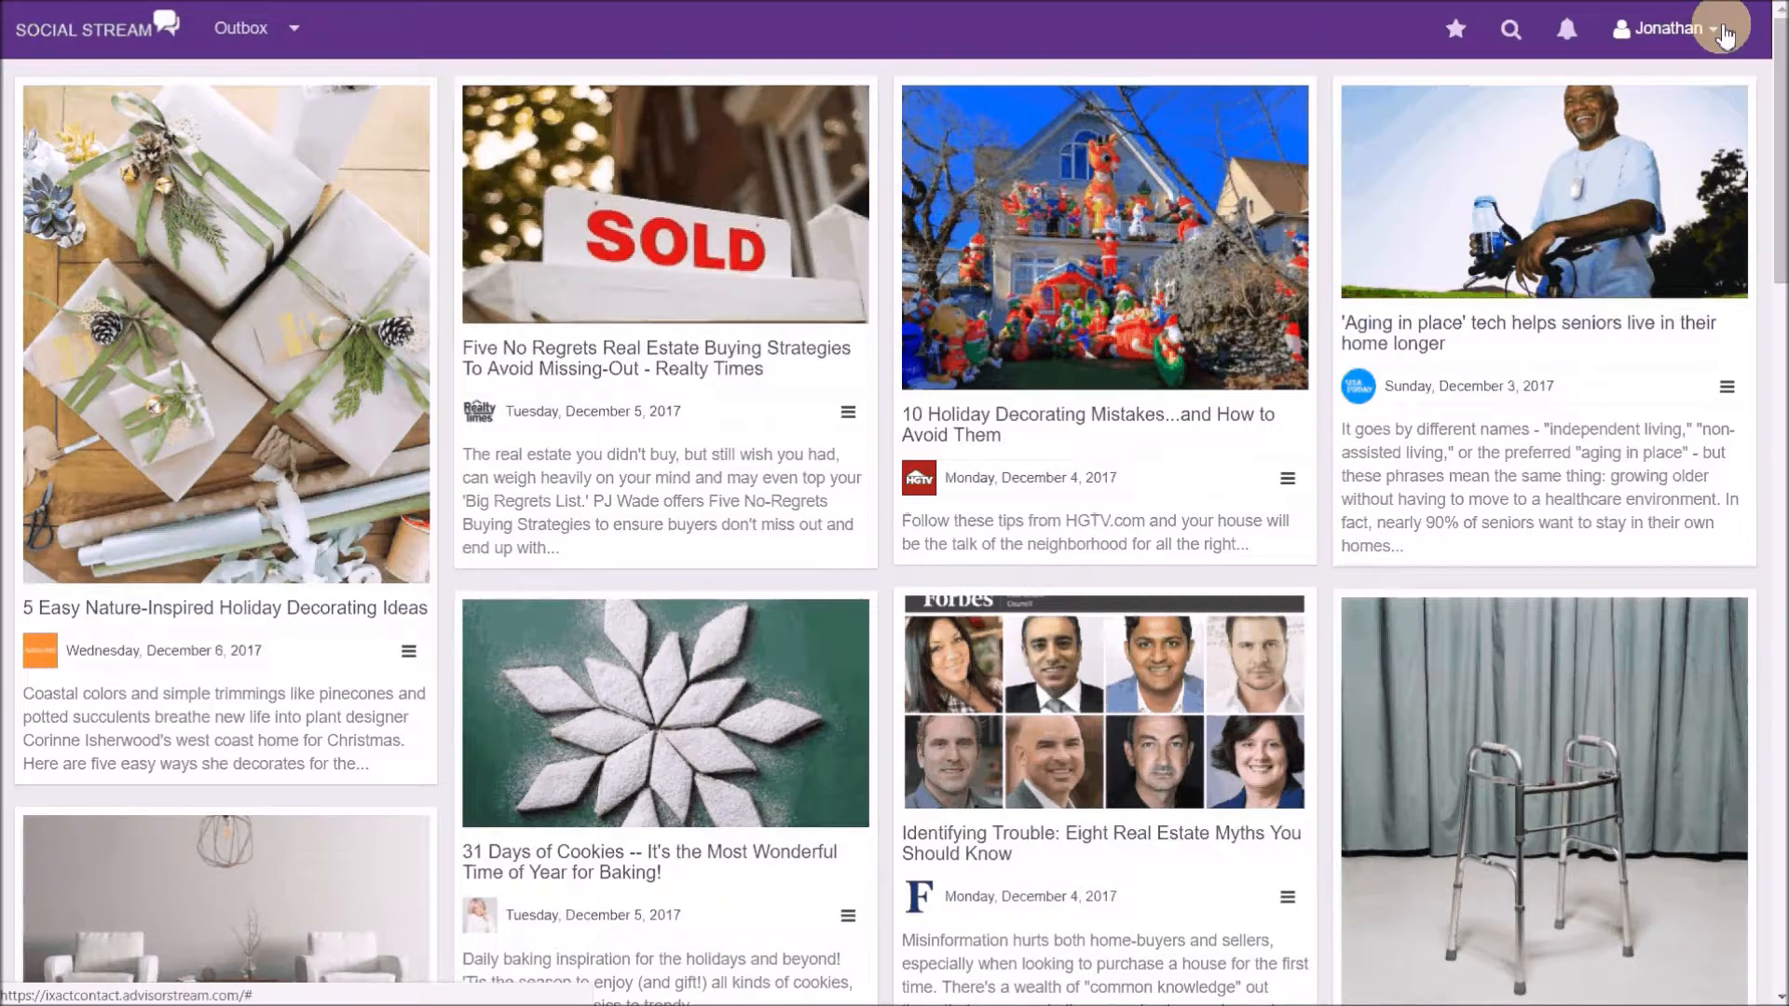
left_click(1722, 26)
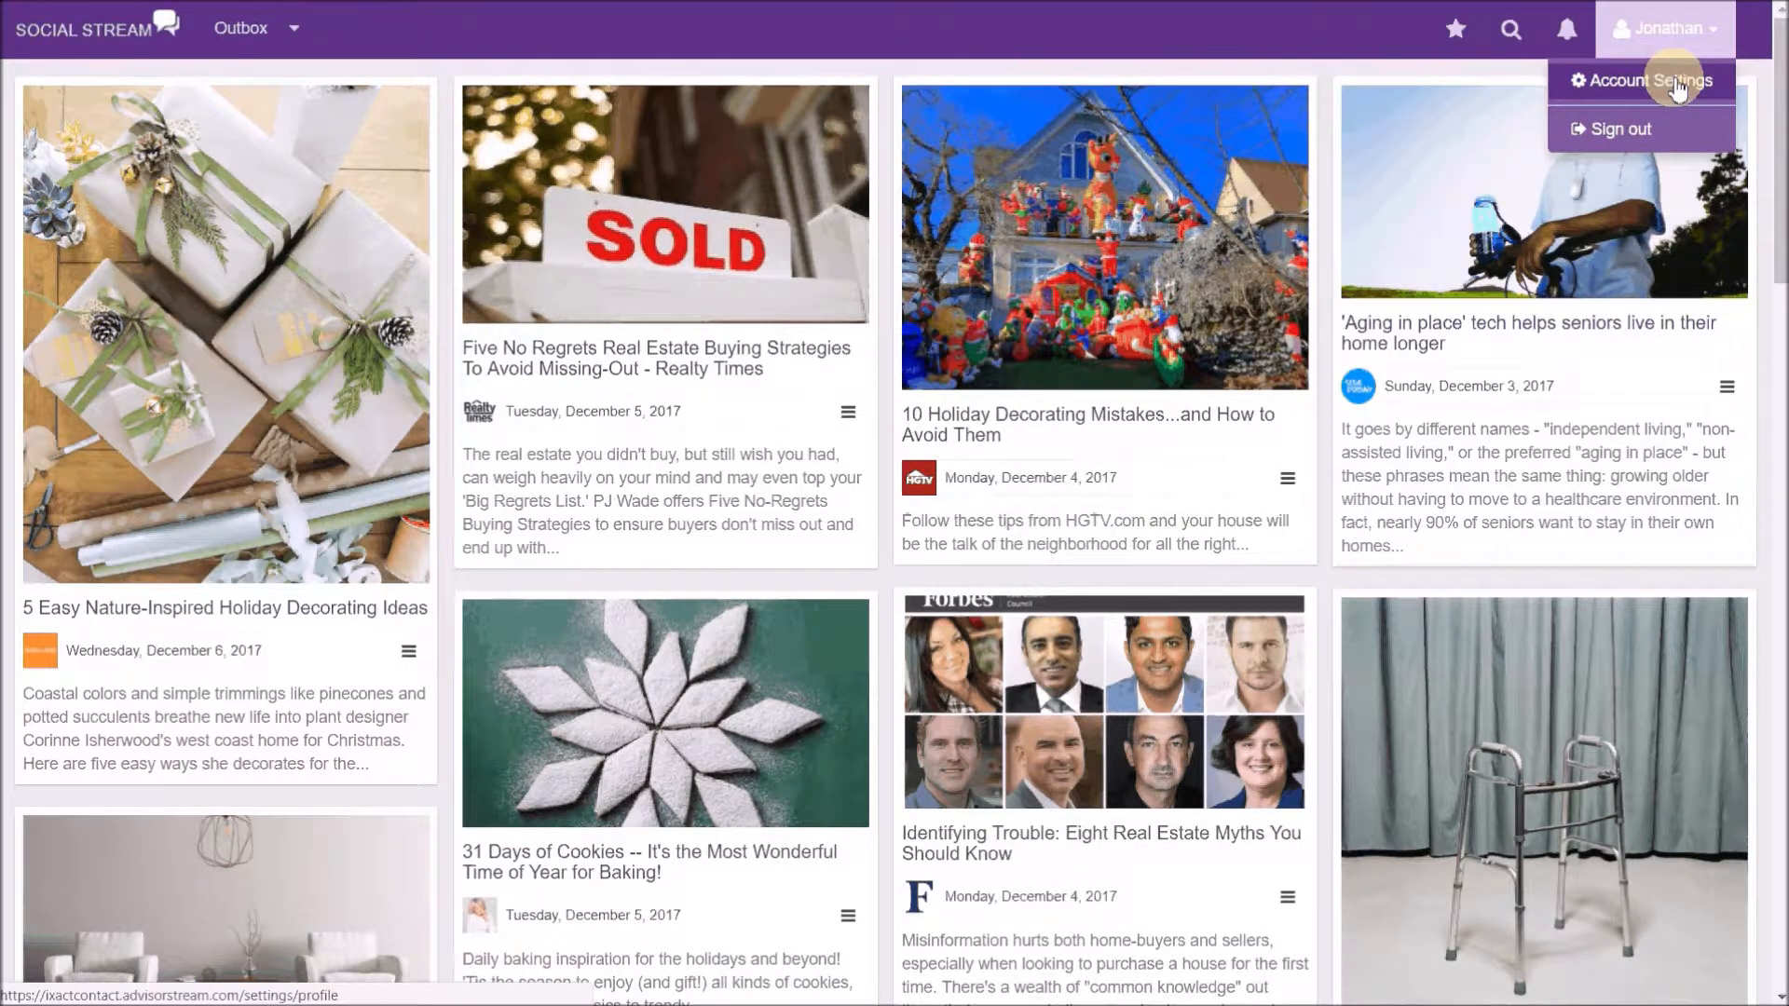
left_click(1644, 78)
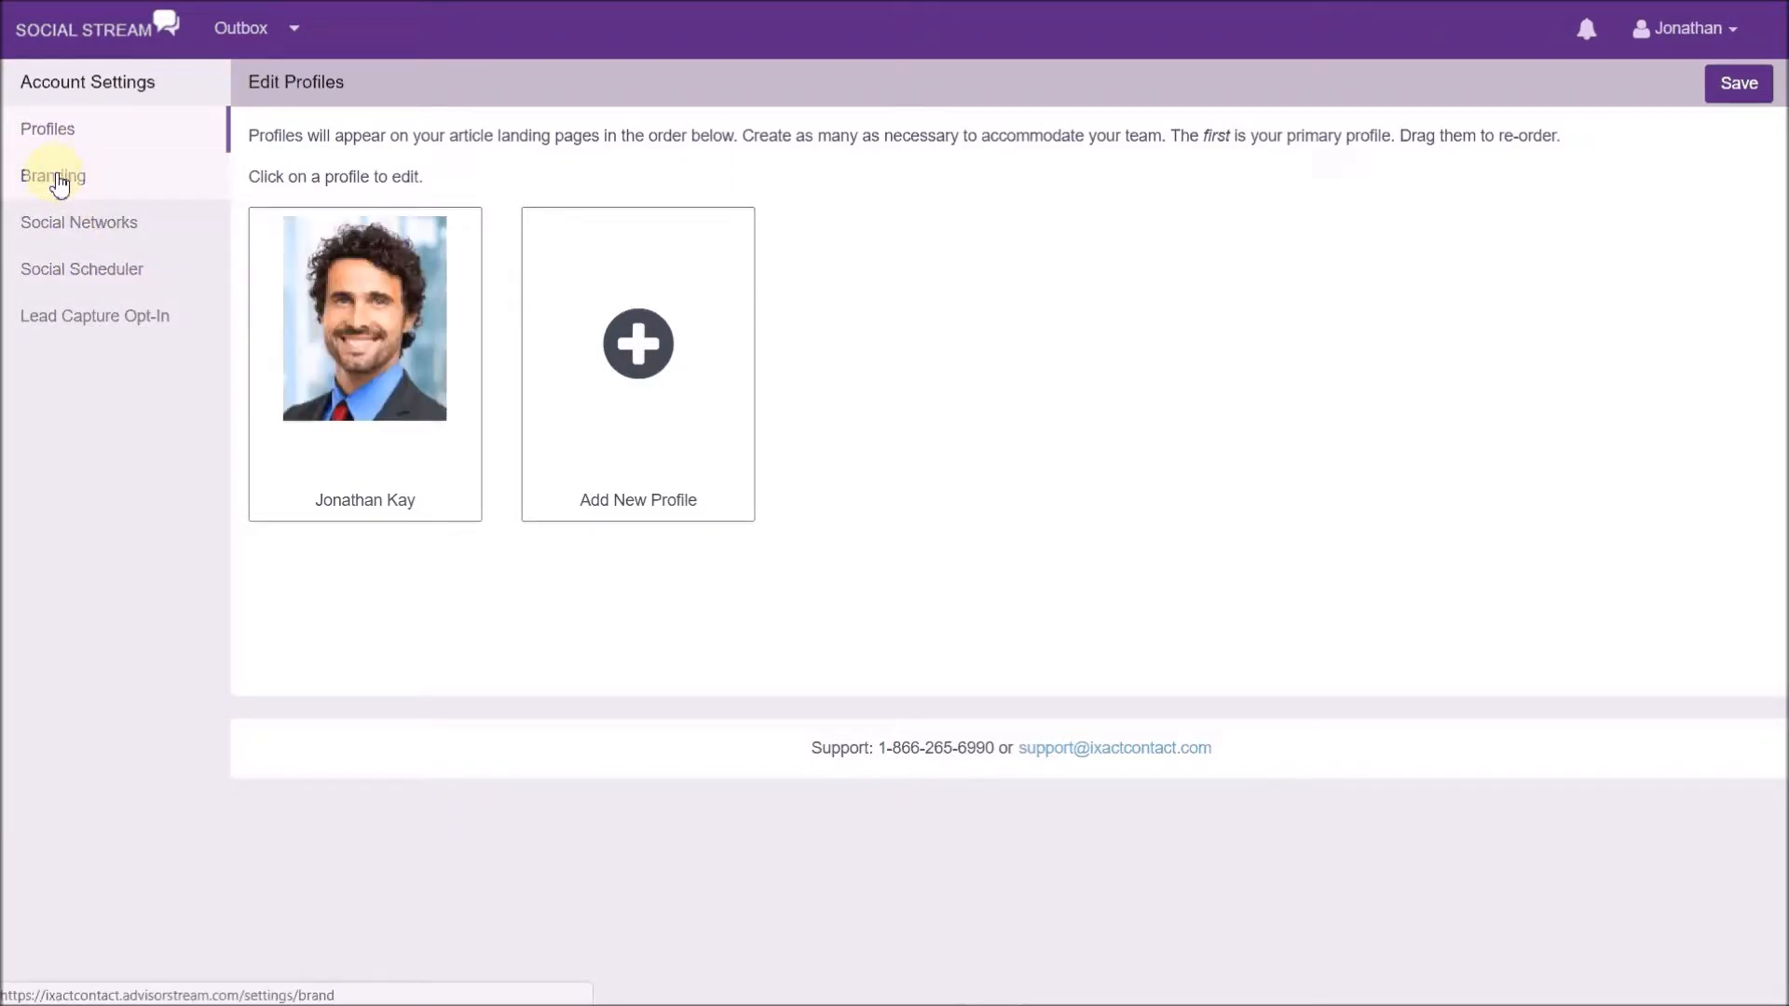
- Review the Branding settings, then show the Lead Capture Opt-In settings (Optional, 0-second delay)
left_click(52, 176)
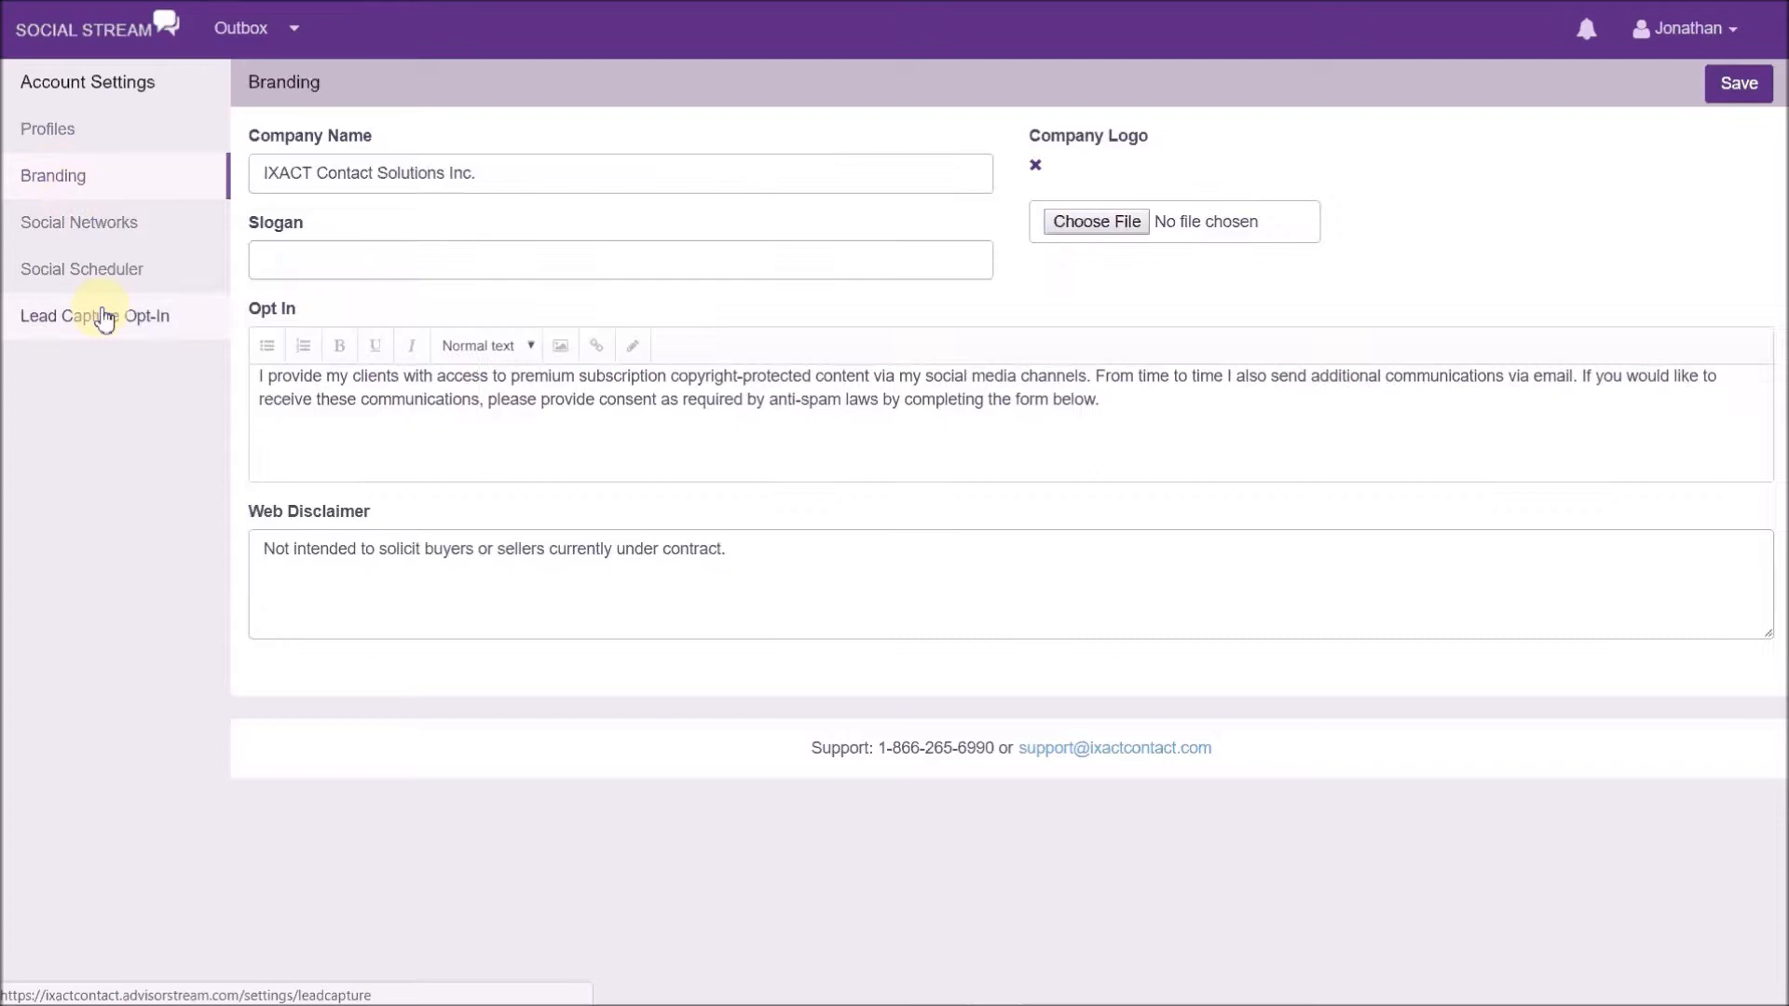
left_click(93, 315)
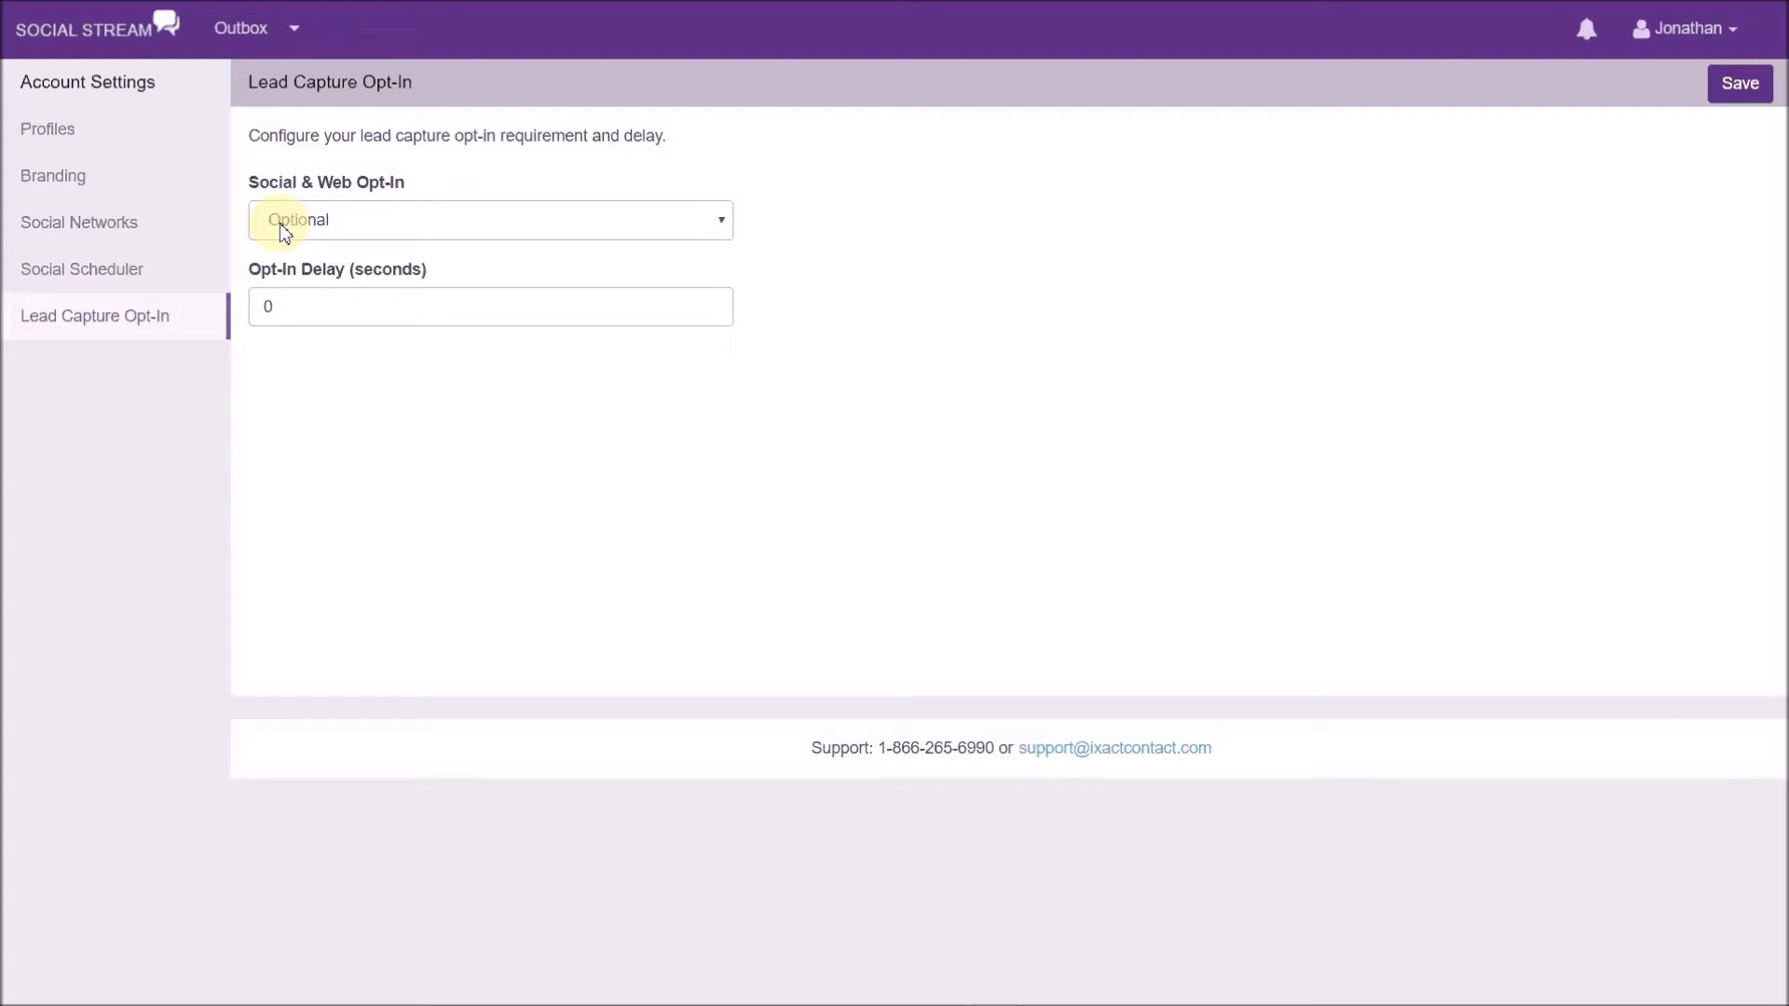
left_click(489, 220)
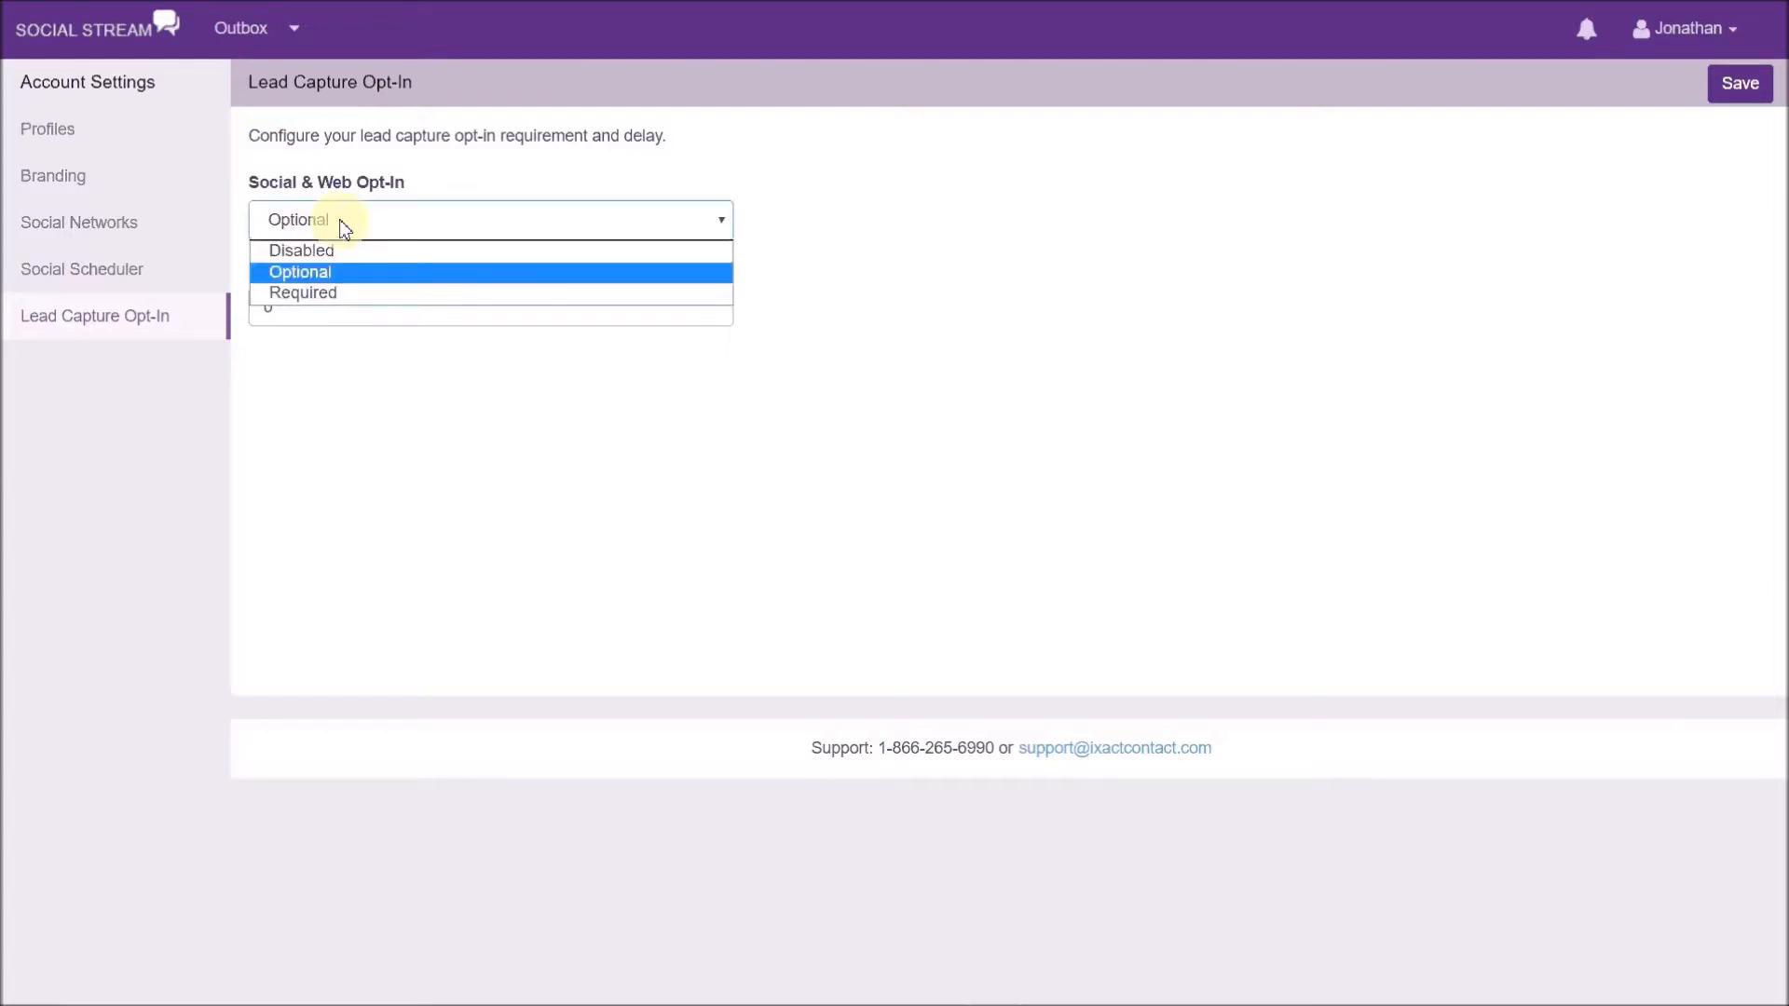
mouse_move(321, 298)
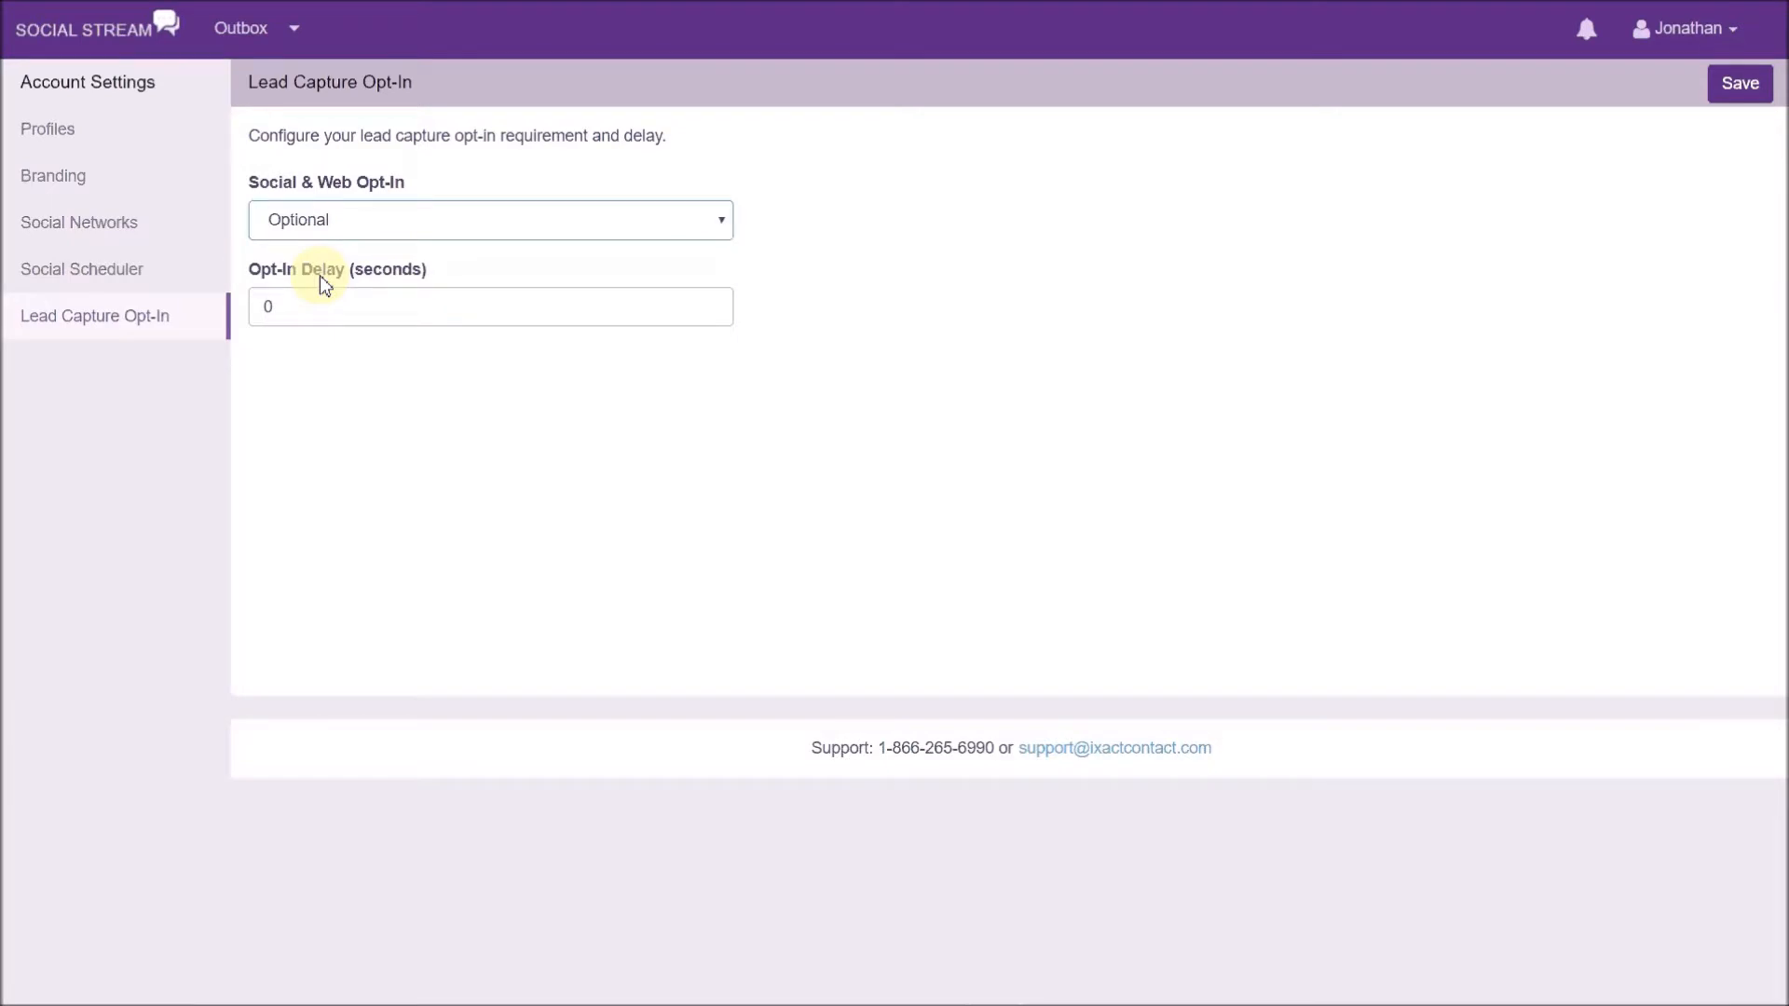
left_click(313, 306)
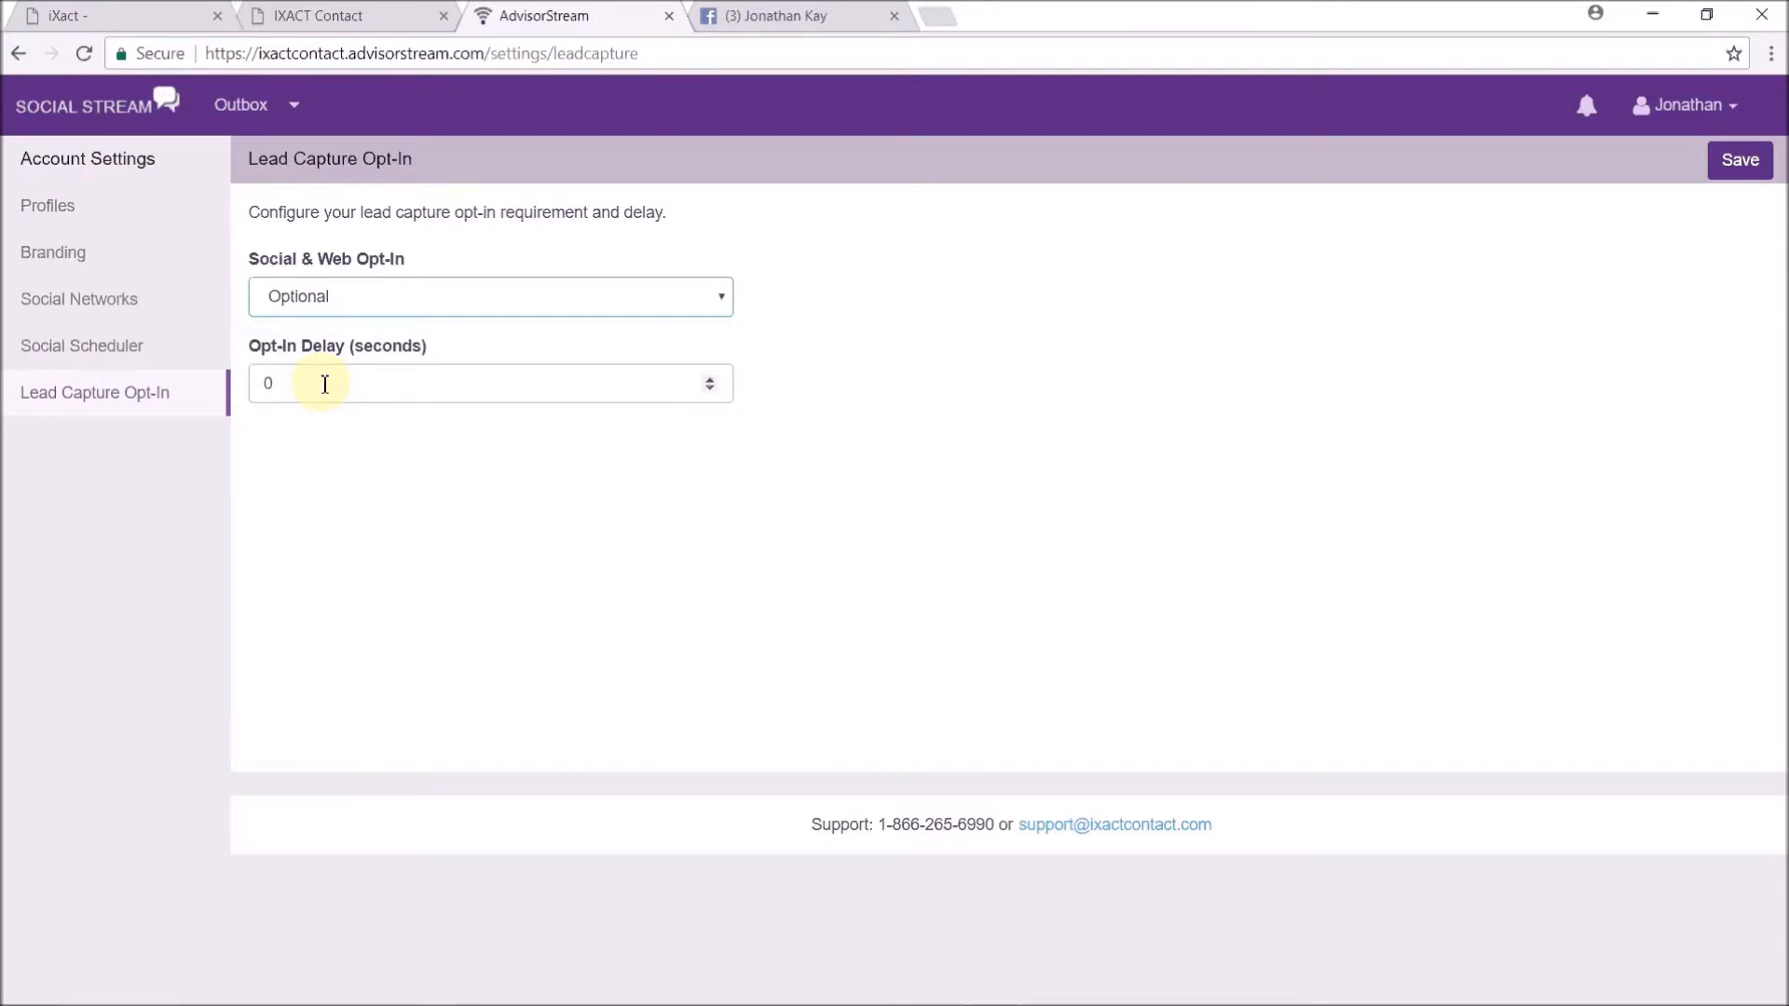
left_click(786, 15)
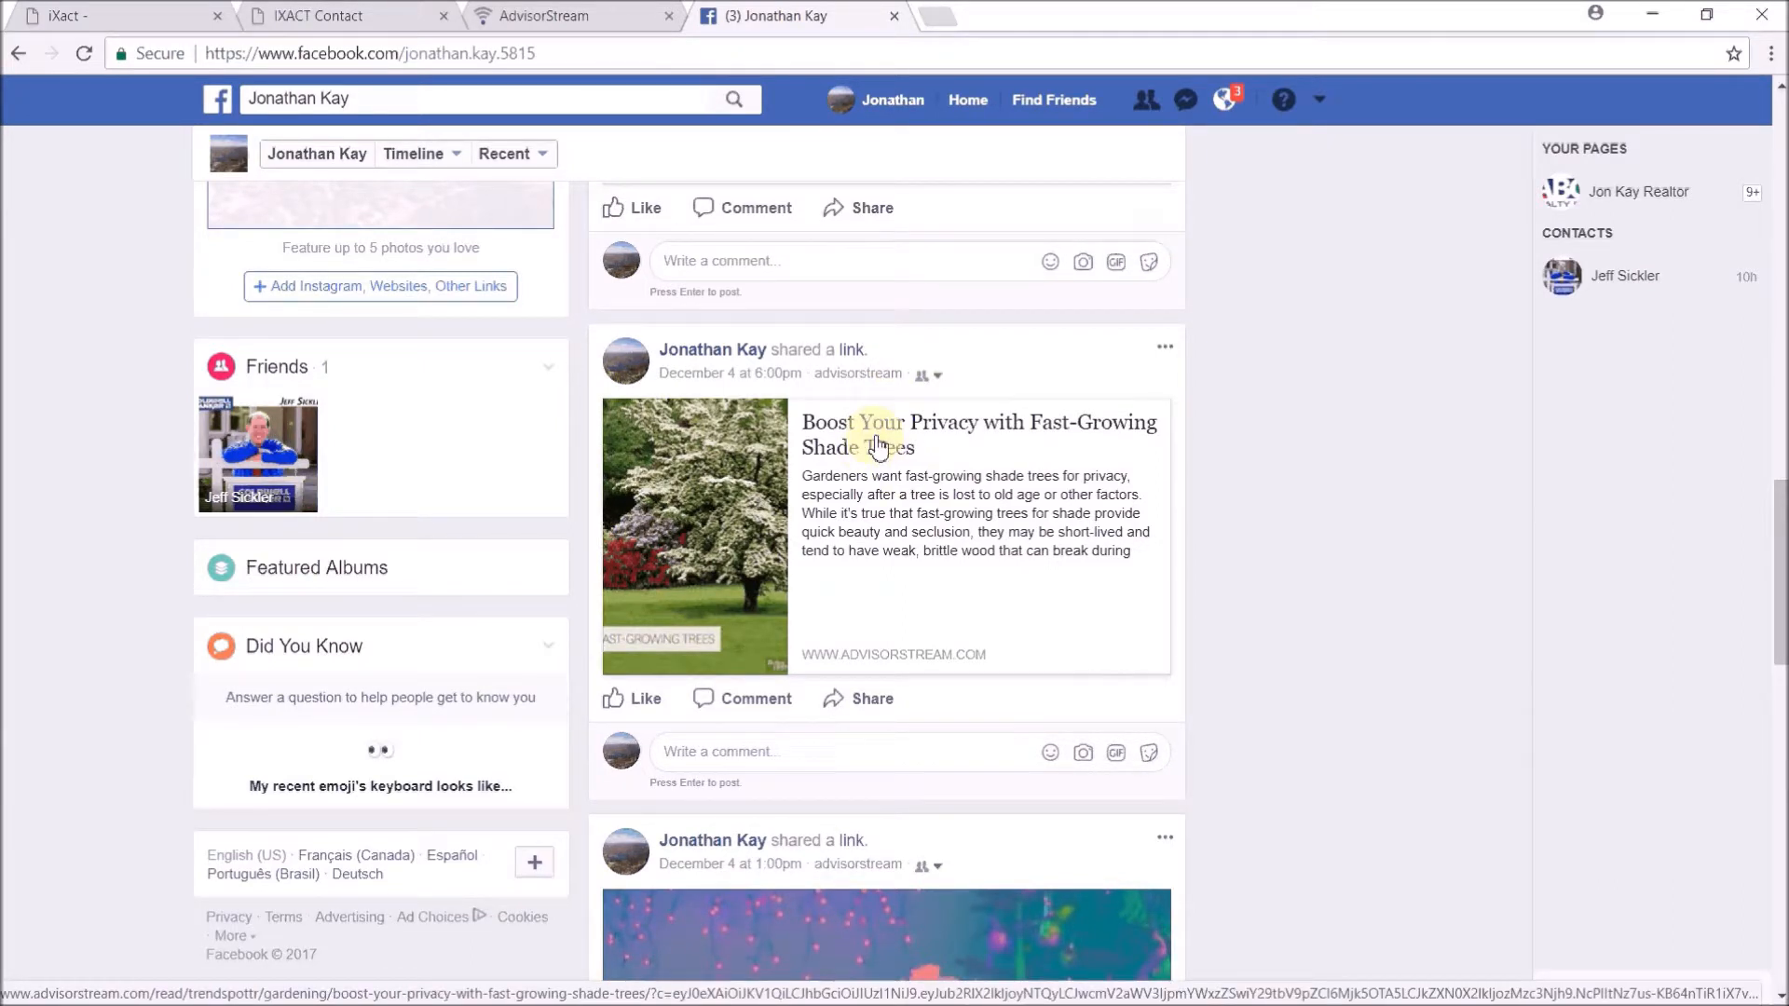
mouse_move(805, 494)
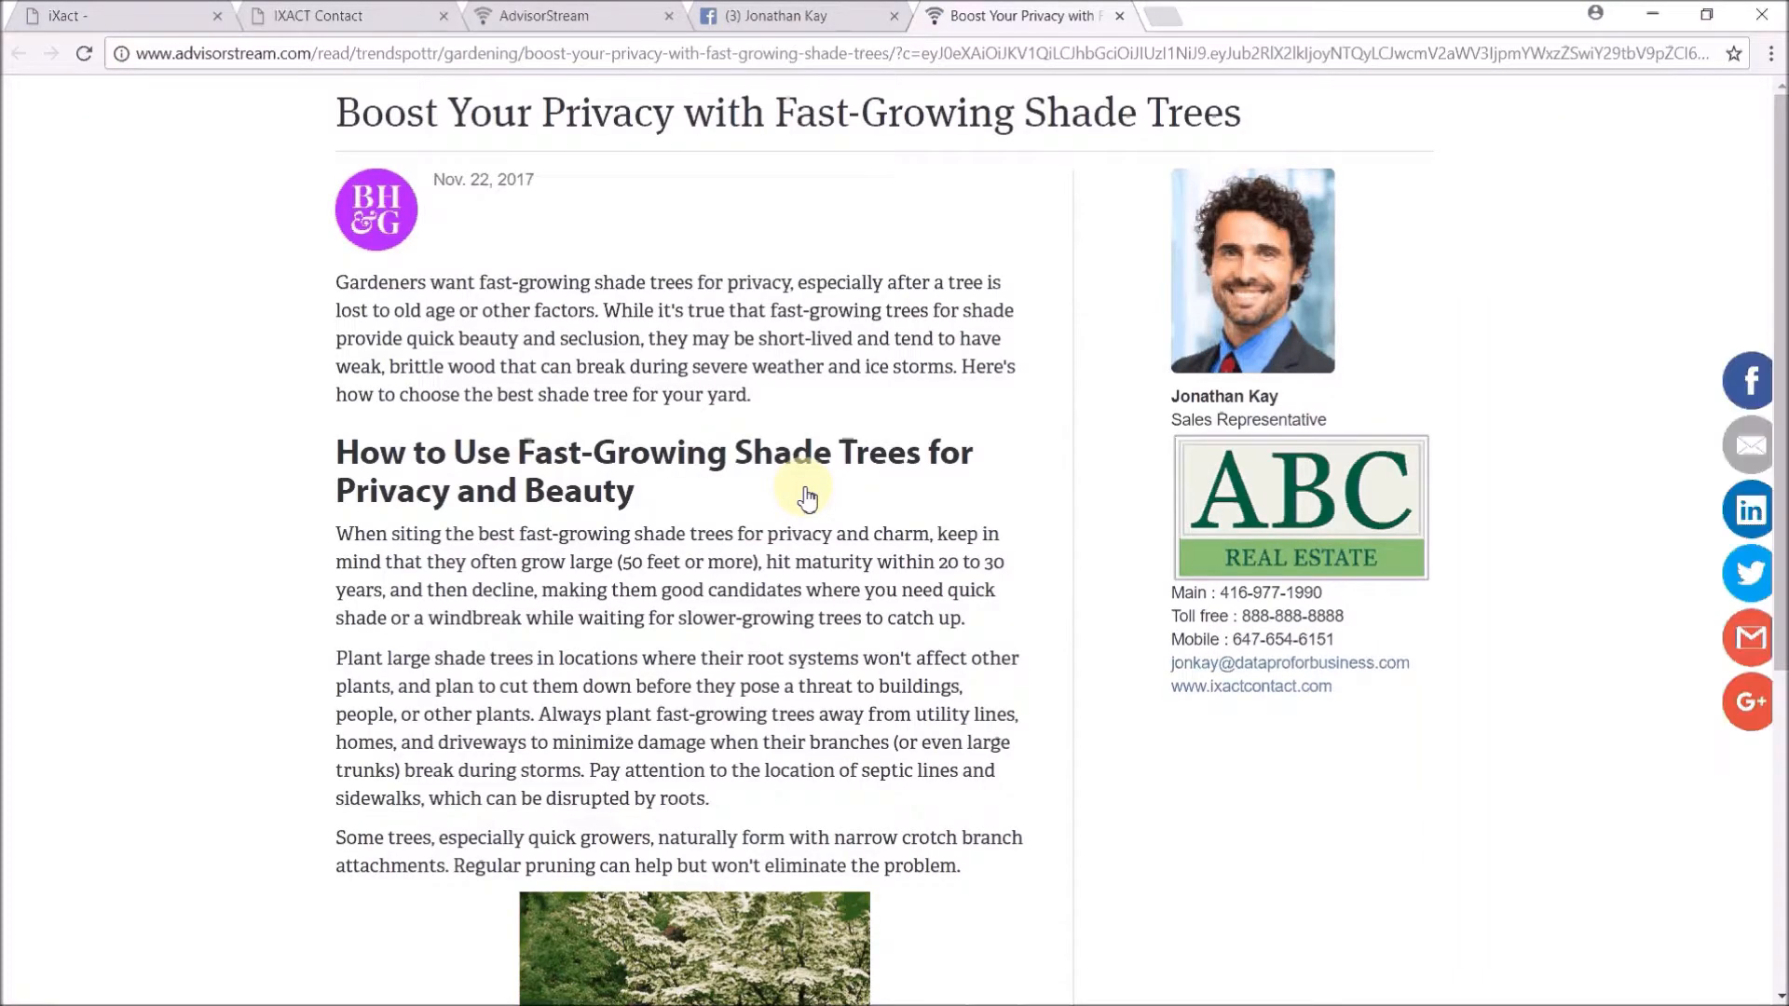
mouse_move(971, 514)
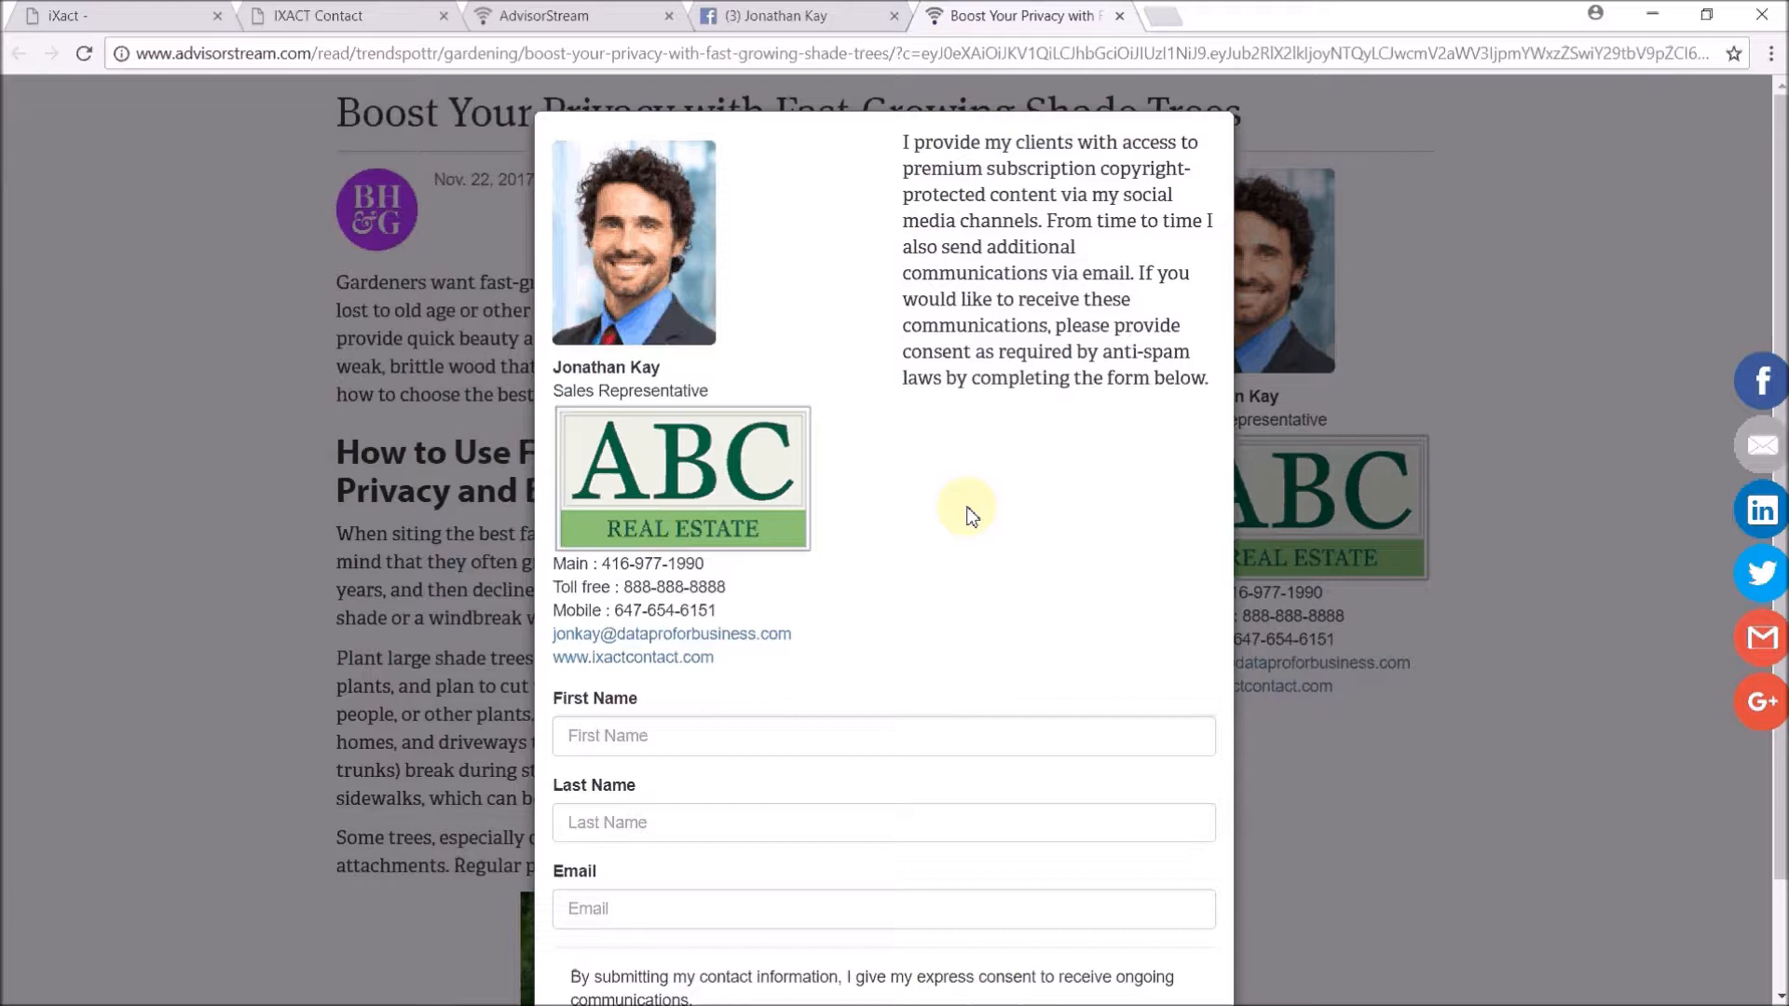
mouse_move(1159, 492)
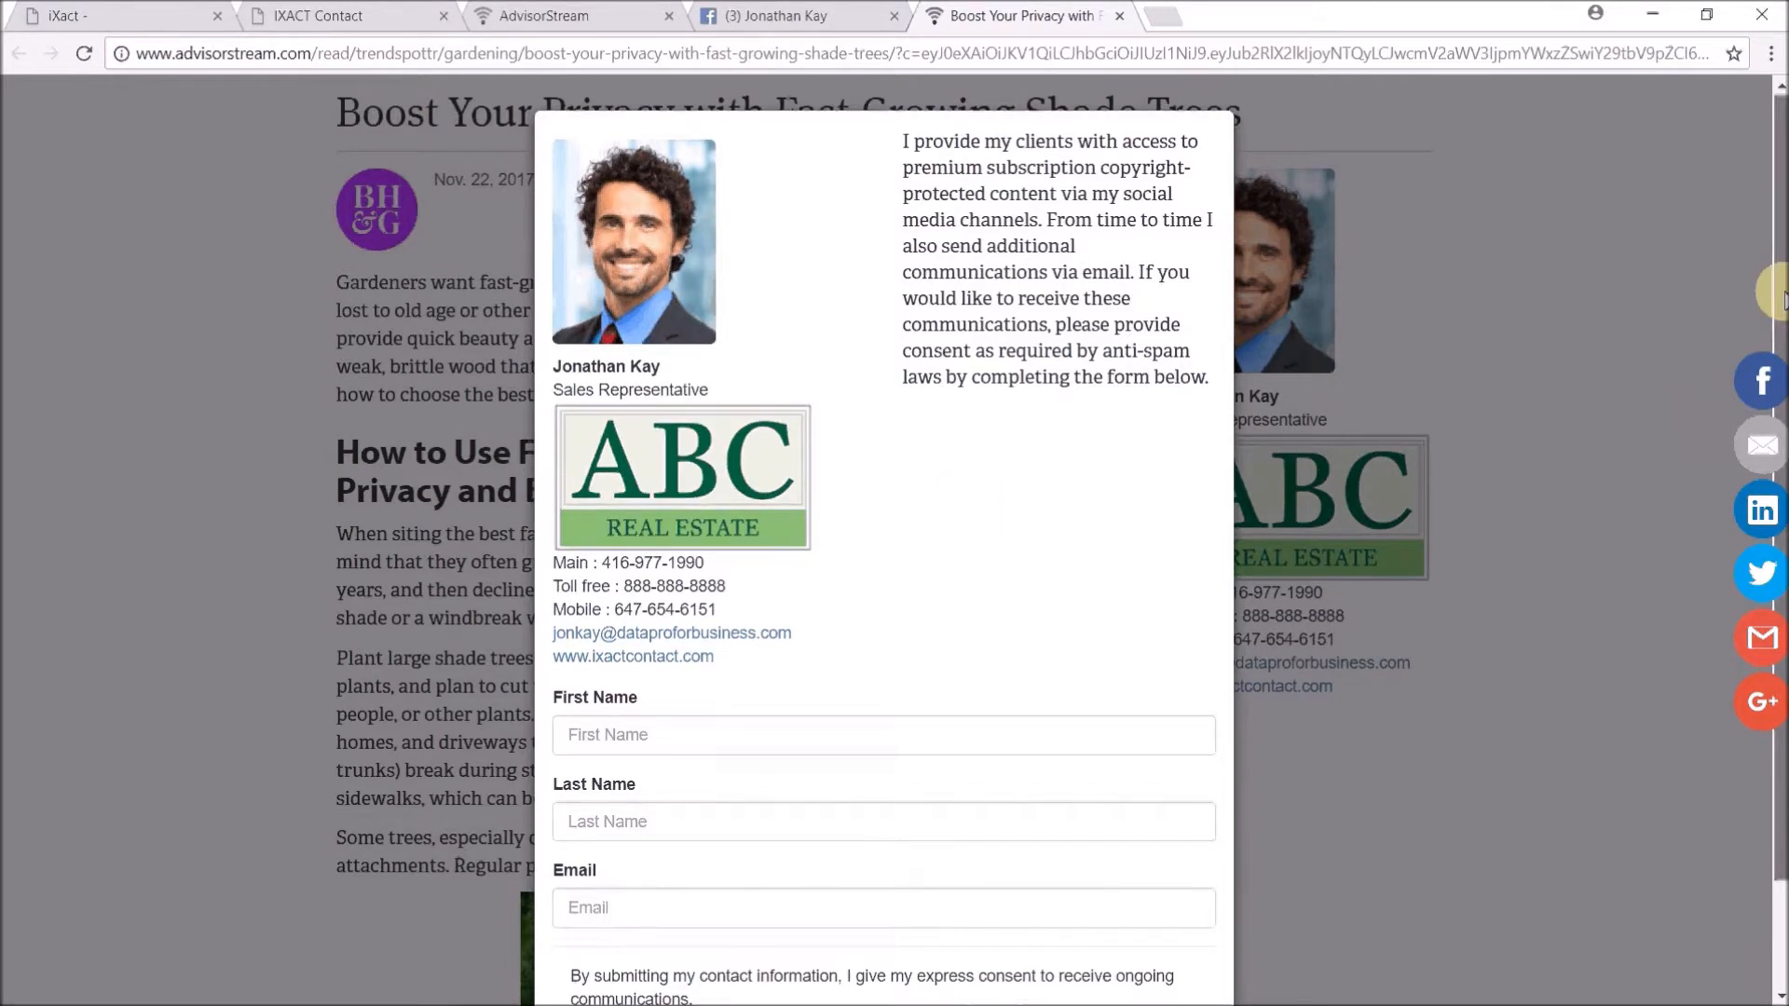
- Decline the lead capture form with No Thanks and scroll through the shade trees article
scroll("down", 3)
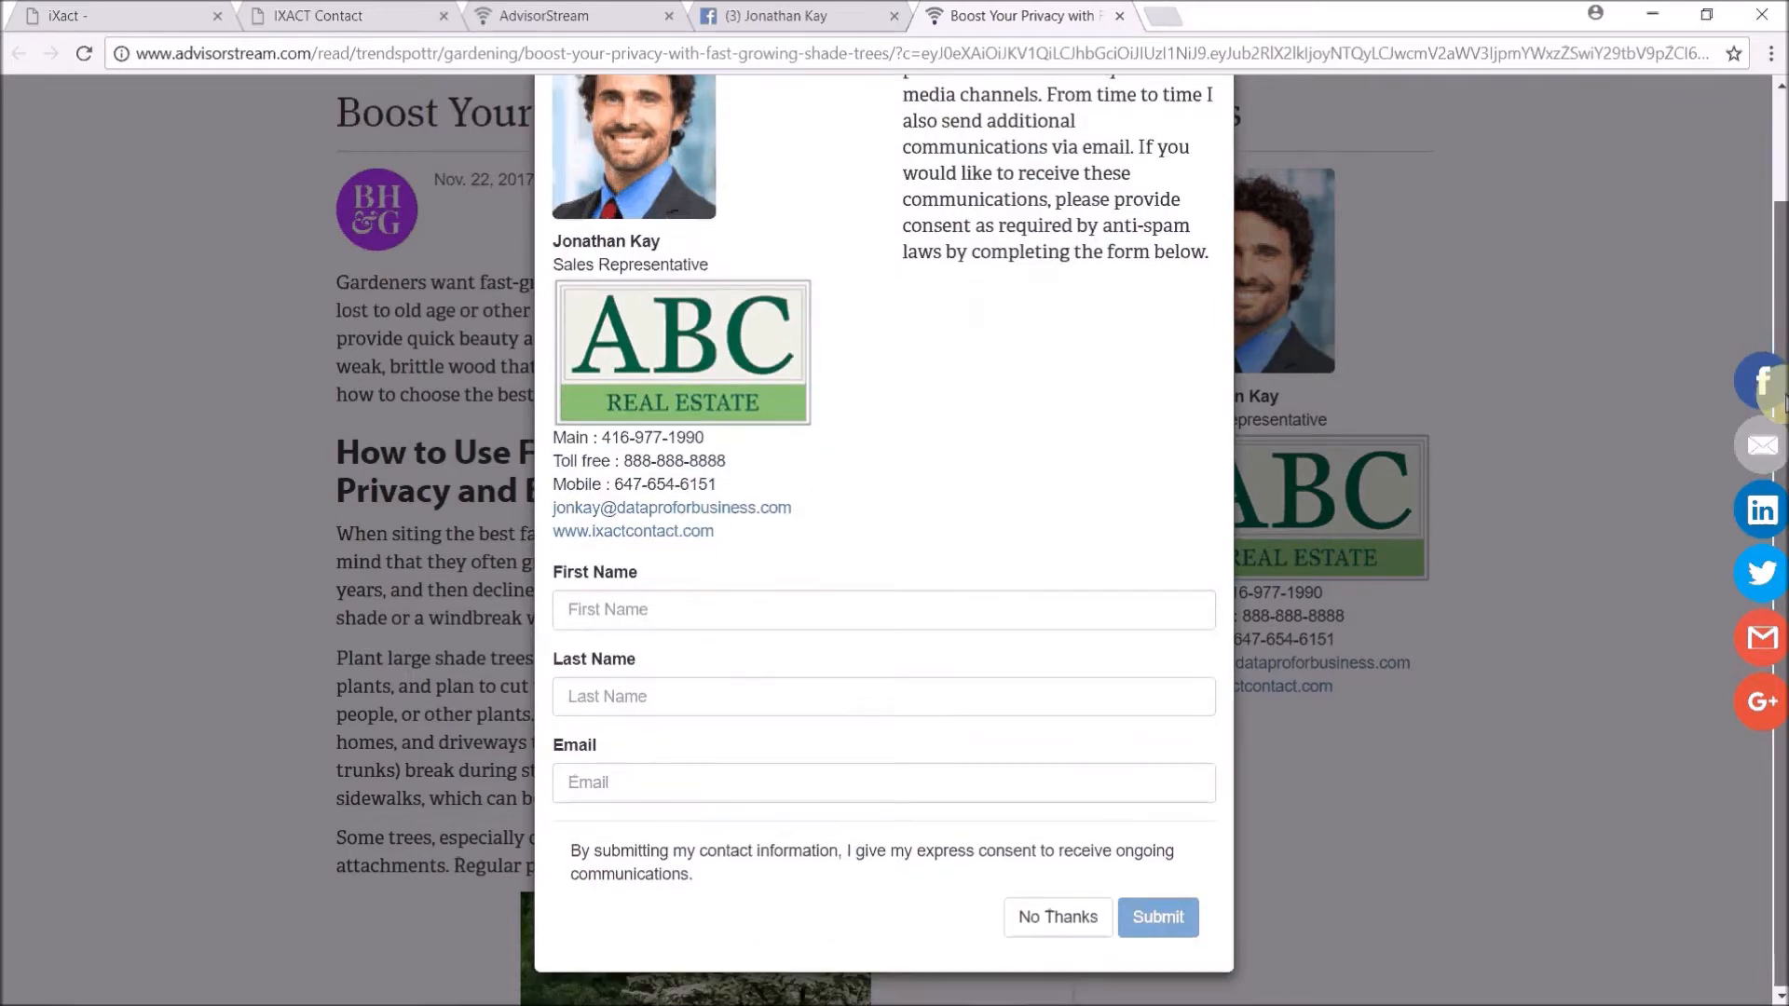
mouse_move(1649, 406)
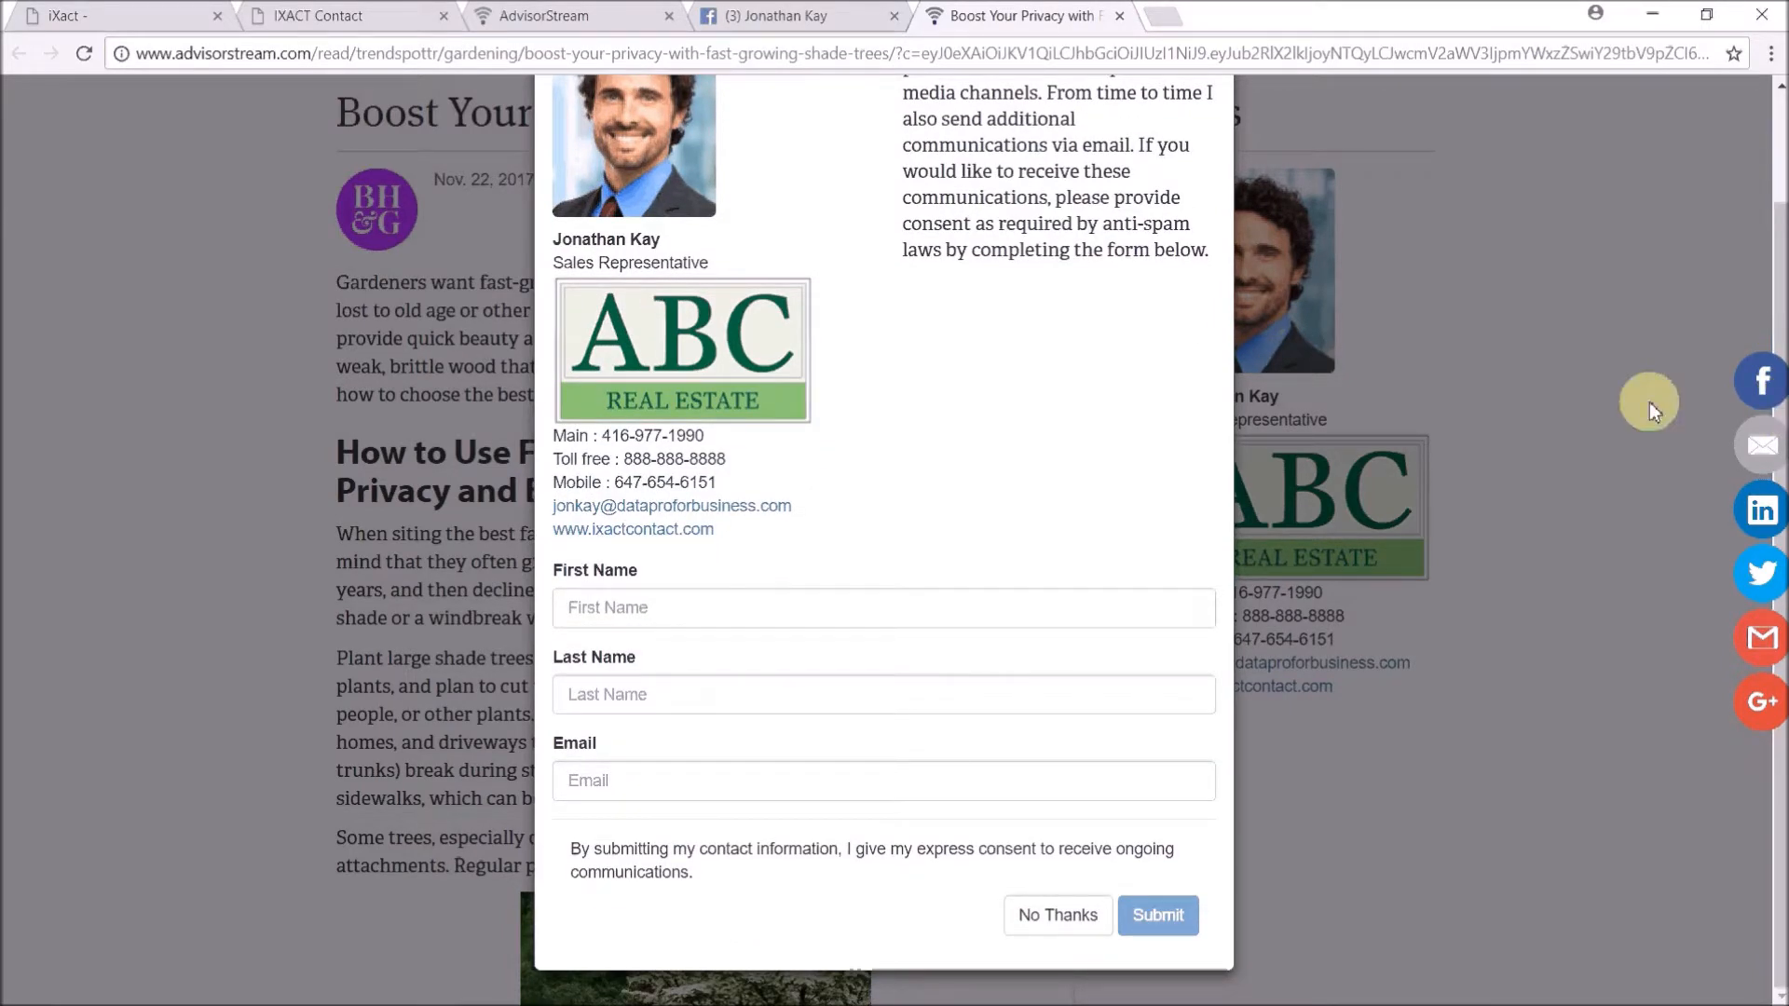
mouse_move(1323, 529)
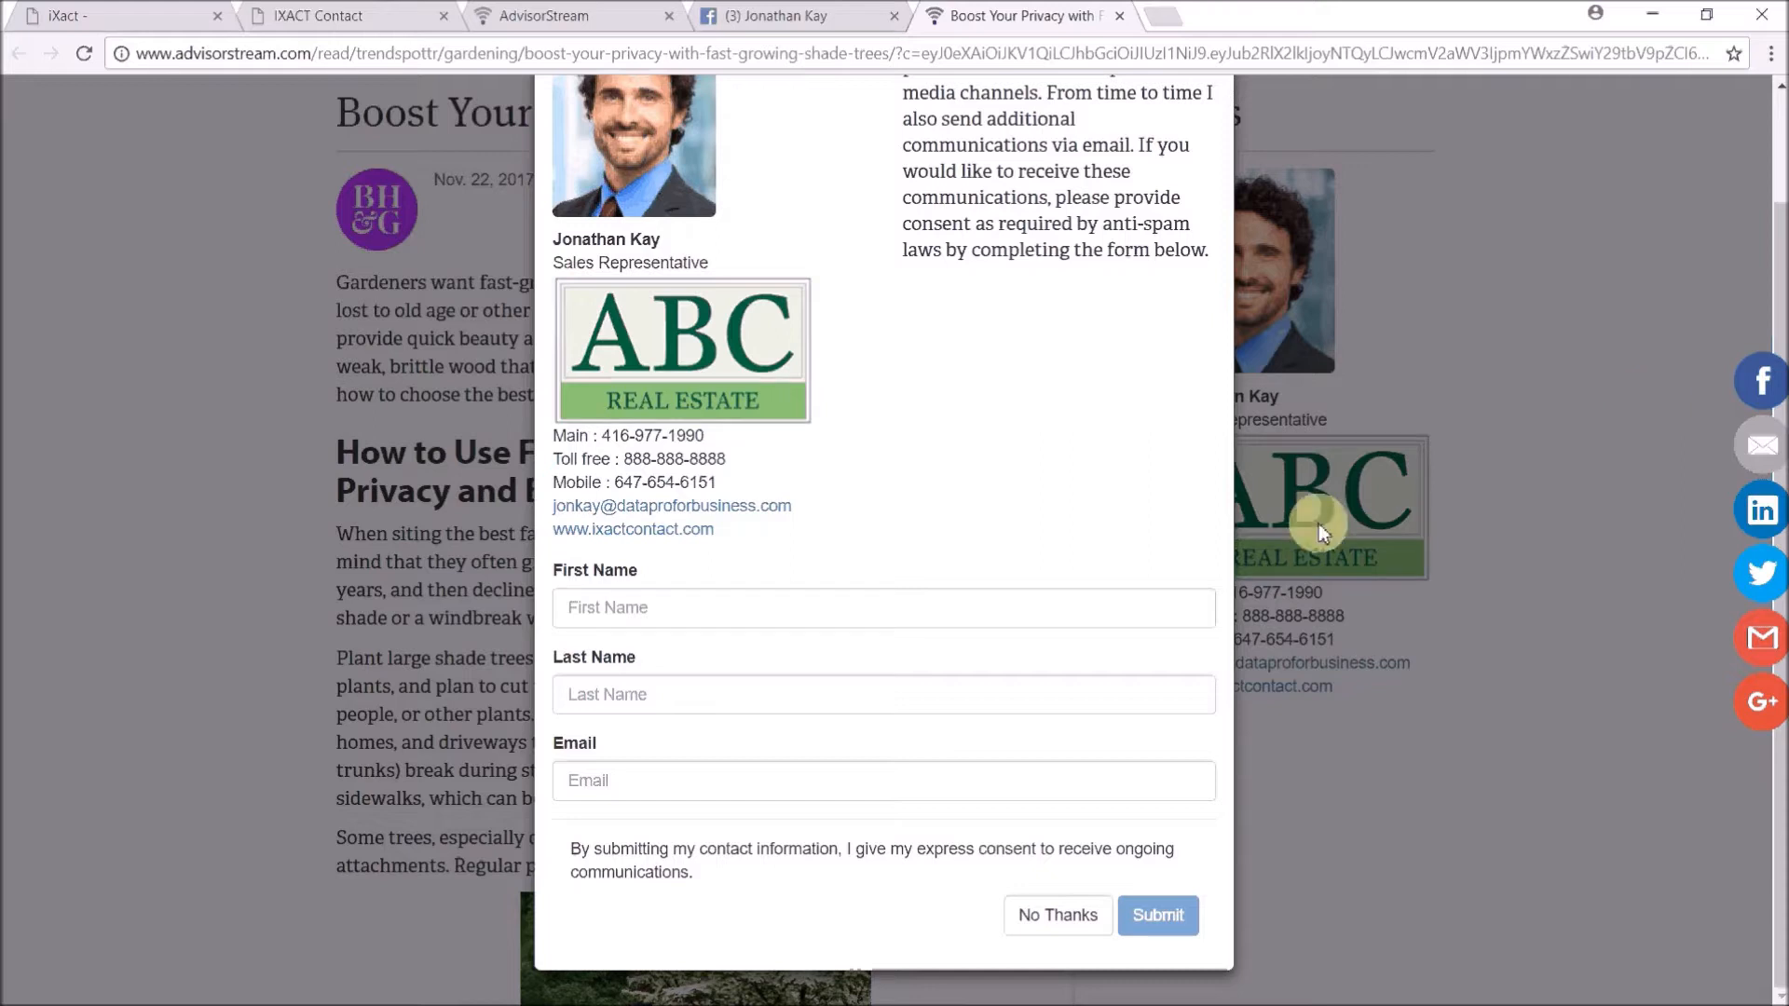
mouse_move(823, 595)
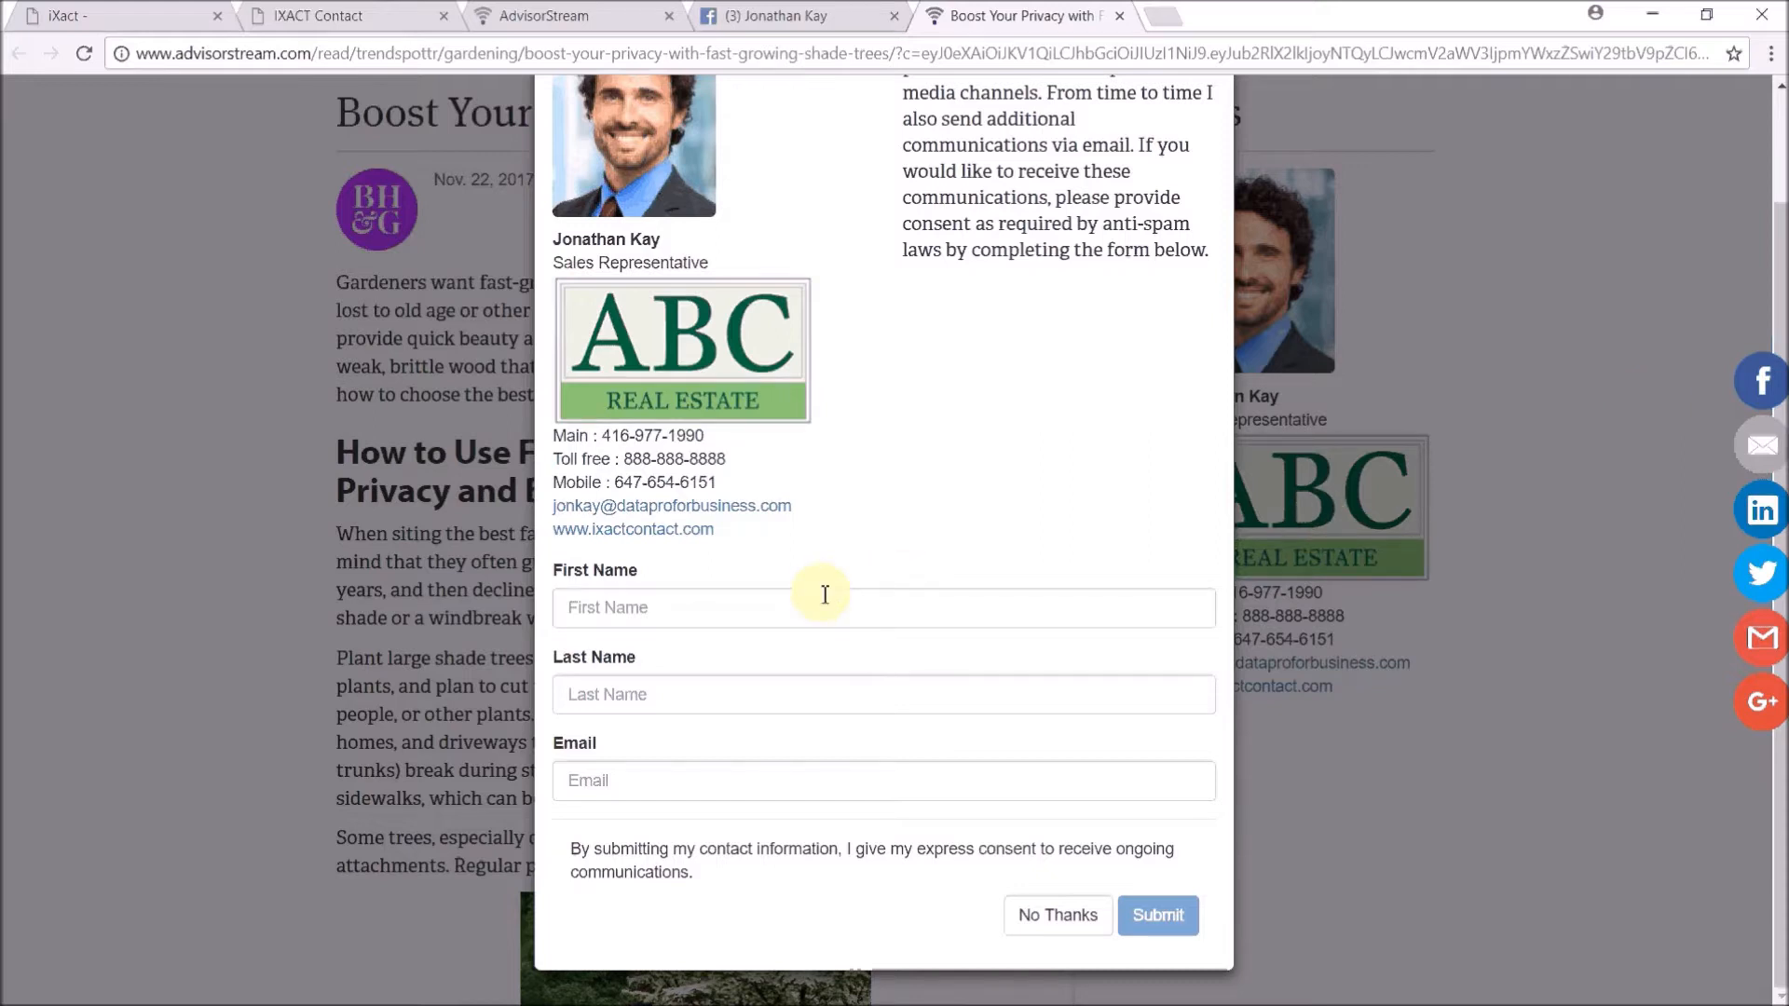
mouse_move(1100, 841)
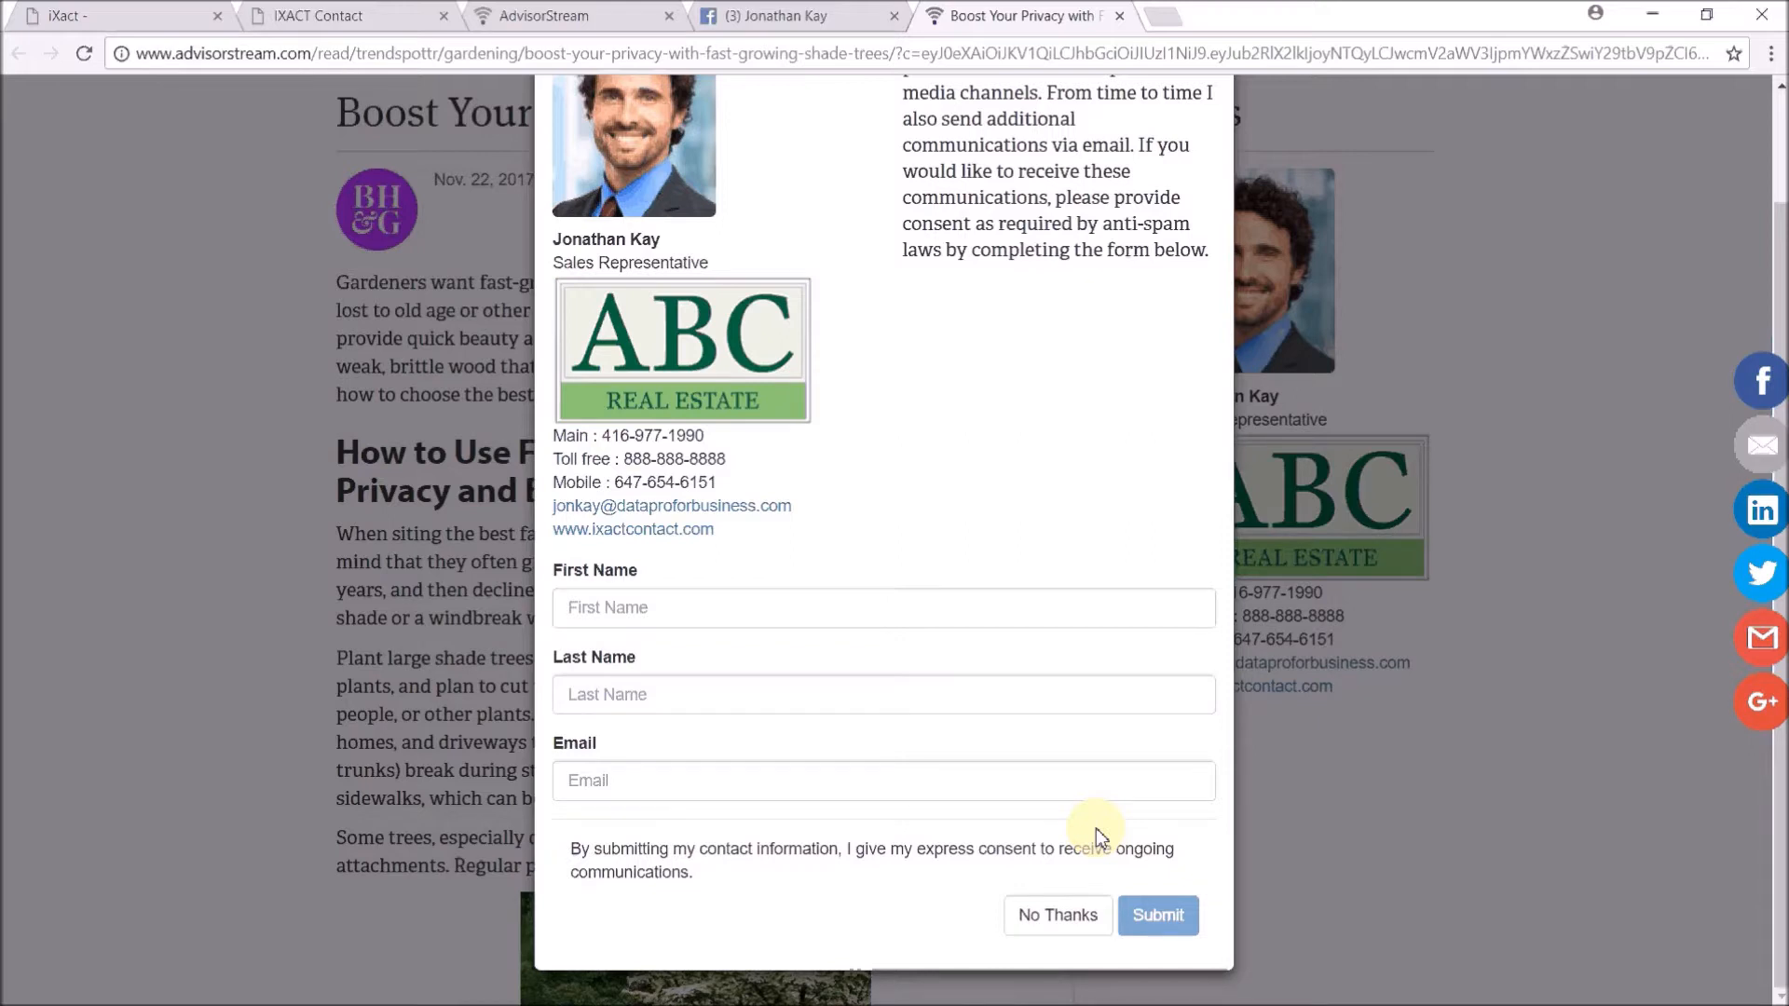
mouse_move(1071, 898)
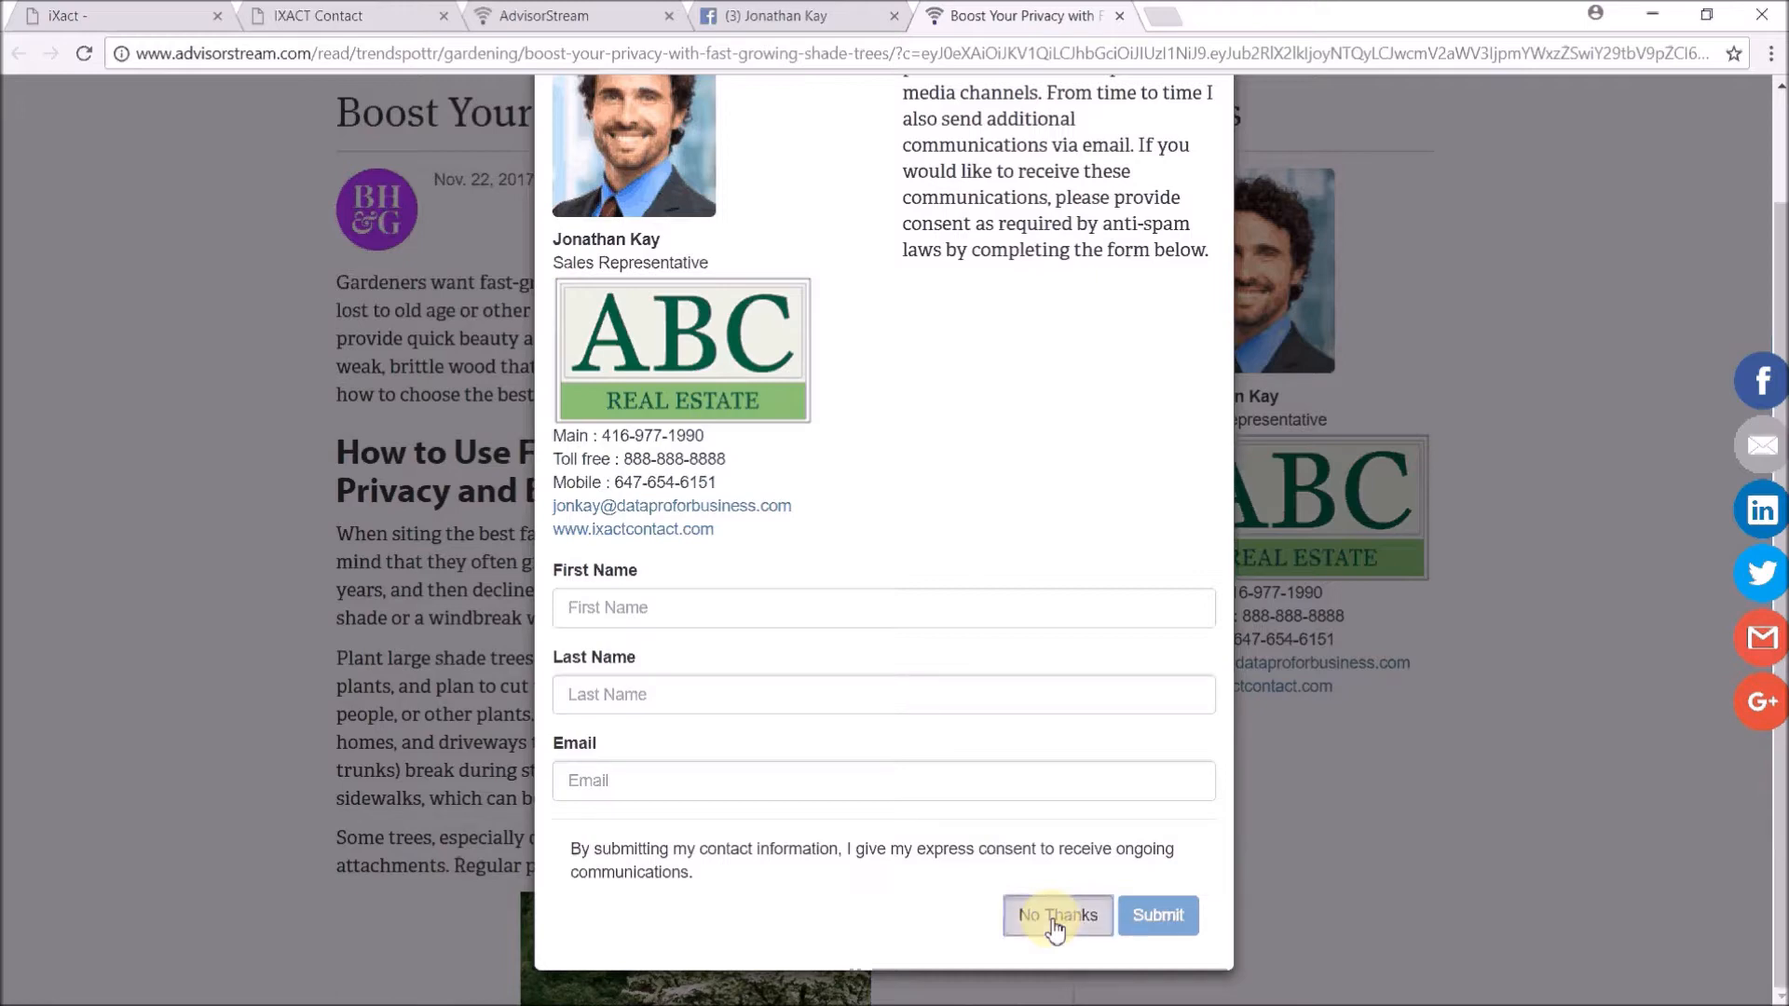
left_click(1056, 915)
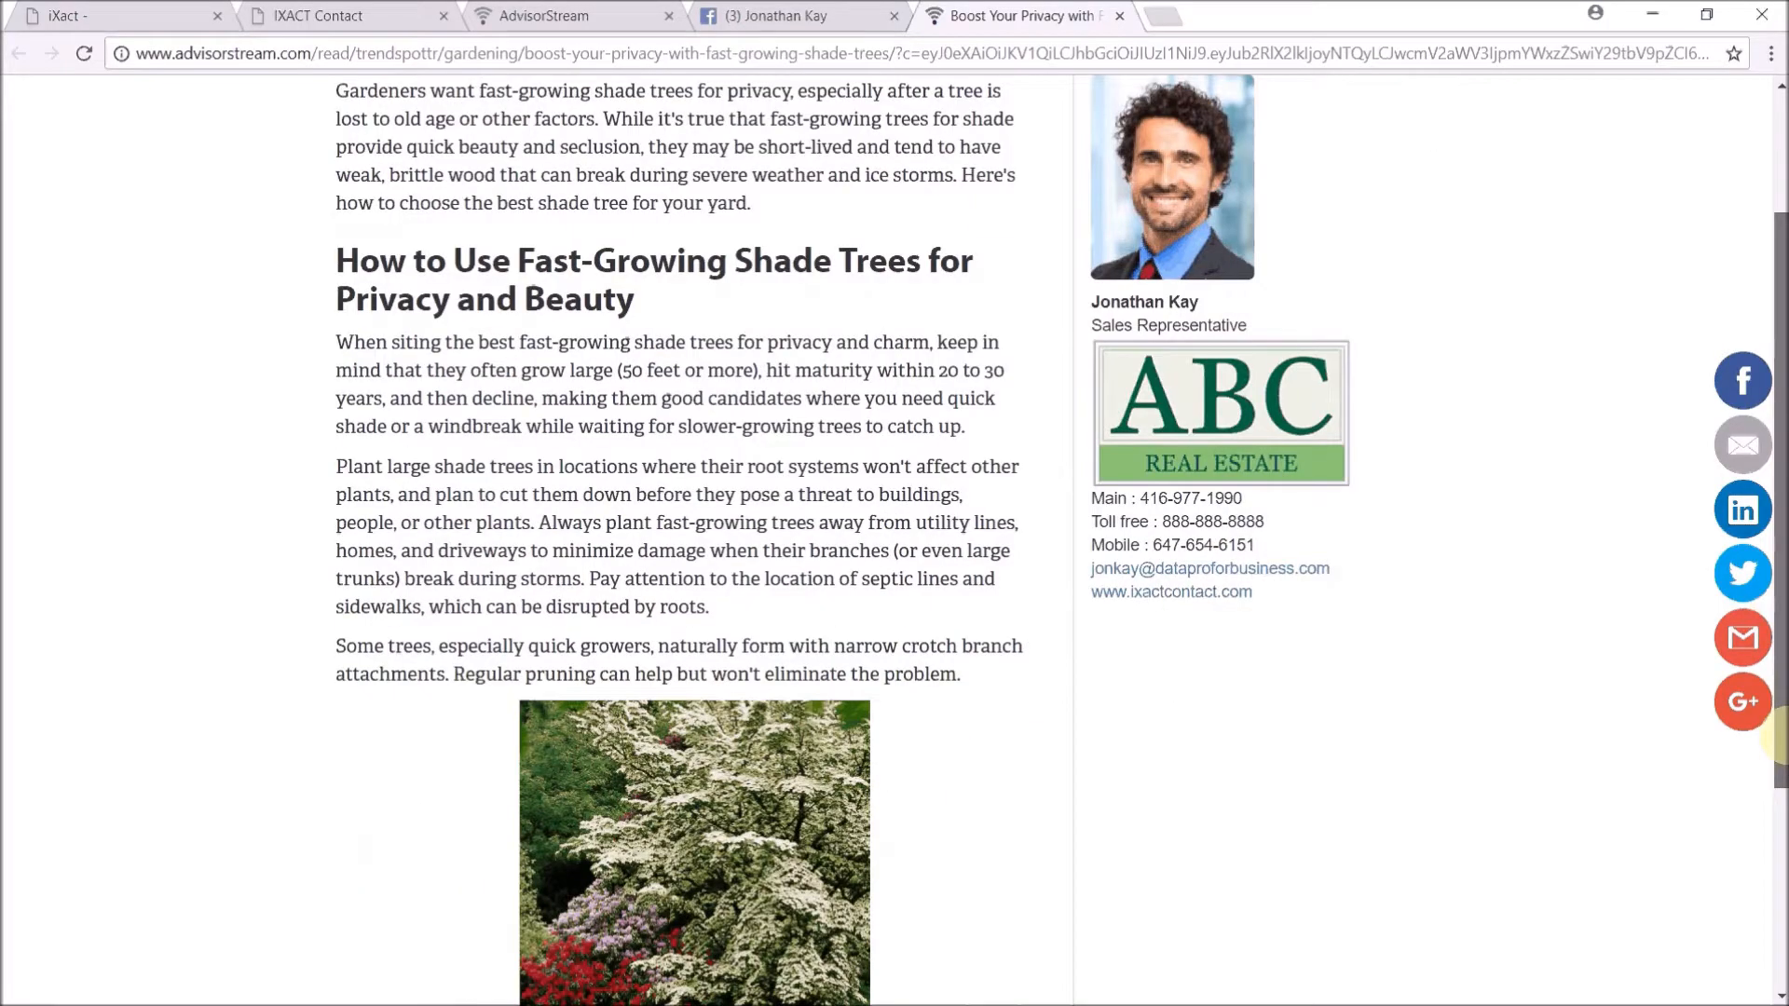
scroll("down", 3)
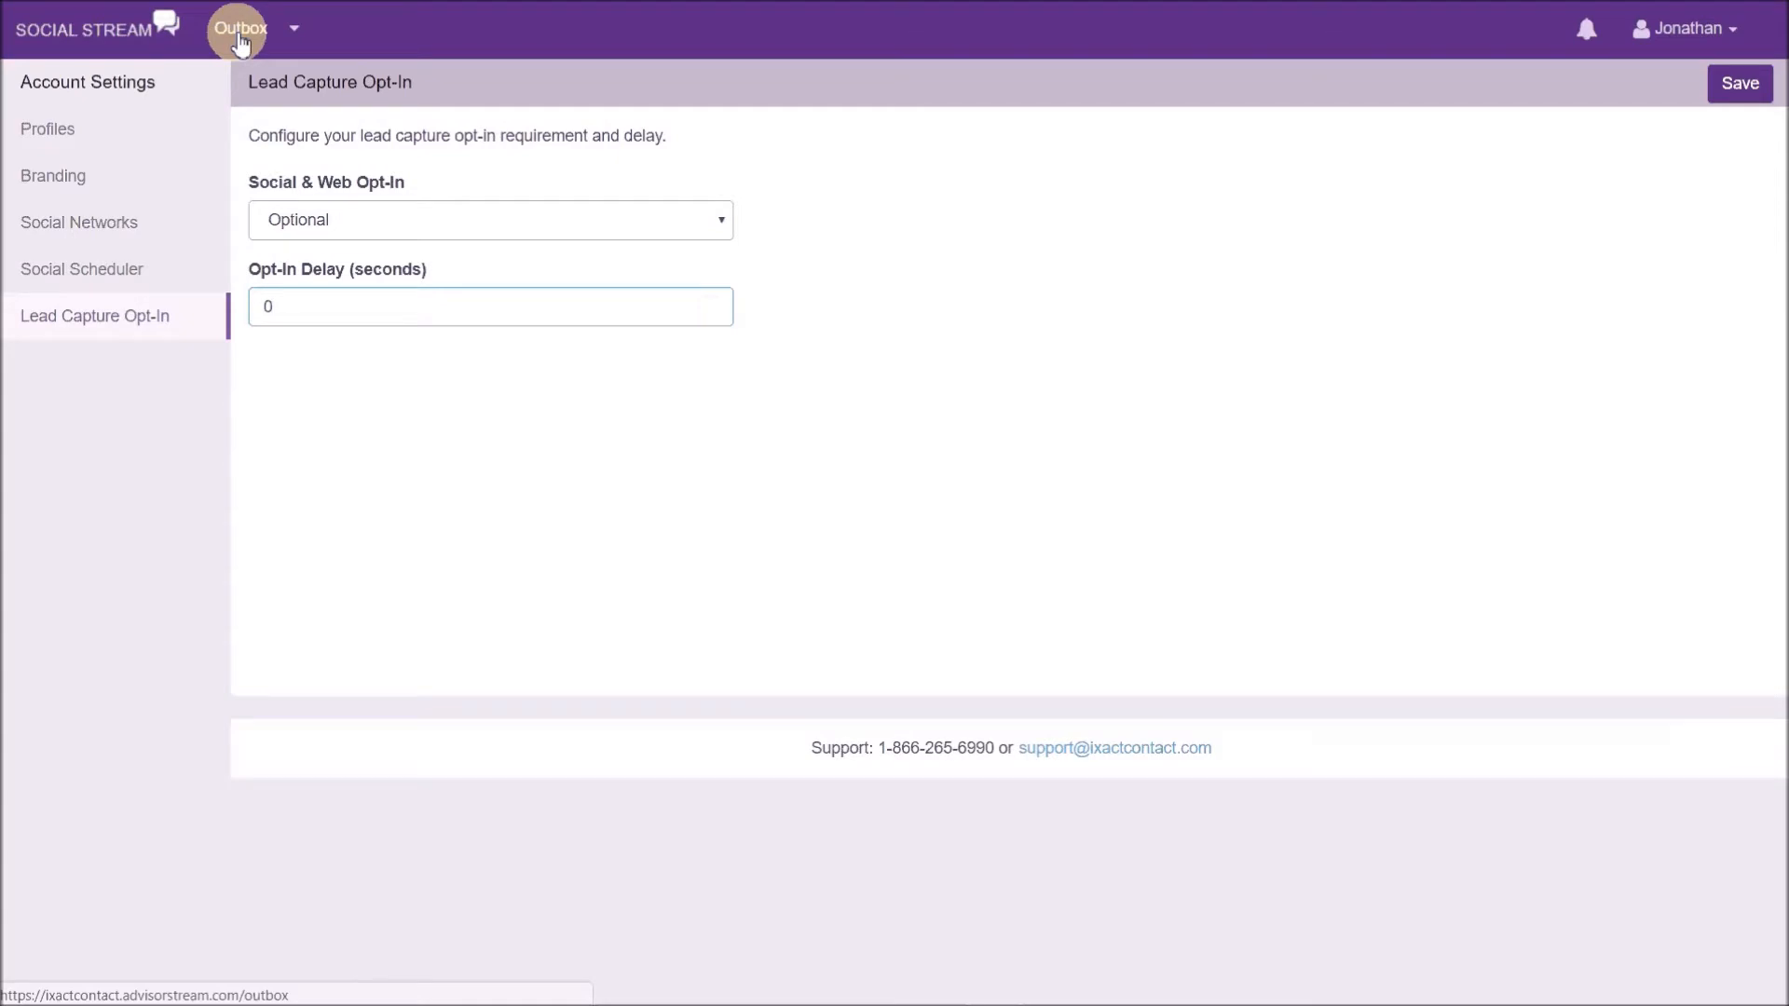
- Review the Outbox's past-week shared articles with view counts and open the shade trees article
left_click(240, 26)
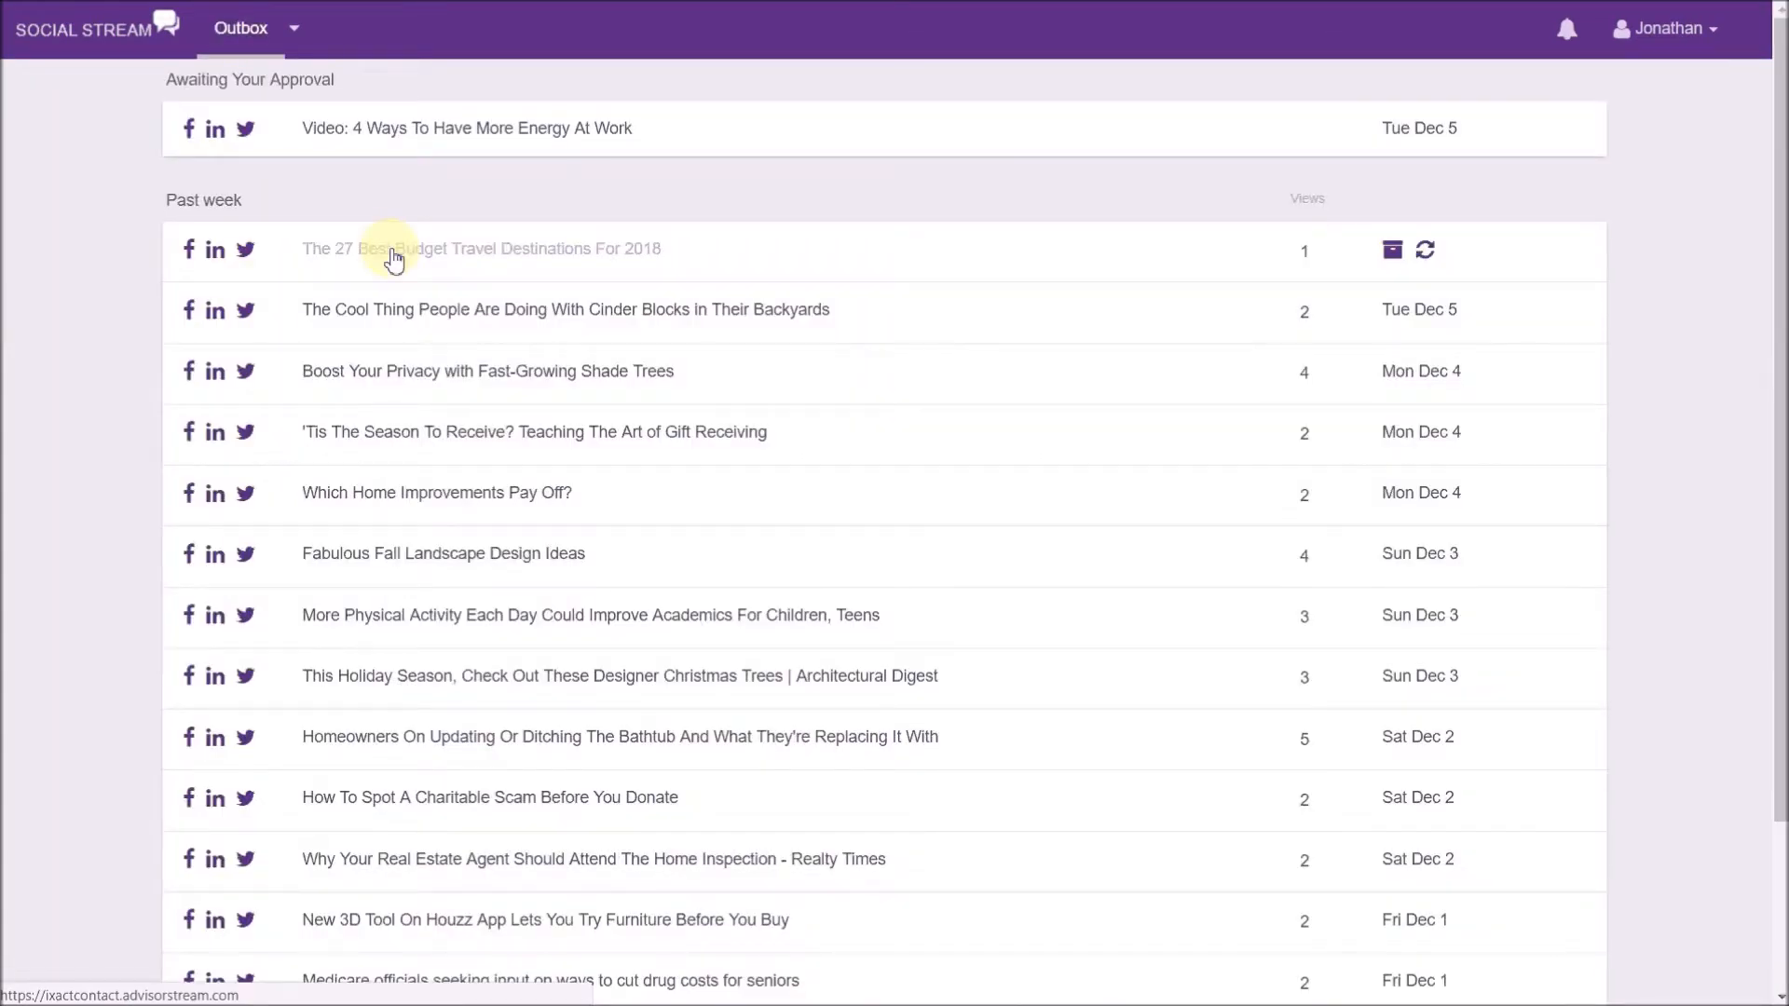
mouse_move(379, 264)
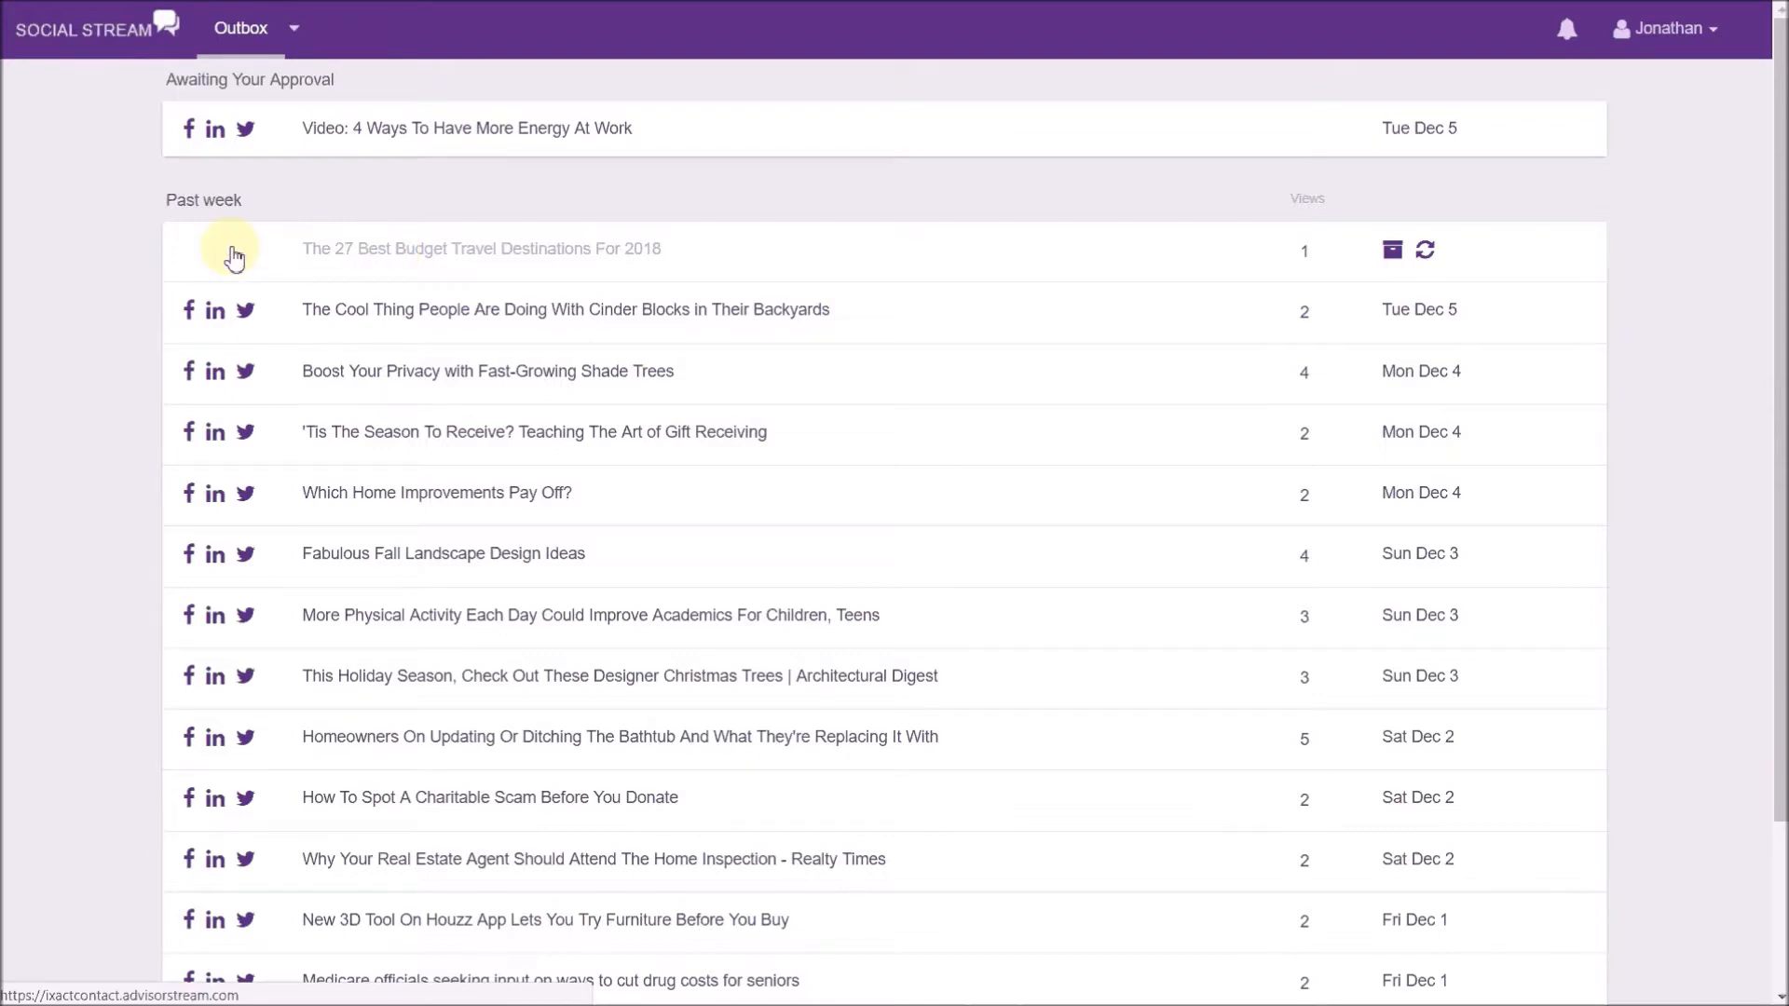
mouse_move(1305, 388)
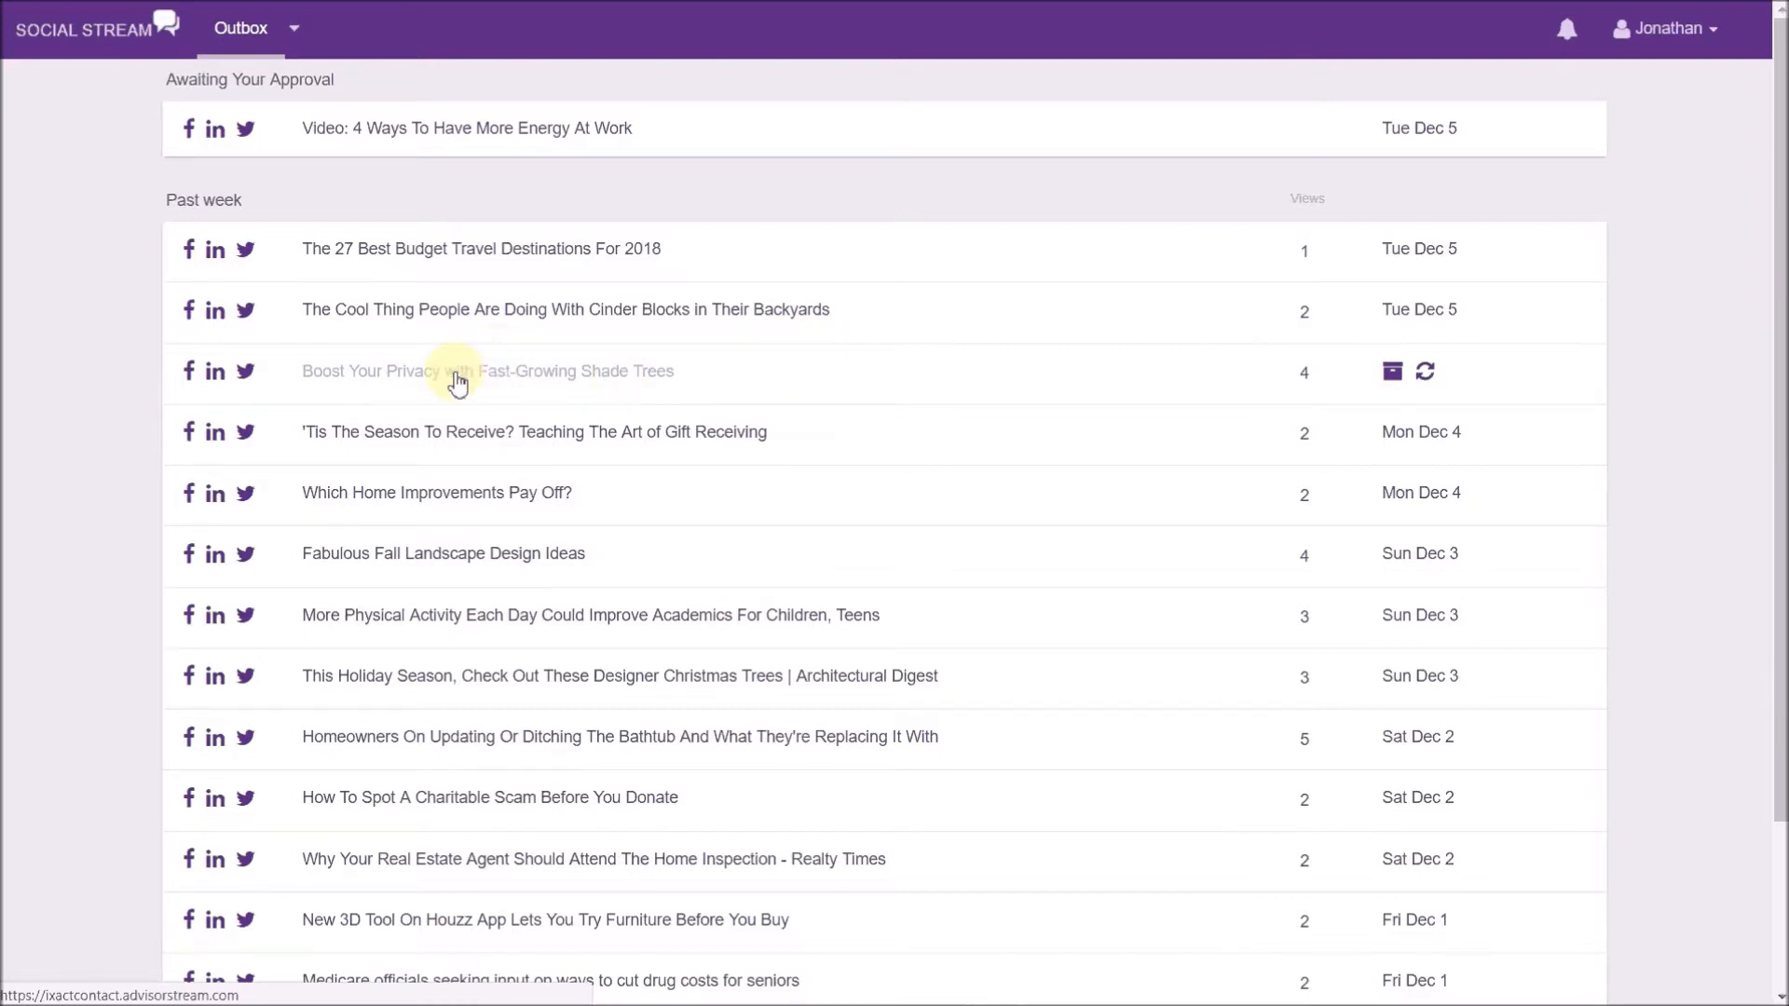
left_click(459, 371)
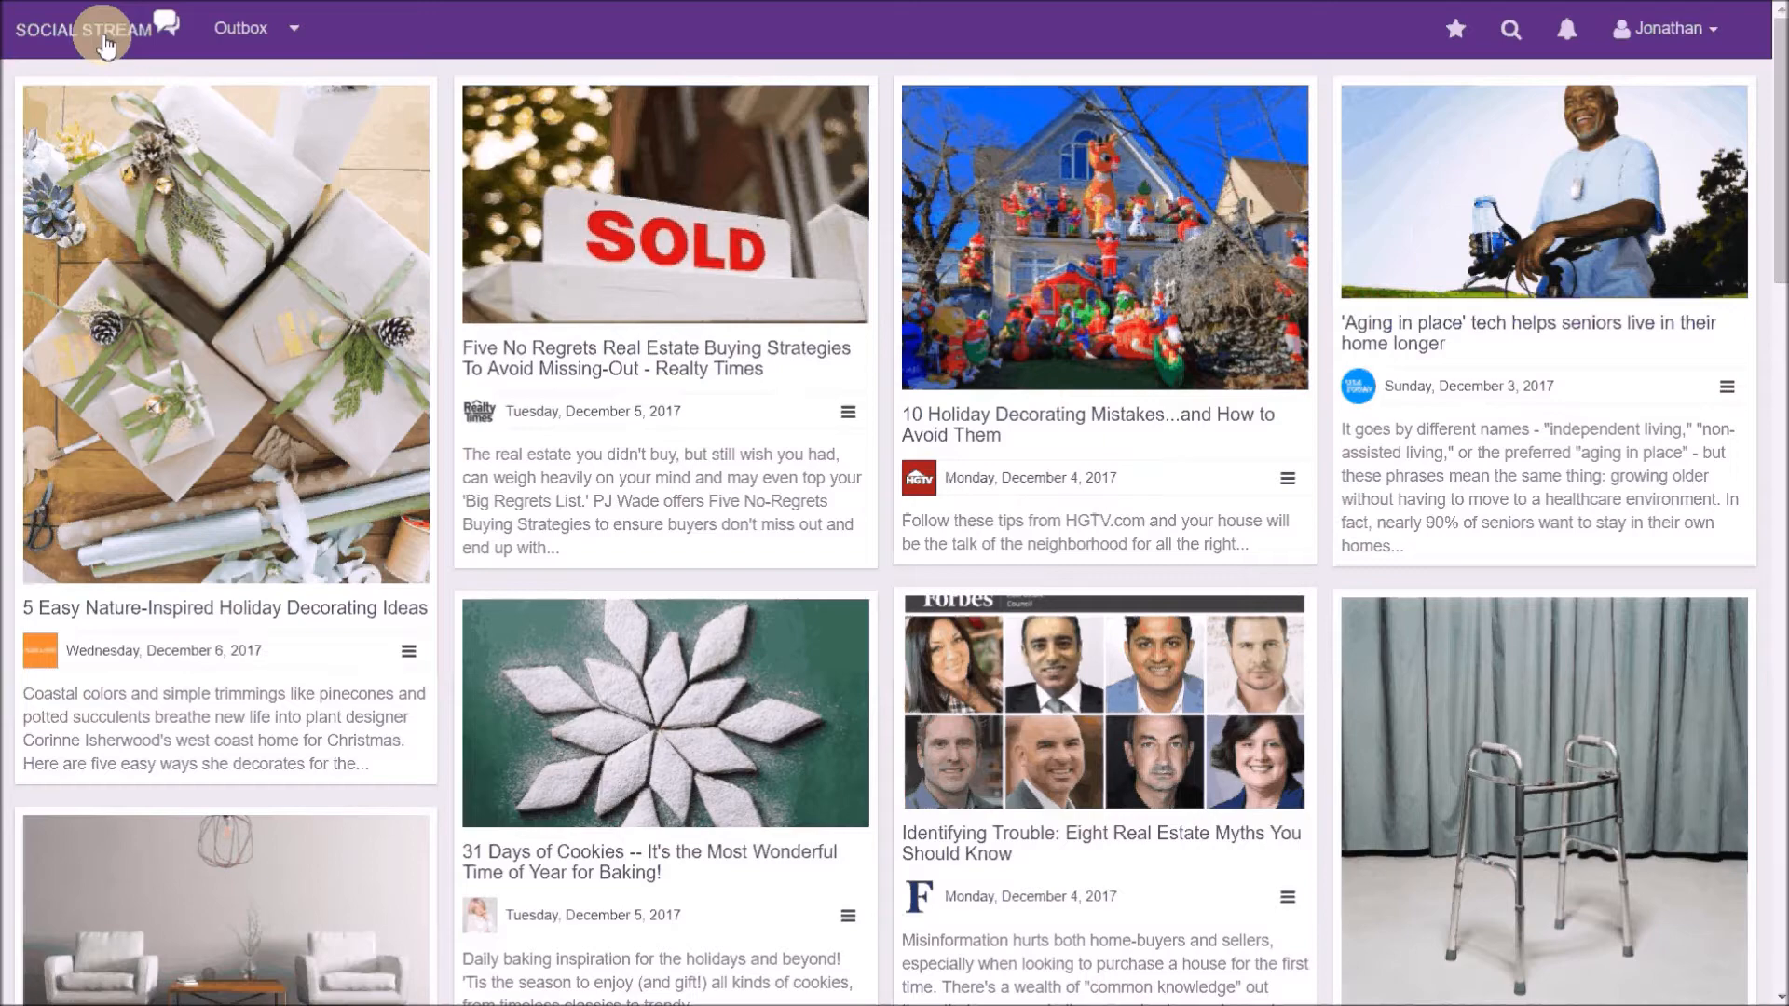
- Return to the article stream and preview the holiday decorating article with Jonathan Kay's branding, then close it
left_click(408, 650)
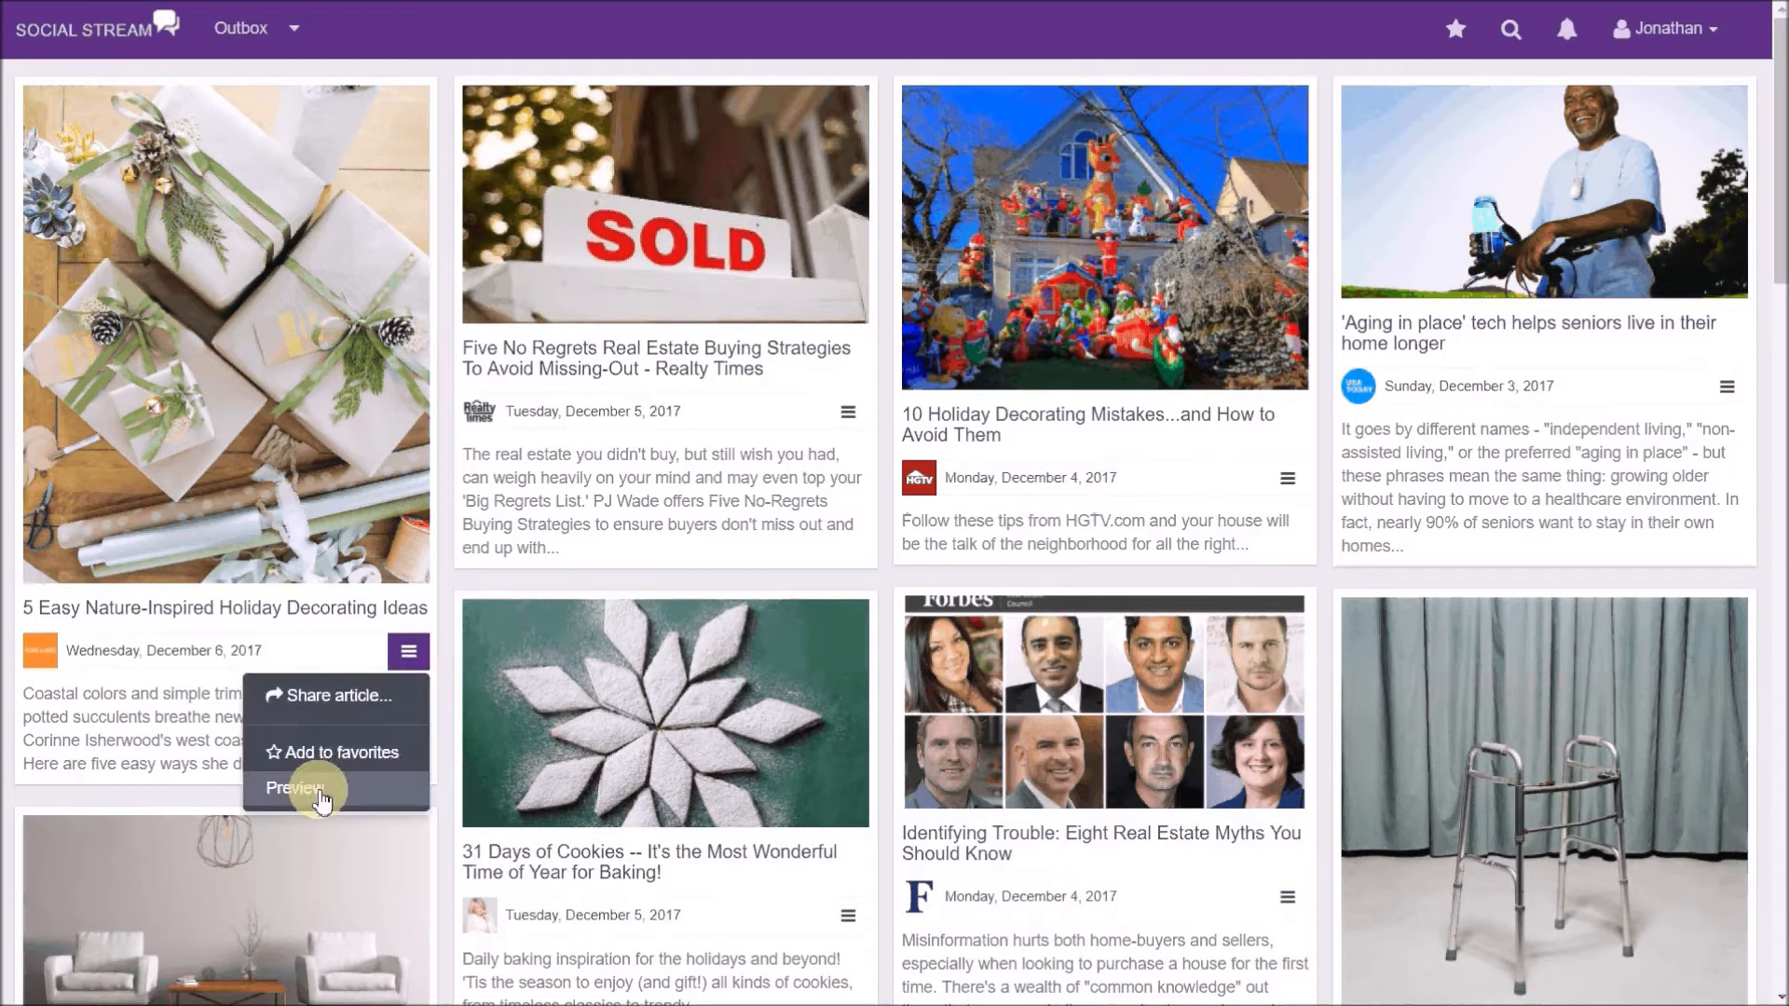
left_click(293, 789)
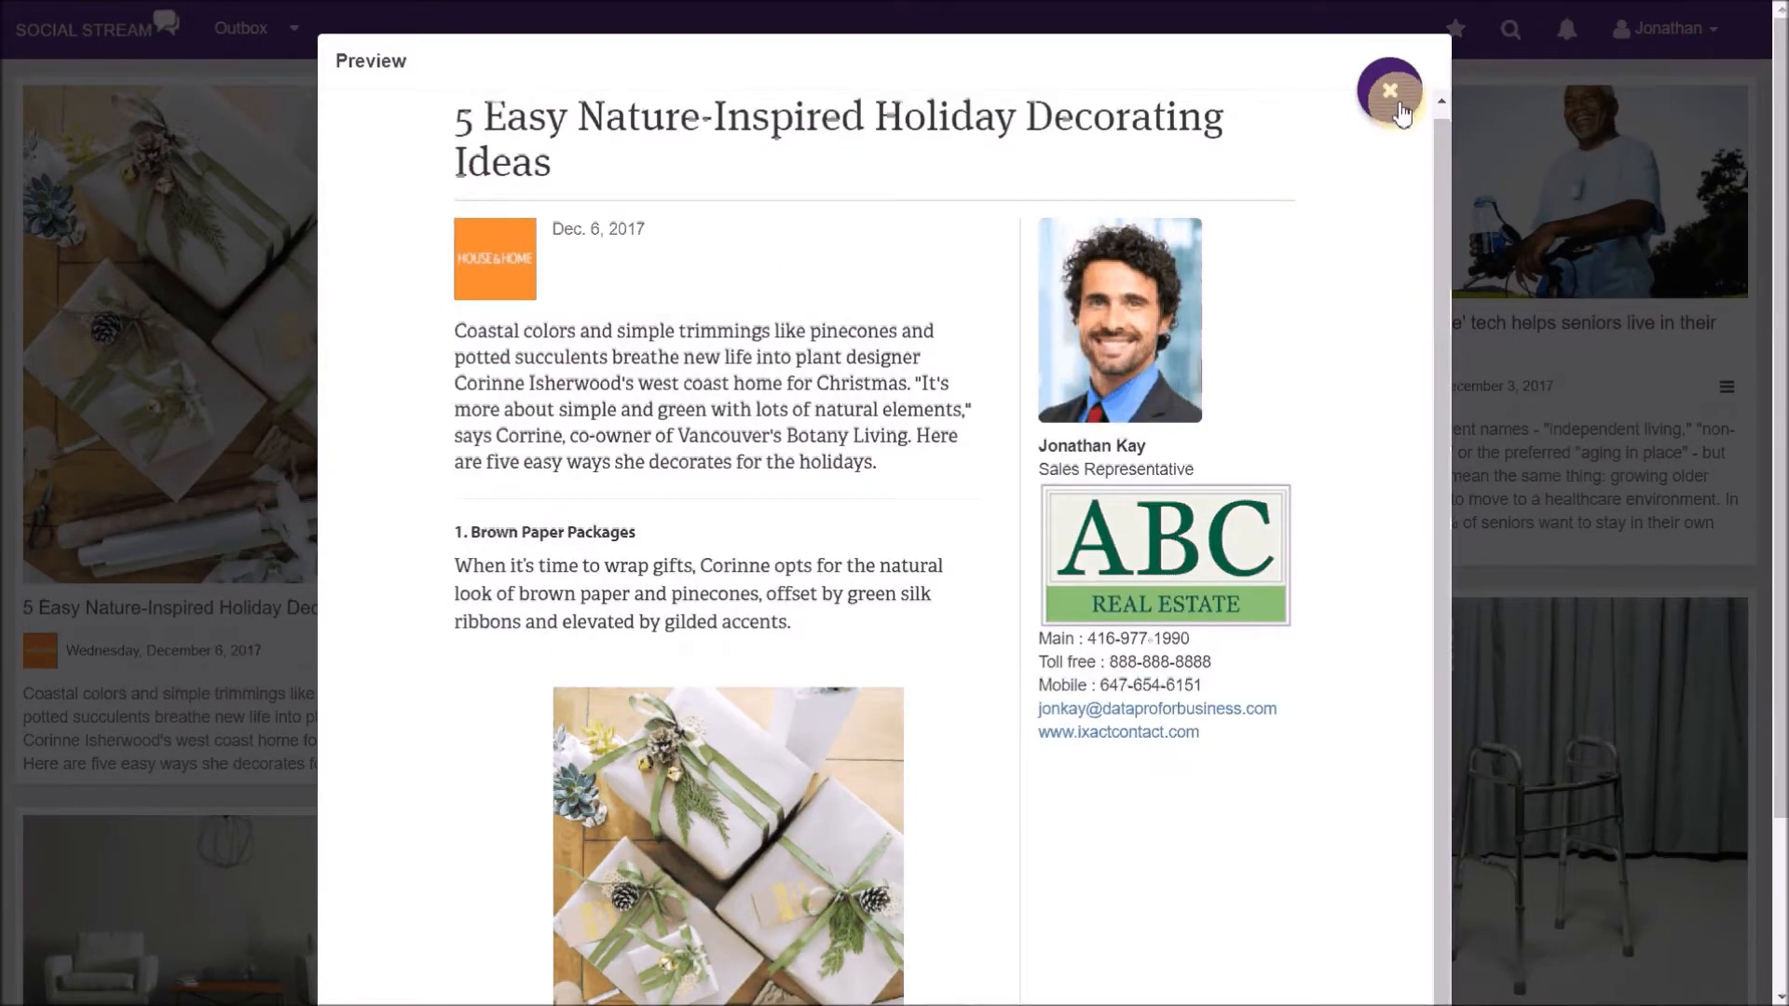
left_click(1391, 94)
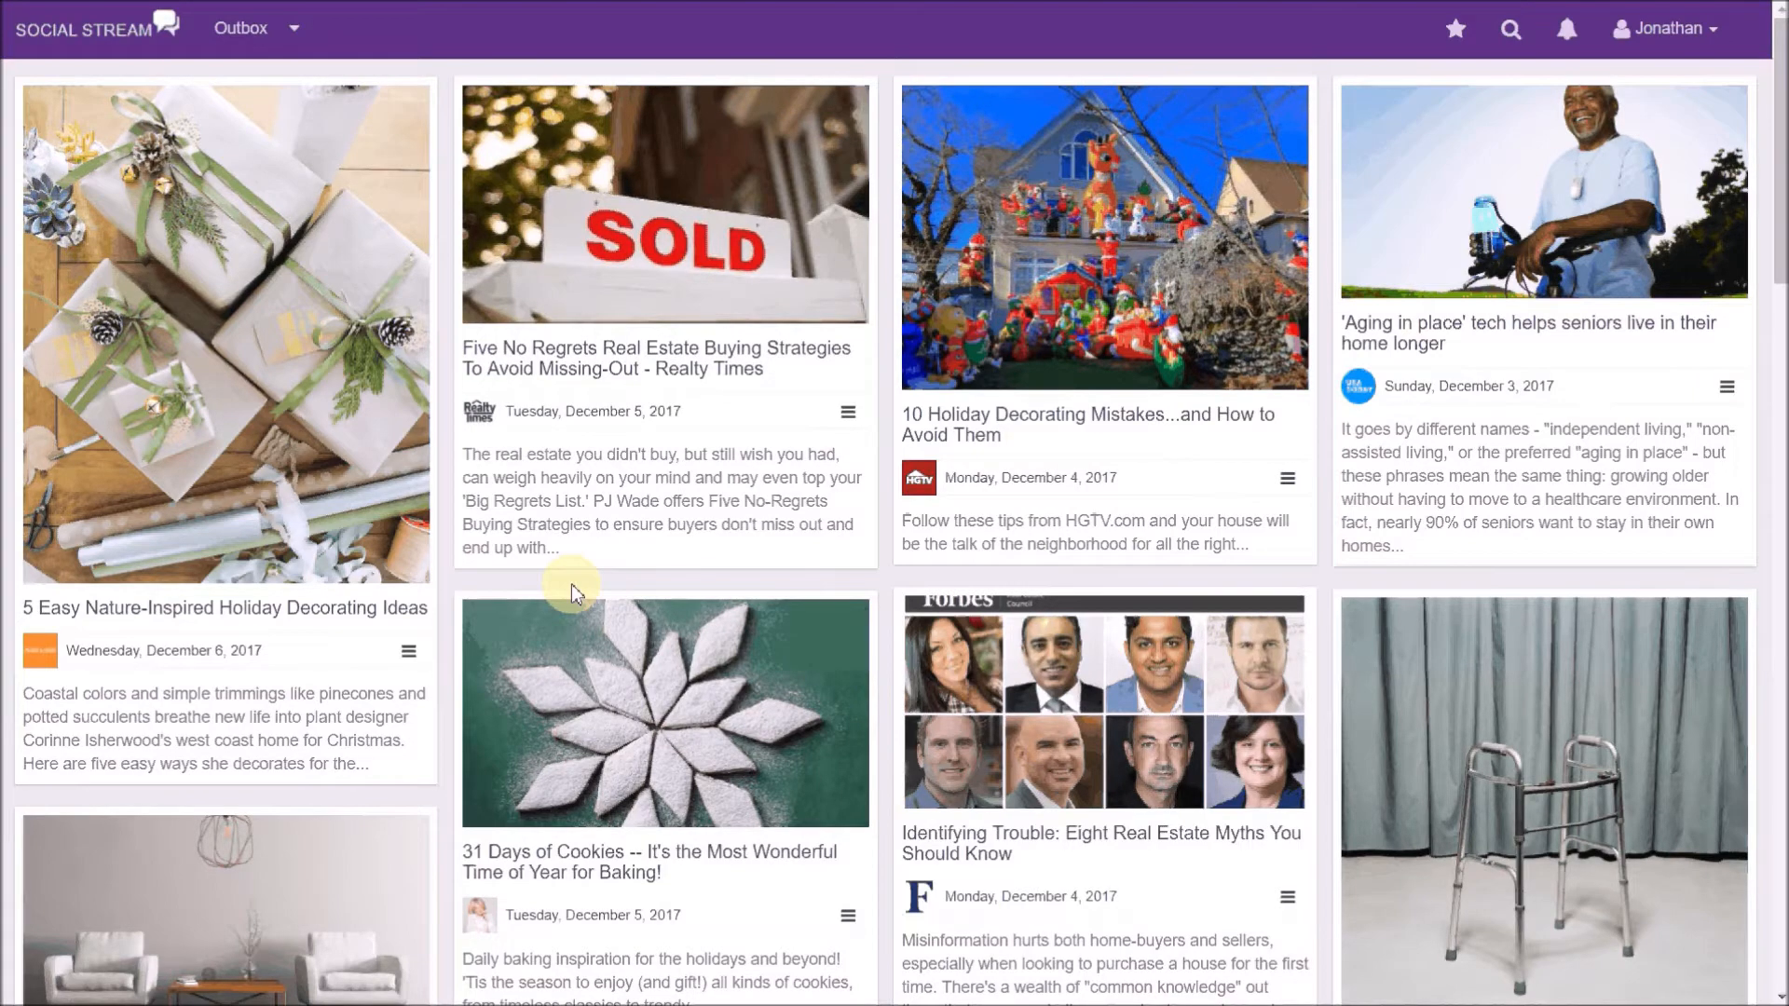
left_click(408, 653)
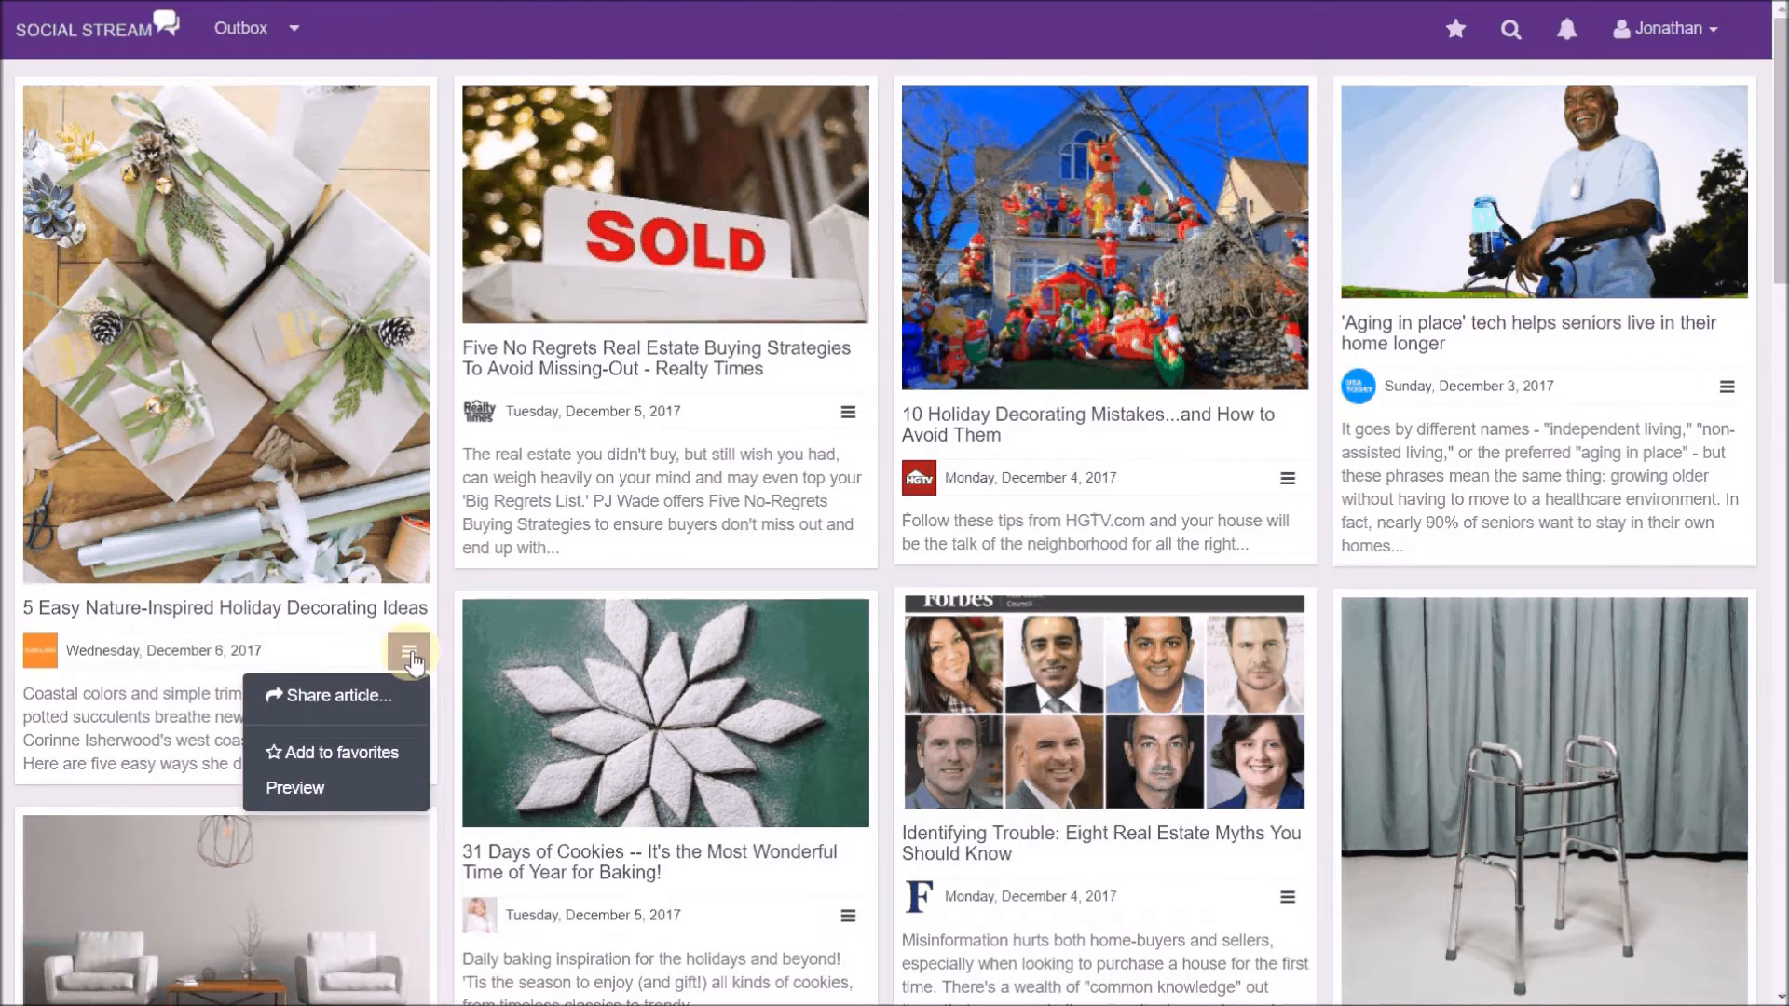
mouse_move(341, 696)
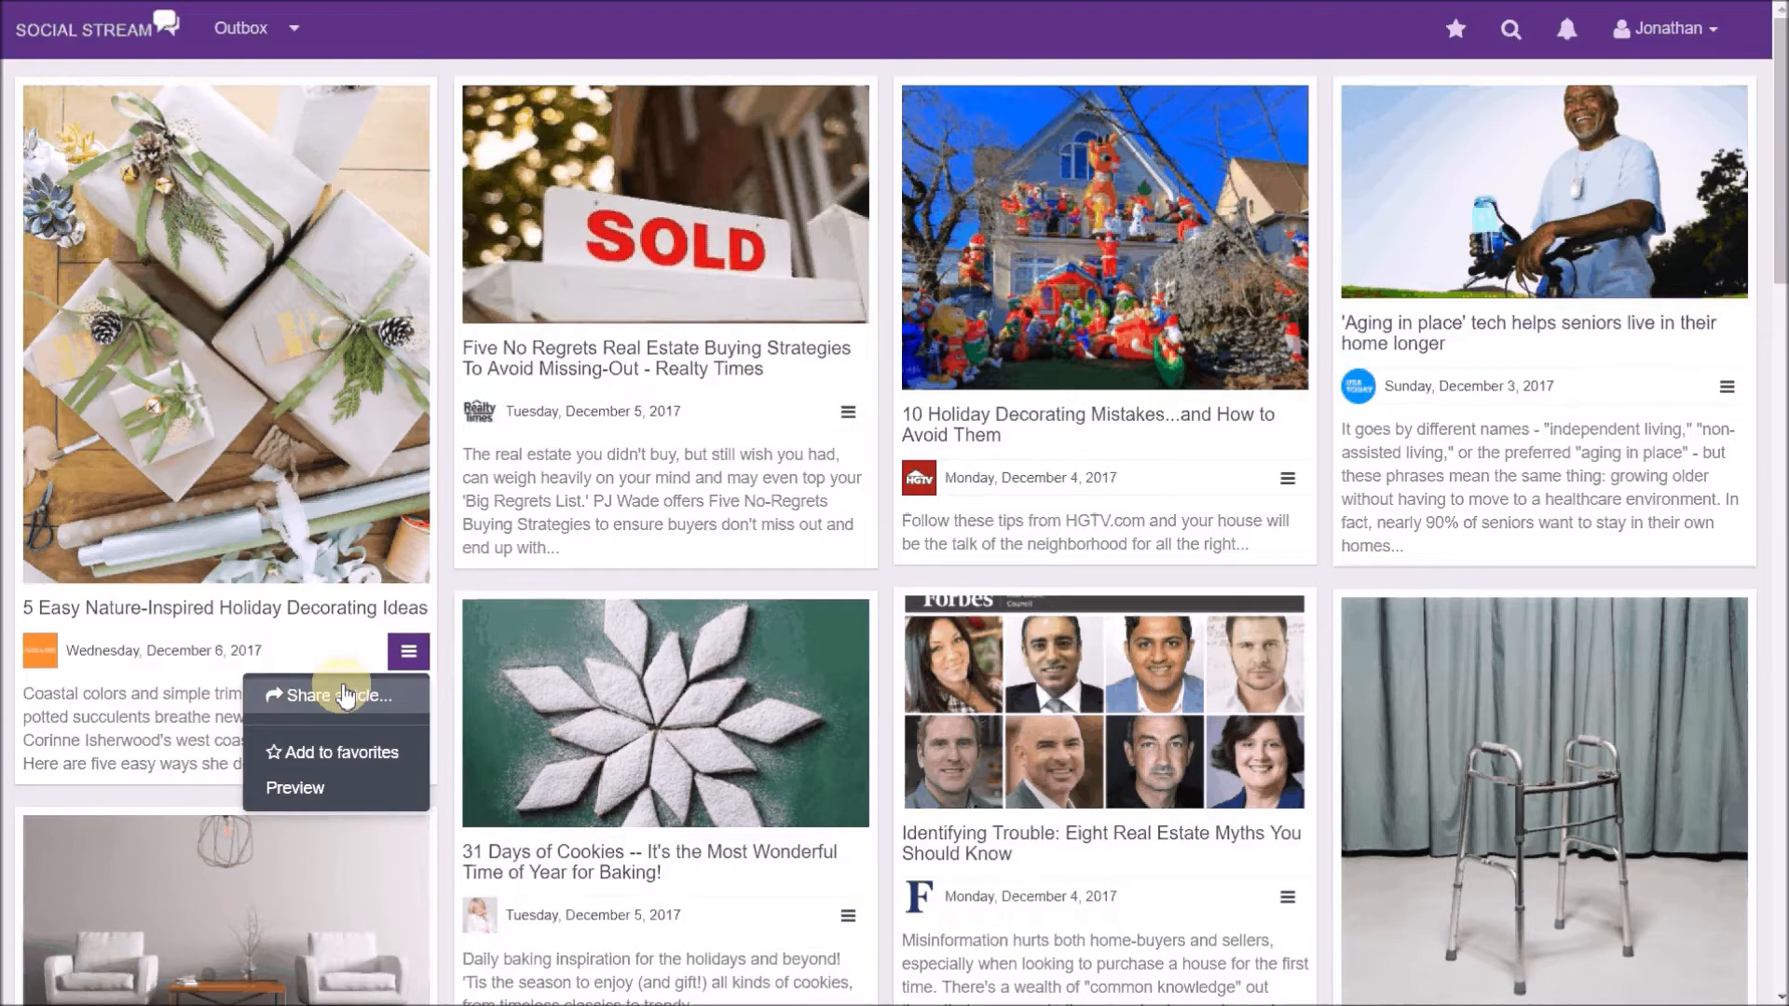
left_click(327, 695)
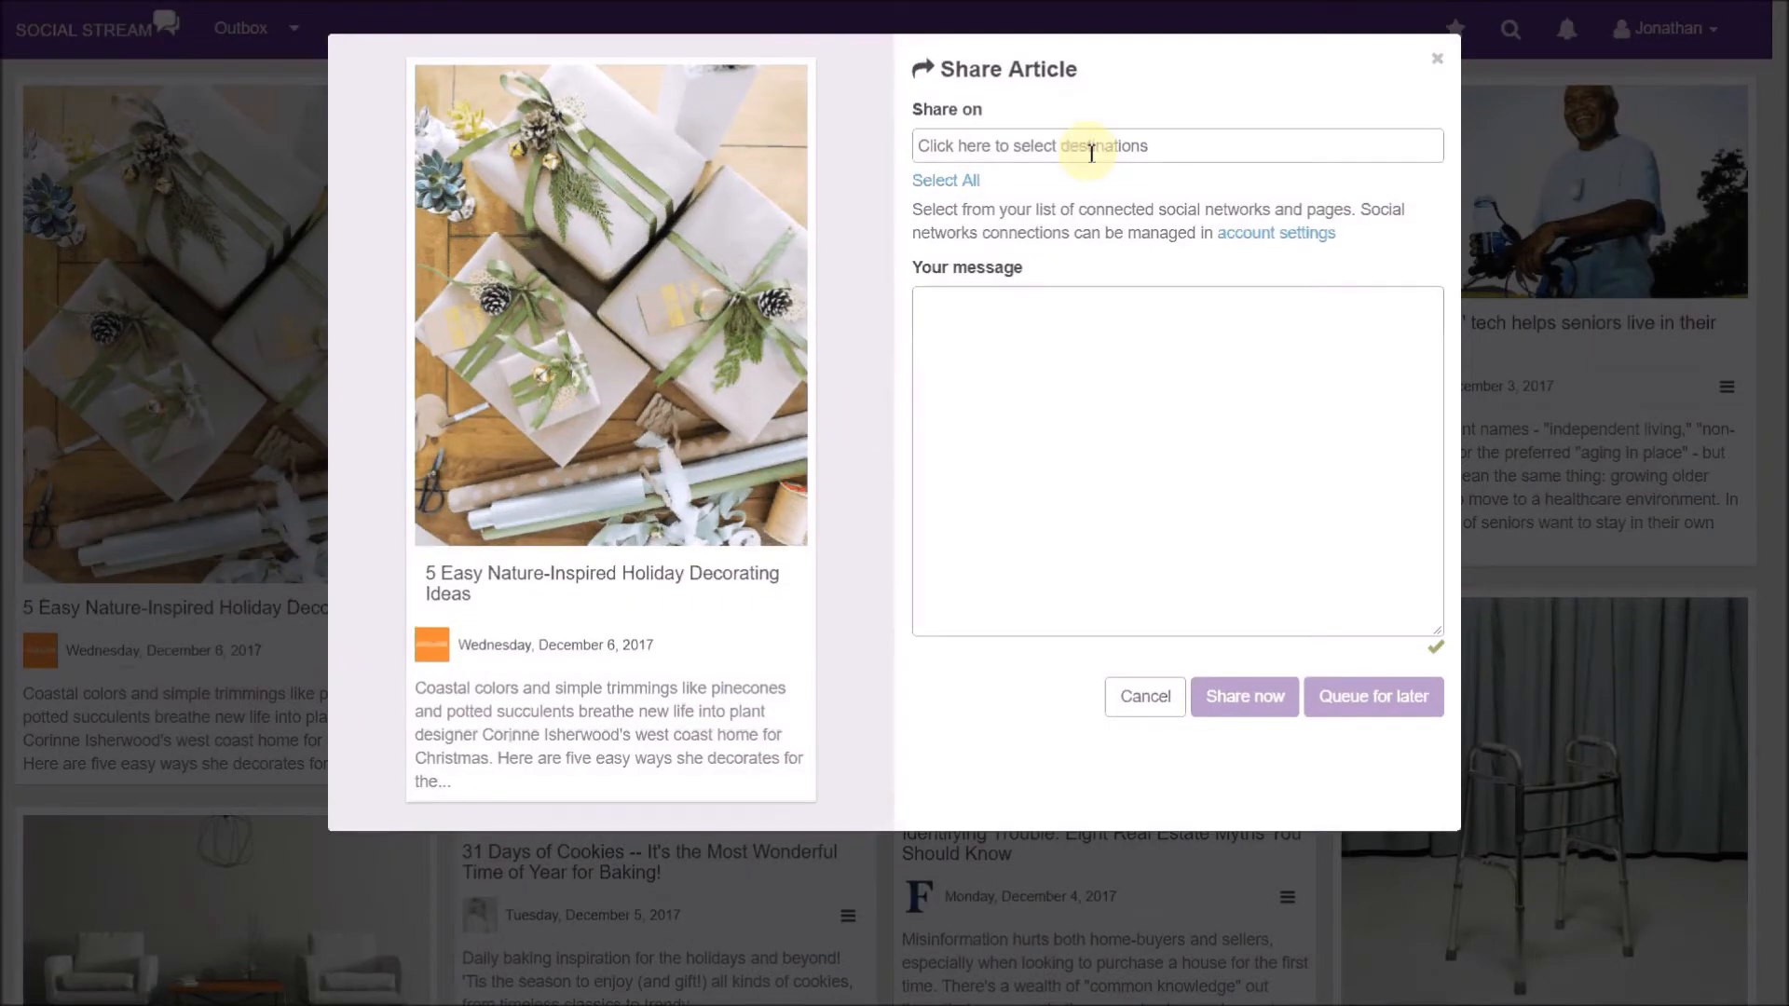
left_click(1177, 145)
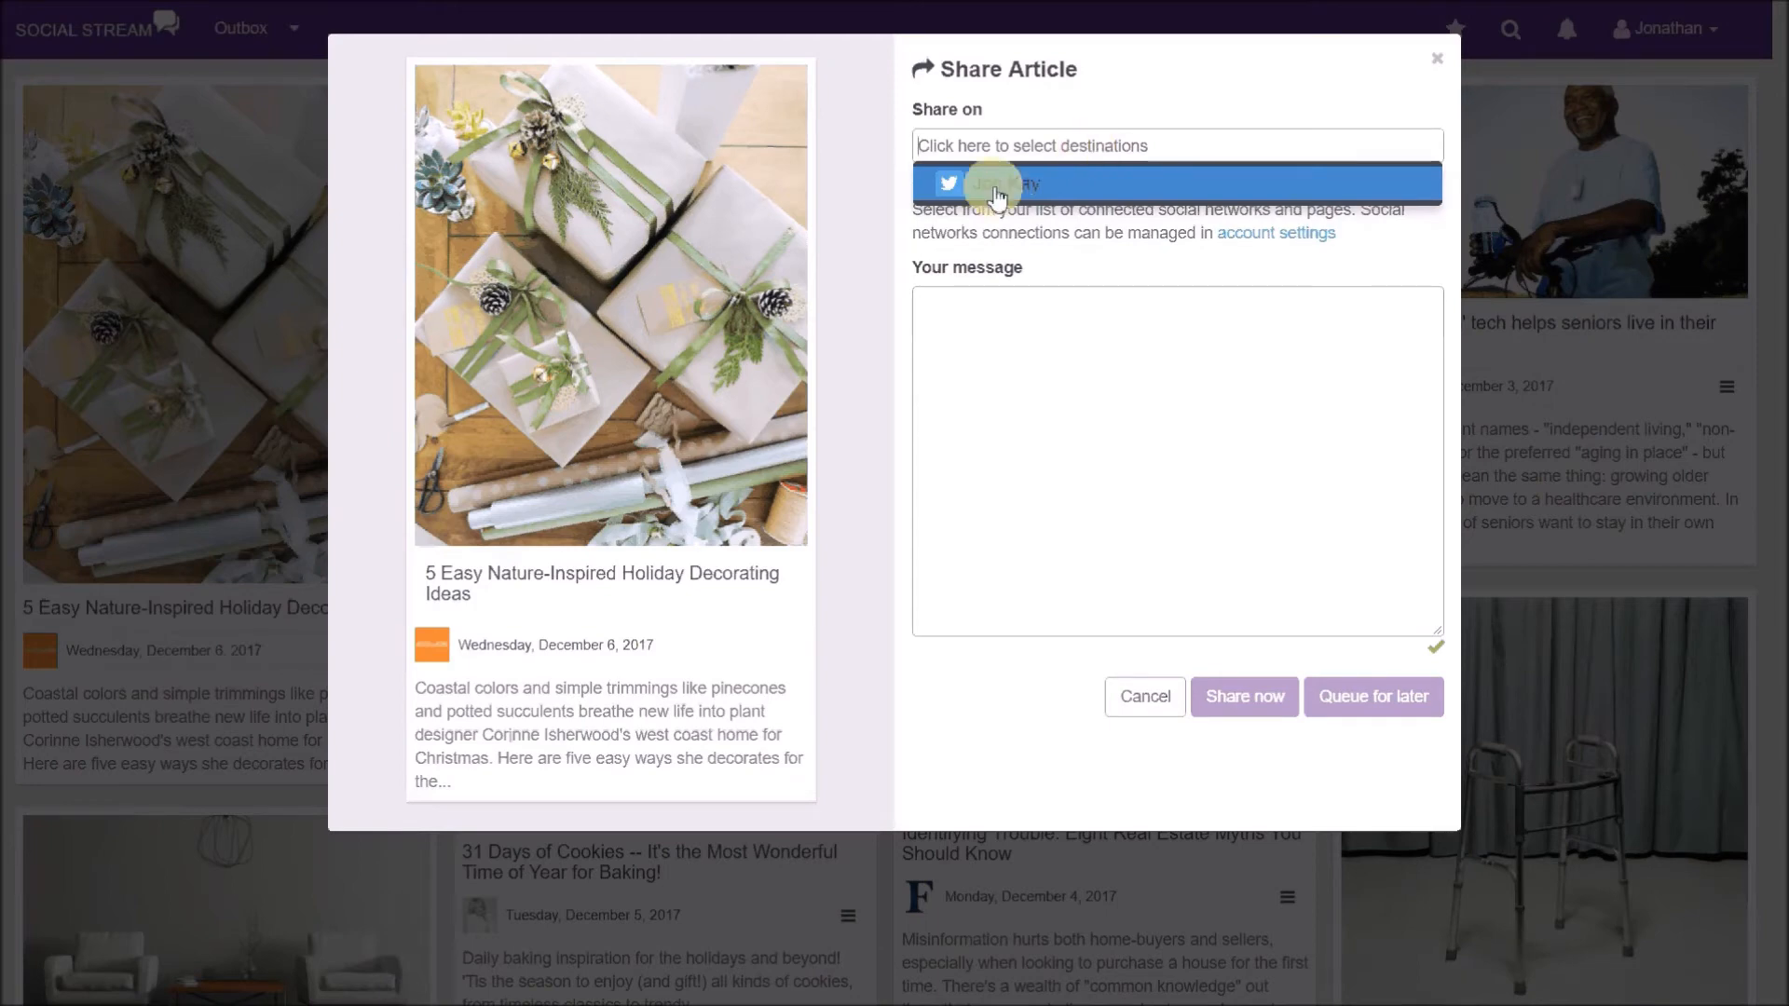
left_click(997, 185)
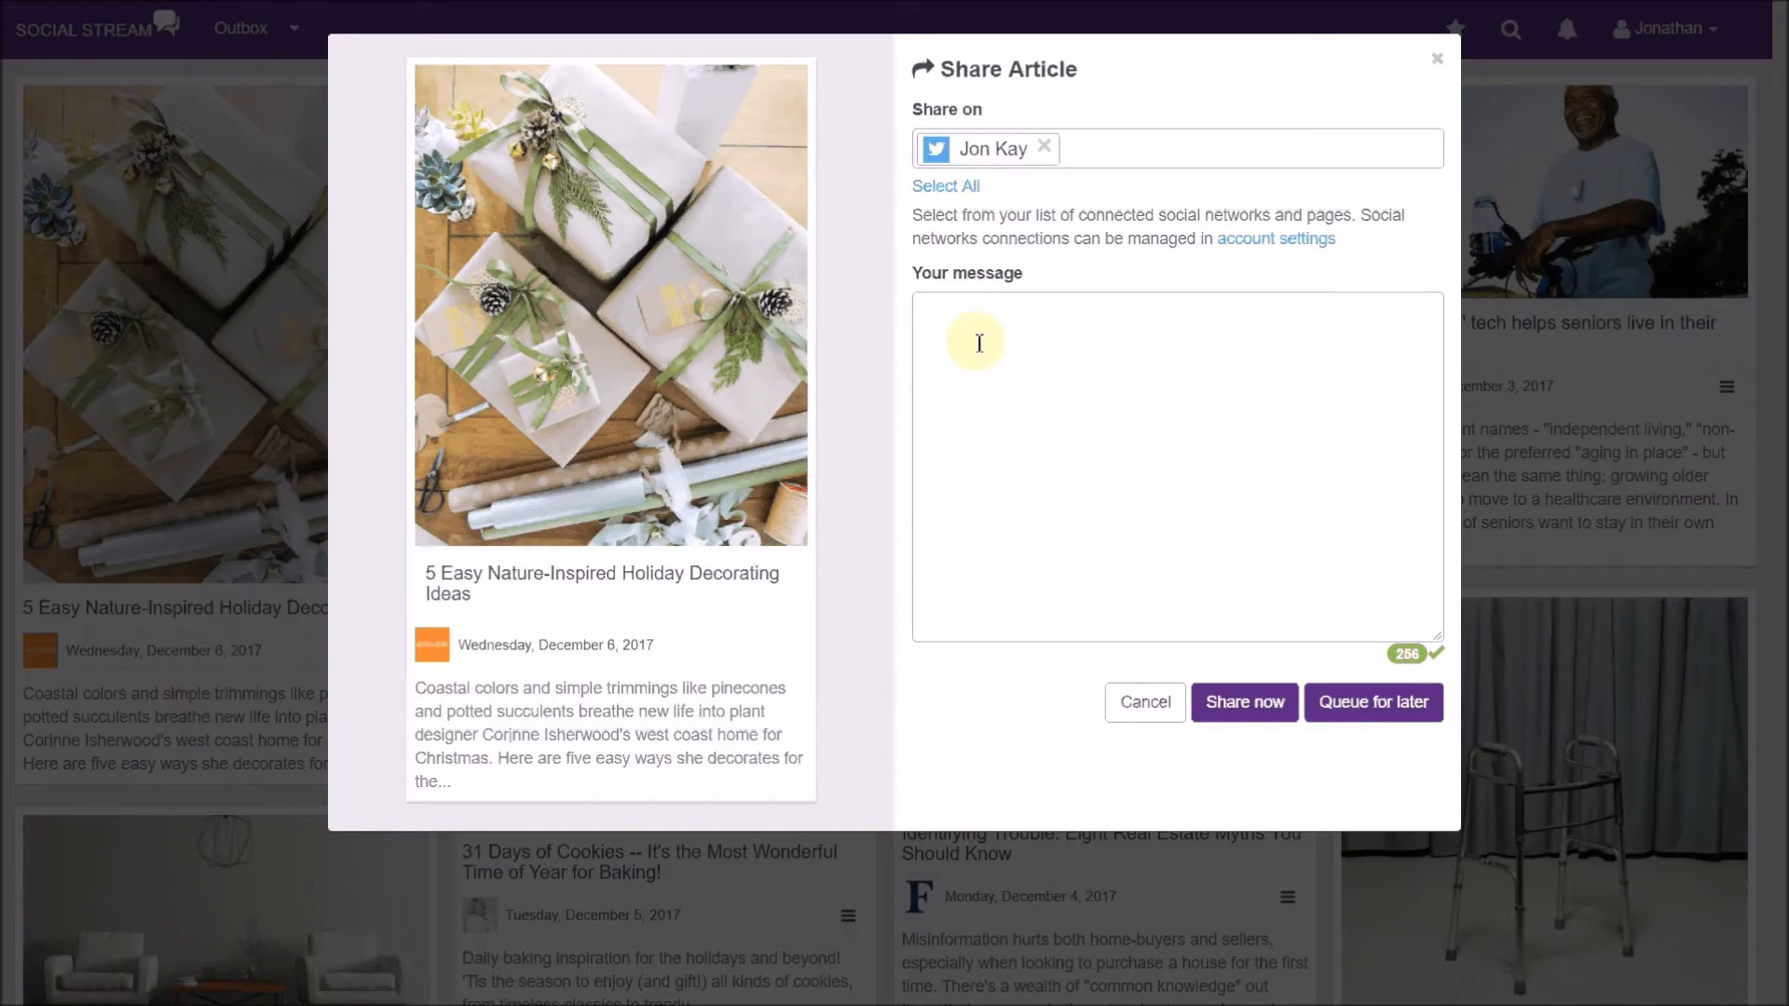
mouse_move(1310, 492)
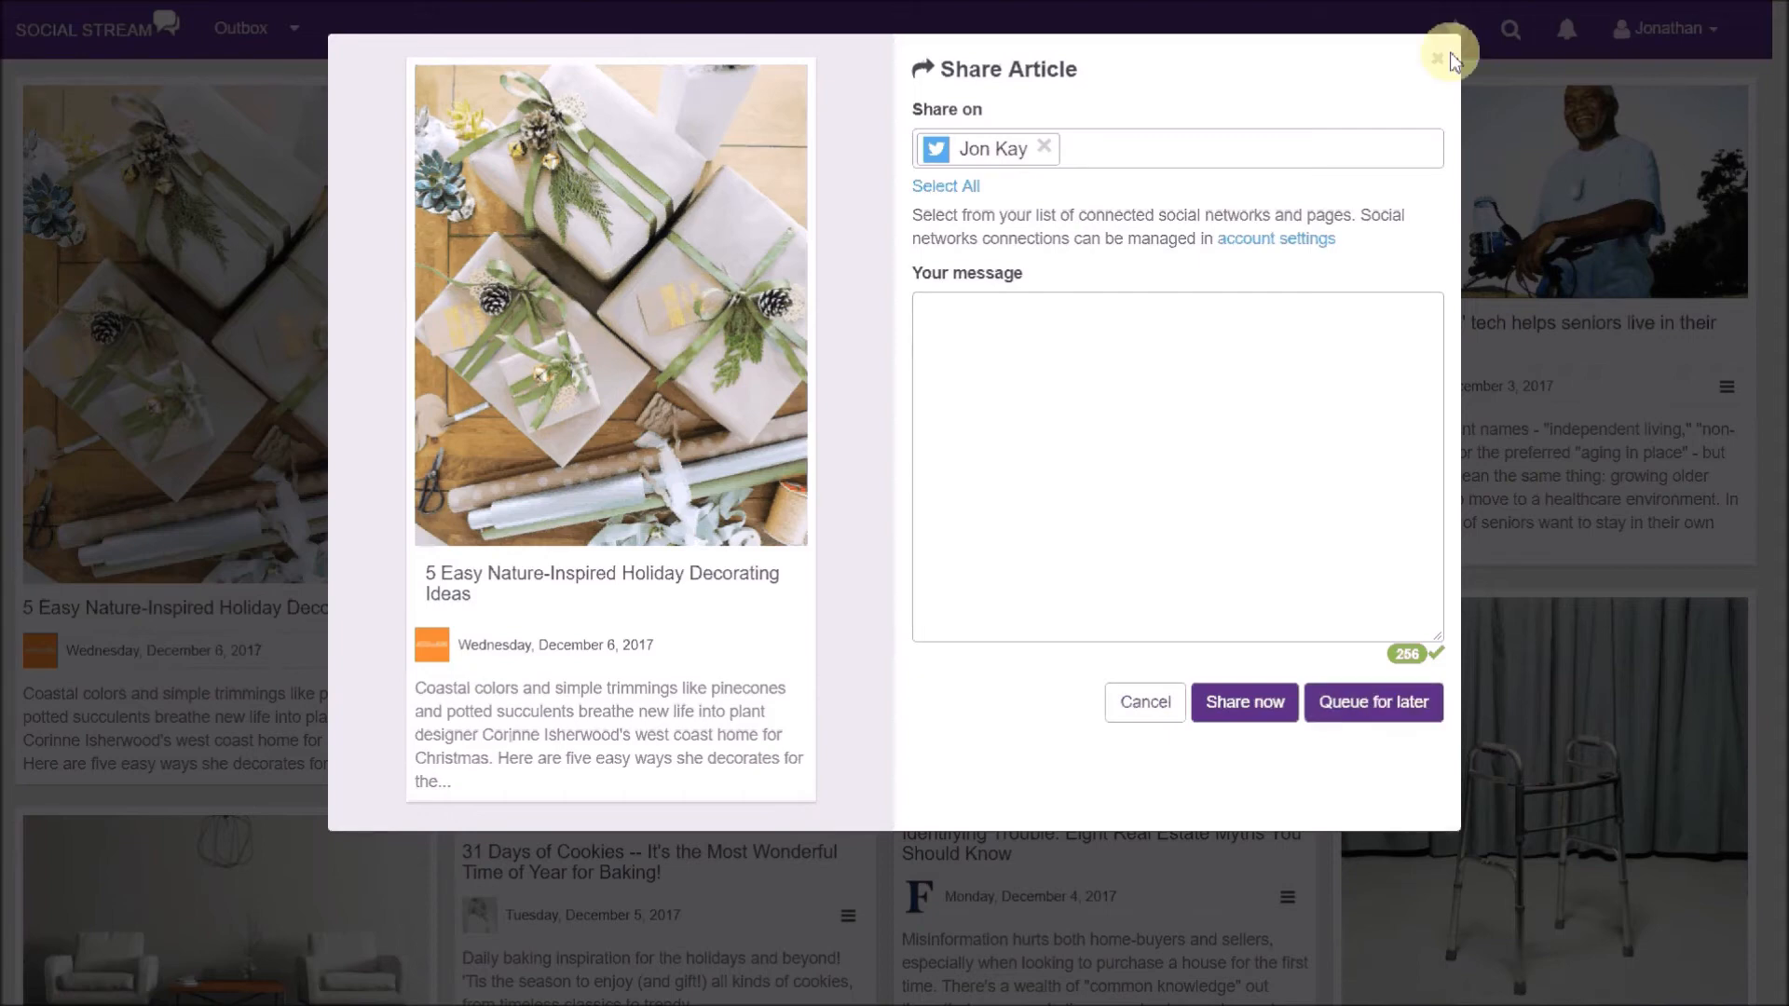
left_click(1439, 54)
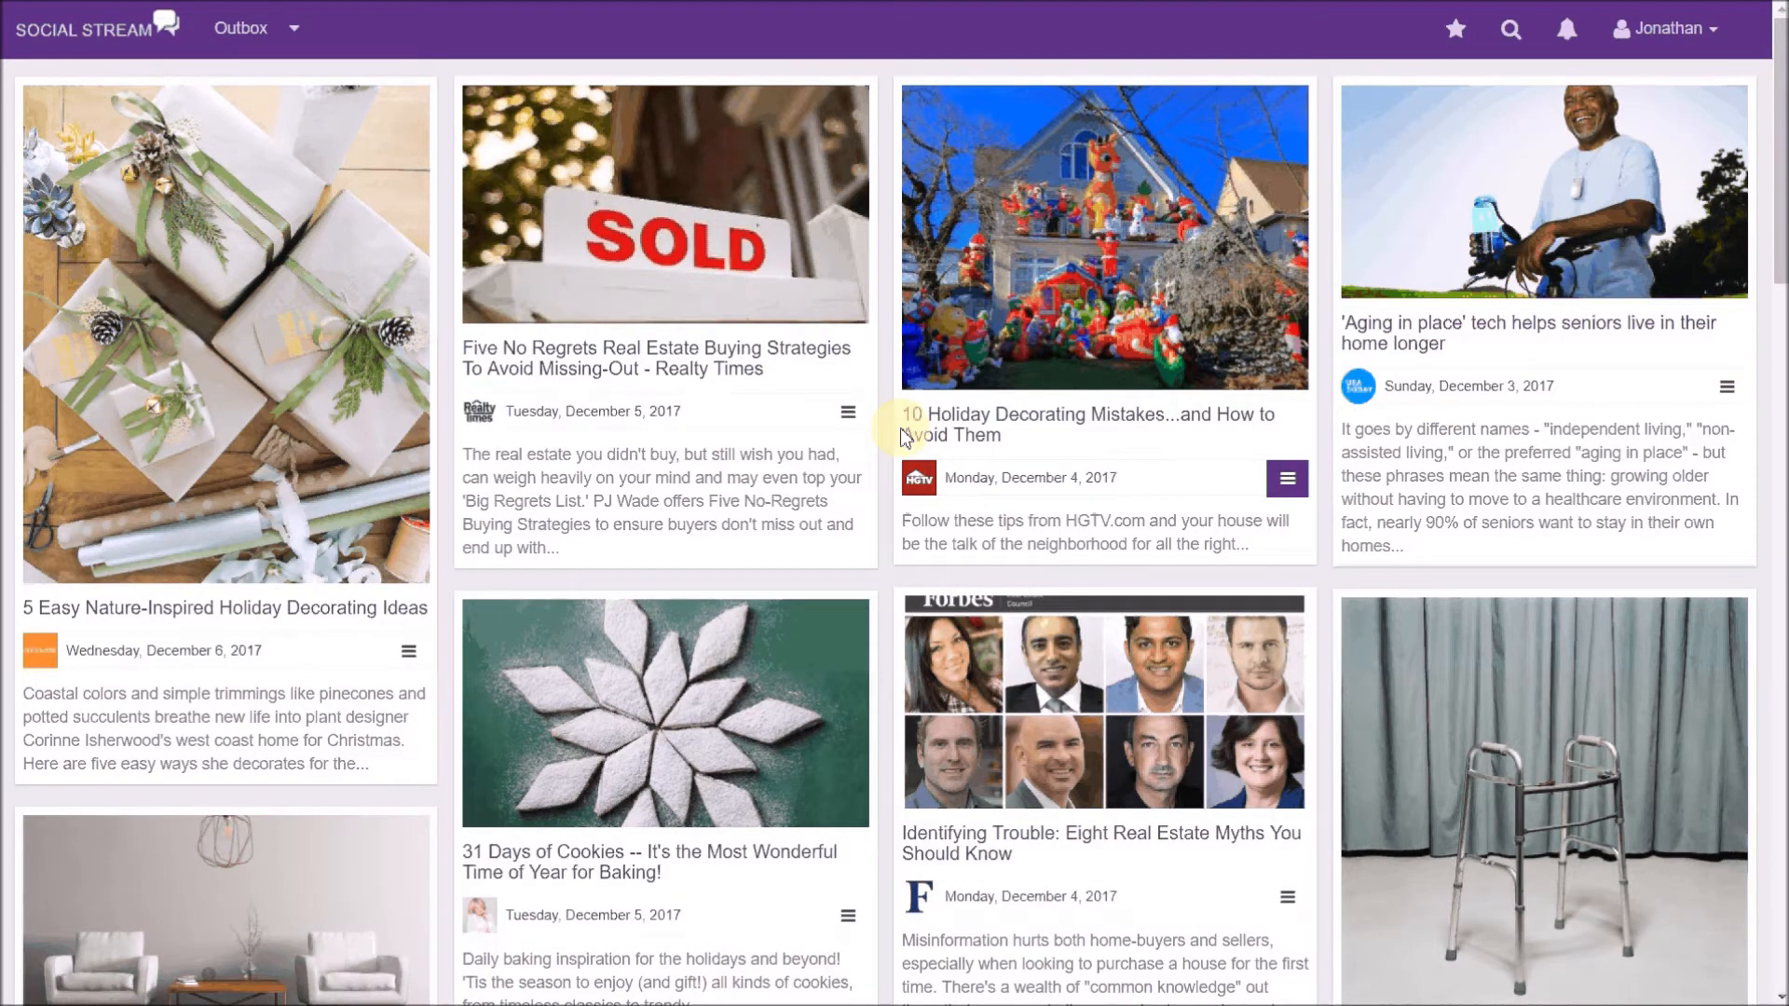
- Add the 10 Holiday Decorating Mistakes article to favorites, view the favorites list, then return to all articles
left_click(1286, 477)
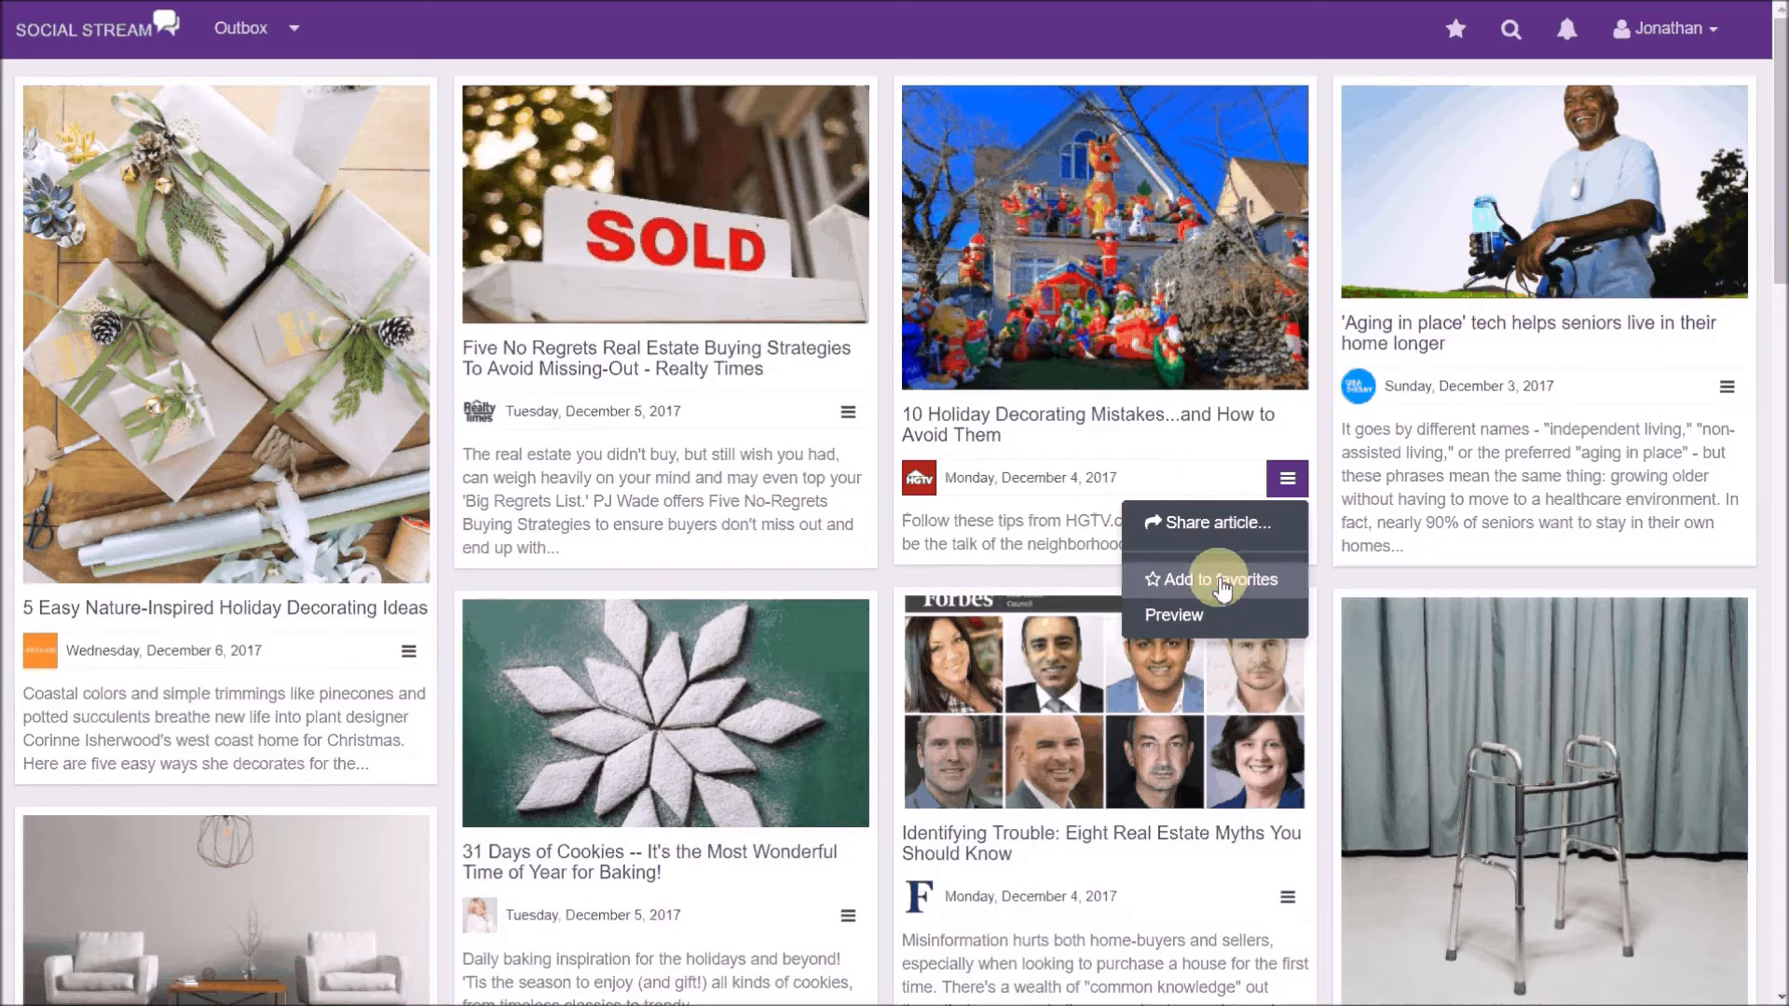
left_click(1219, 580)
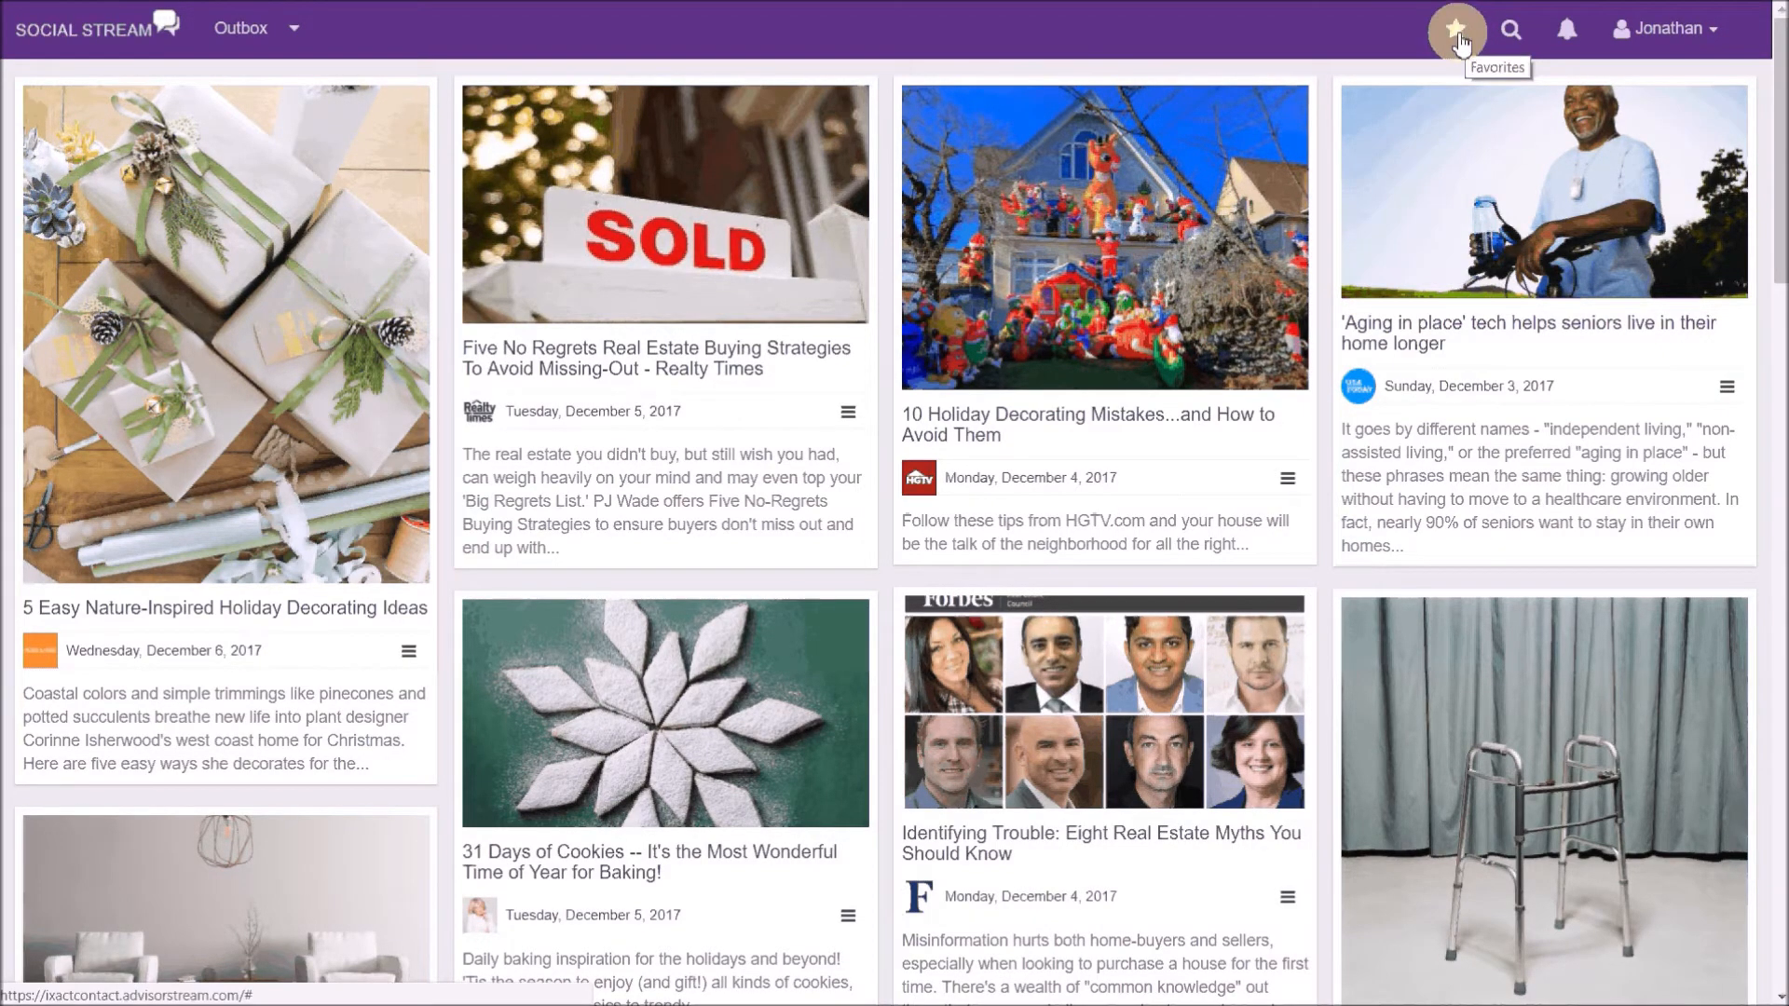
left_click(1454, 30)
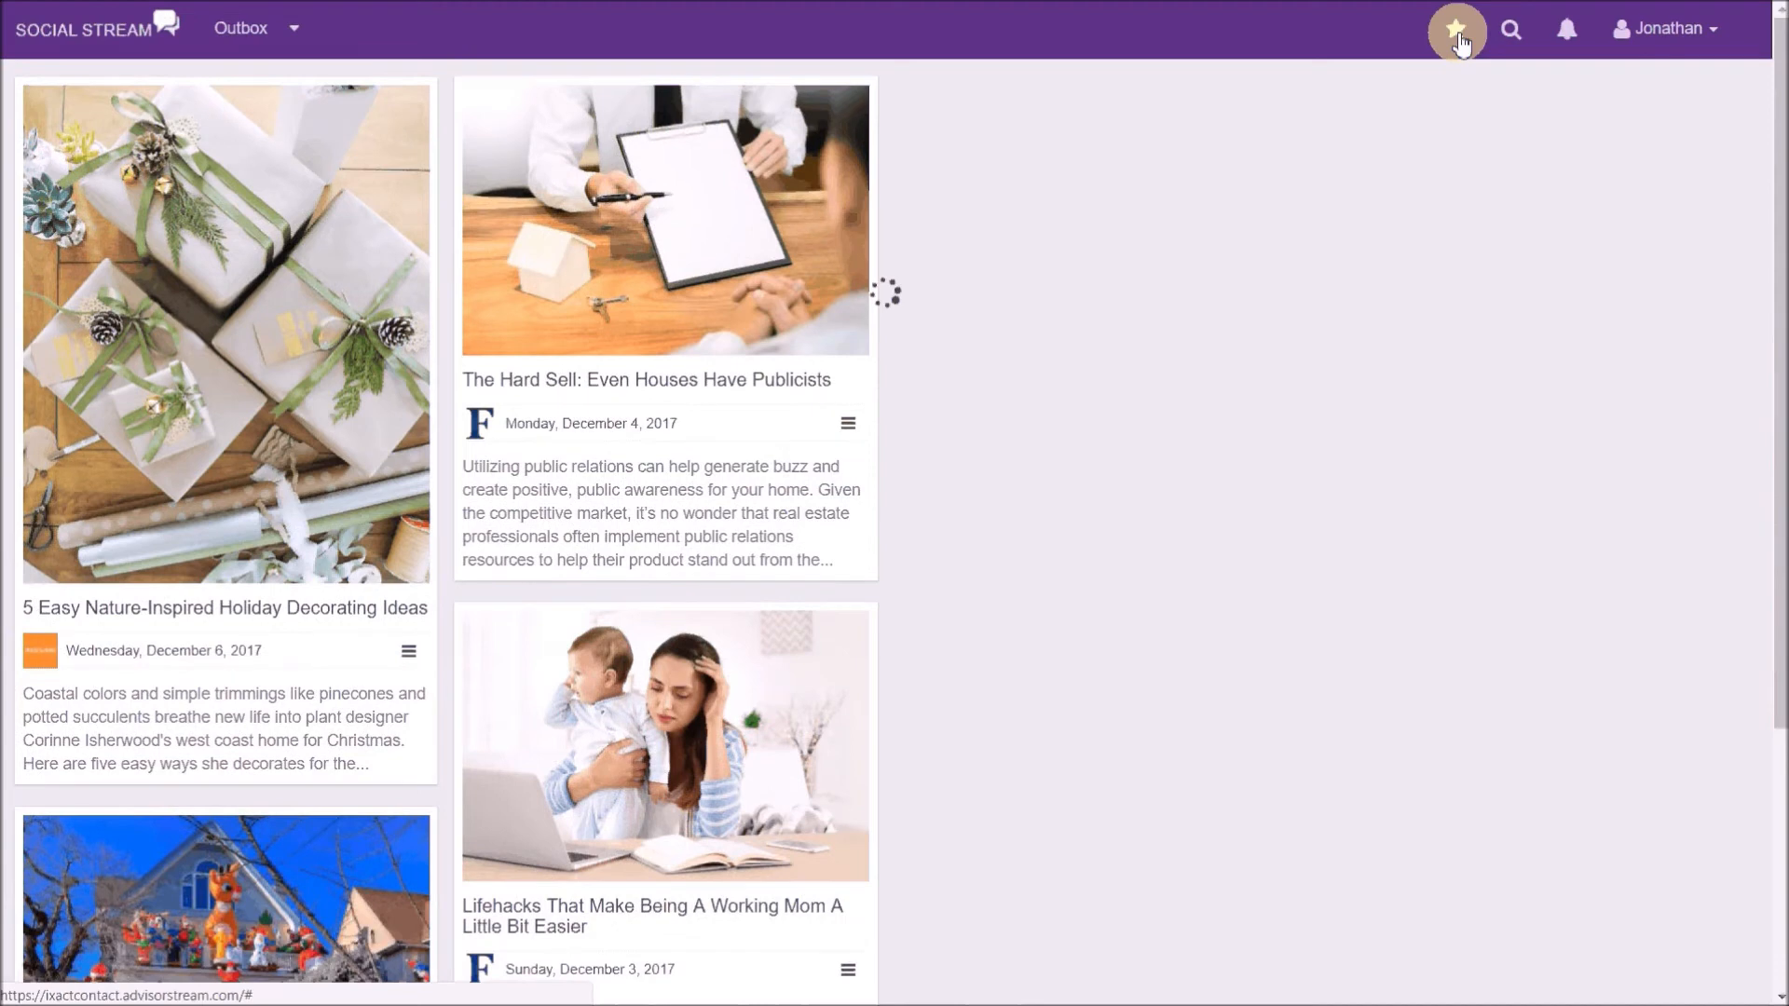
left_click(1510, 30)
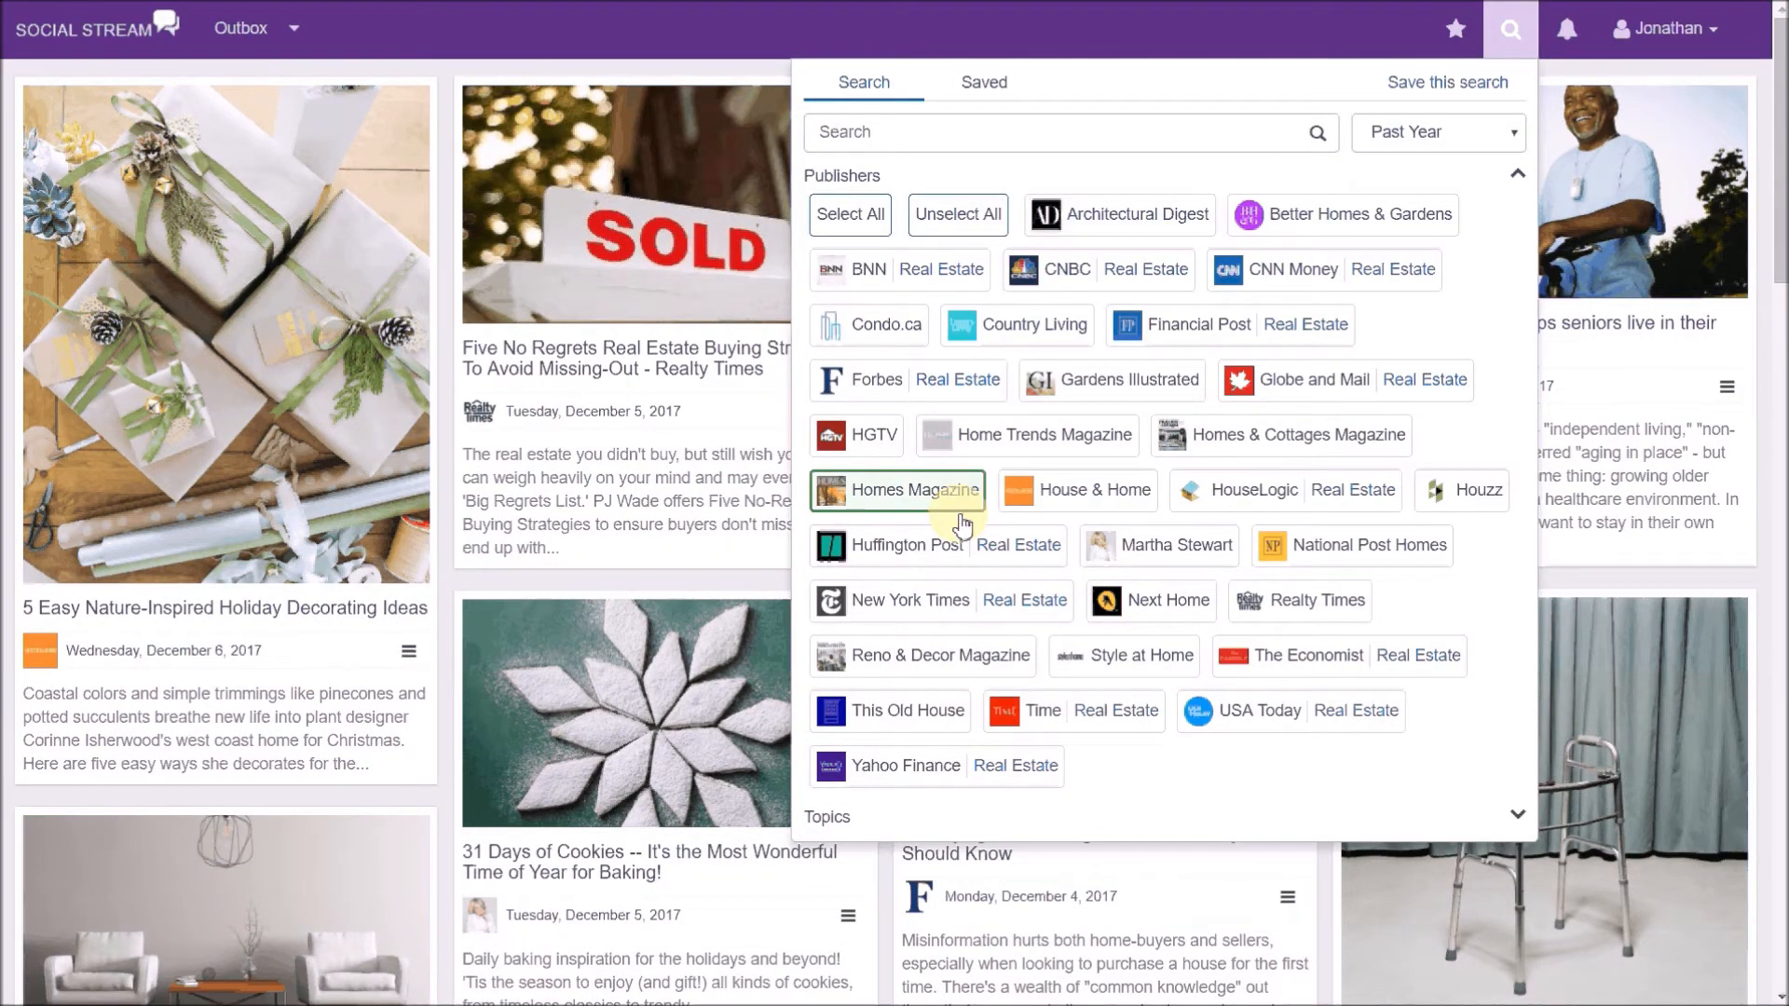
- Build a search with Homes Magazine among three publishers plus millennials, parenting and professionals topics, start saving it, then close the panel
left_click(1517, 173)
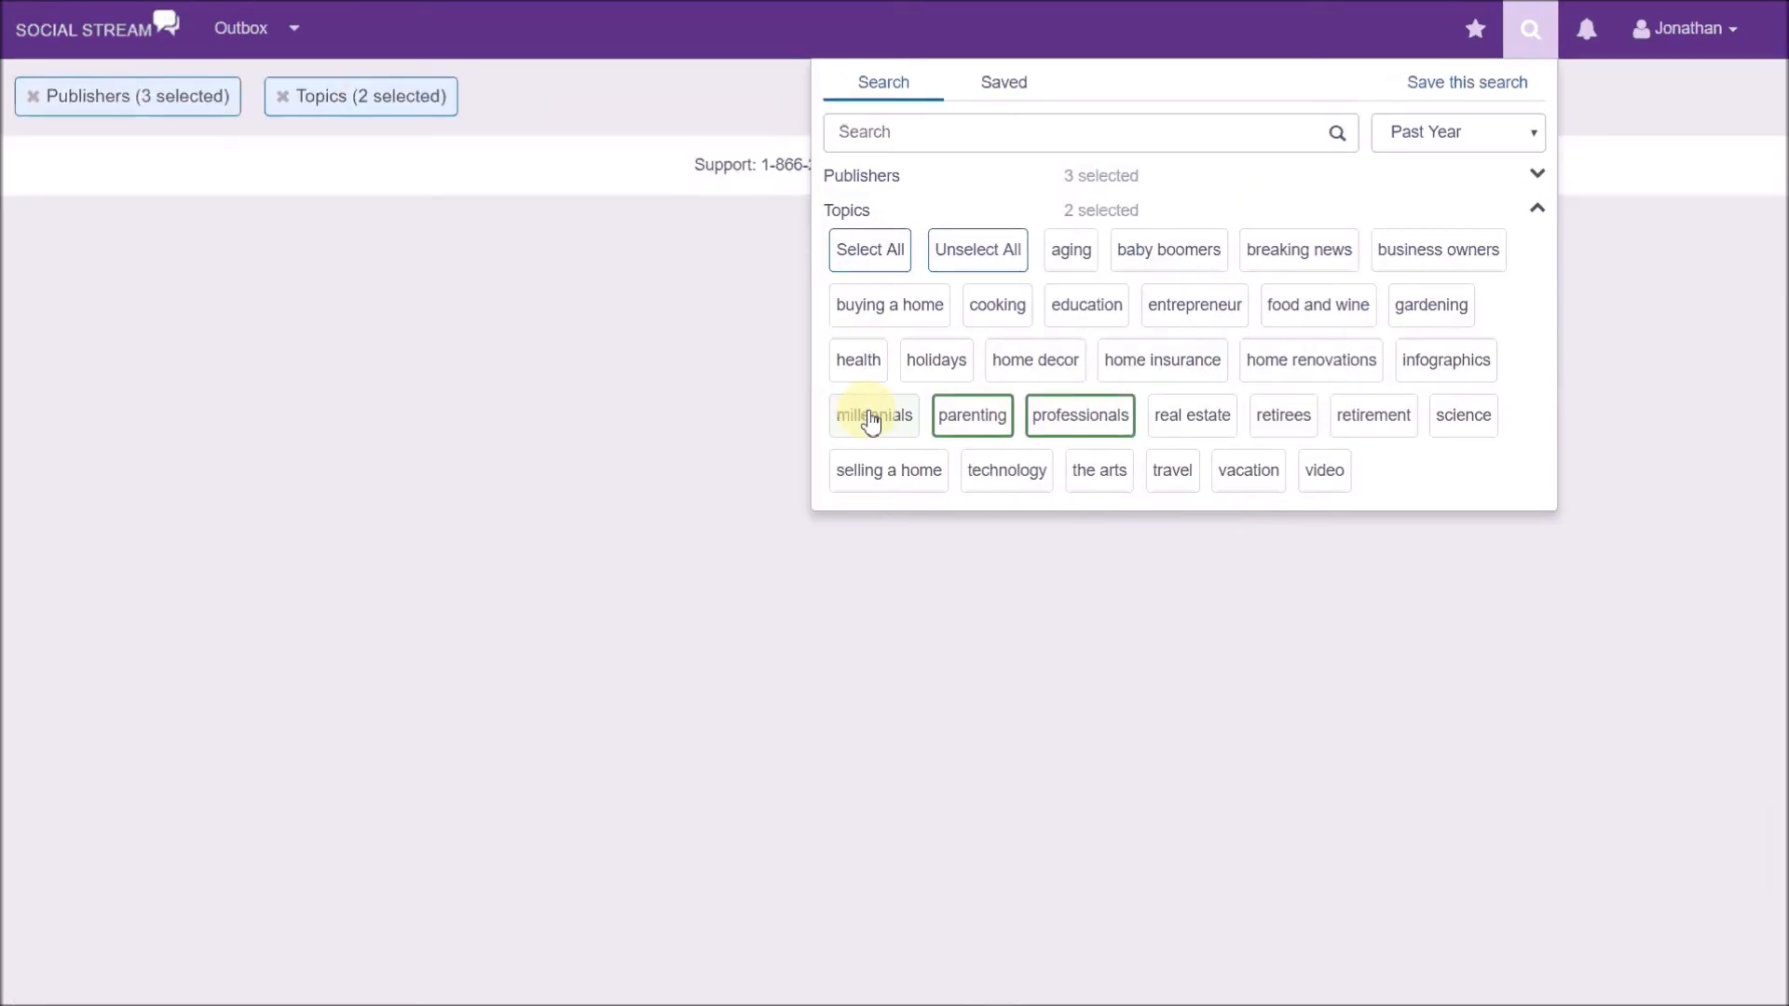
left_click(874, 416)
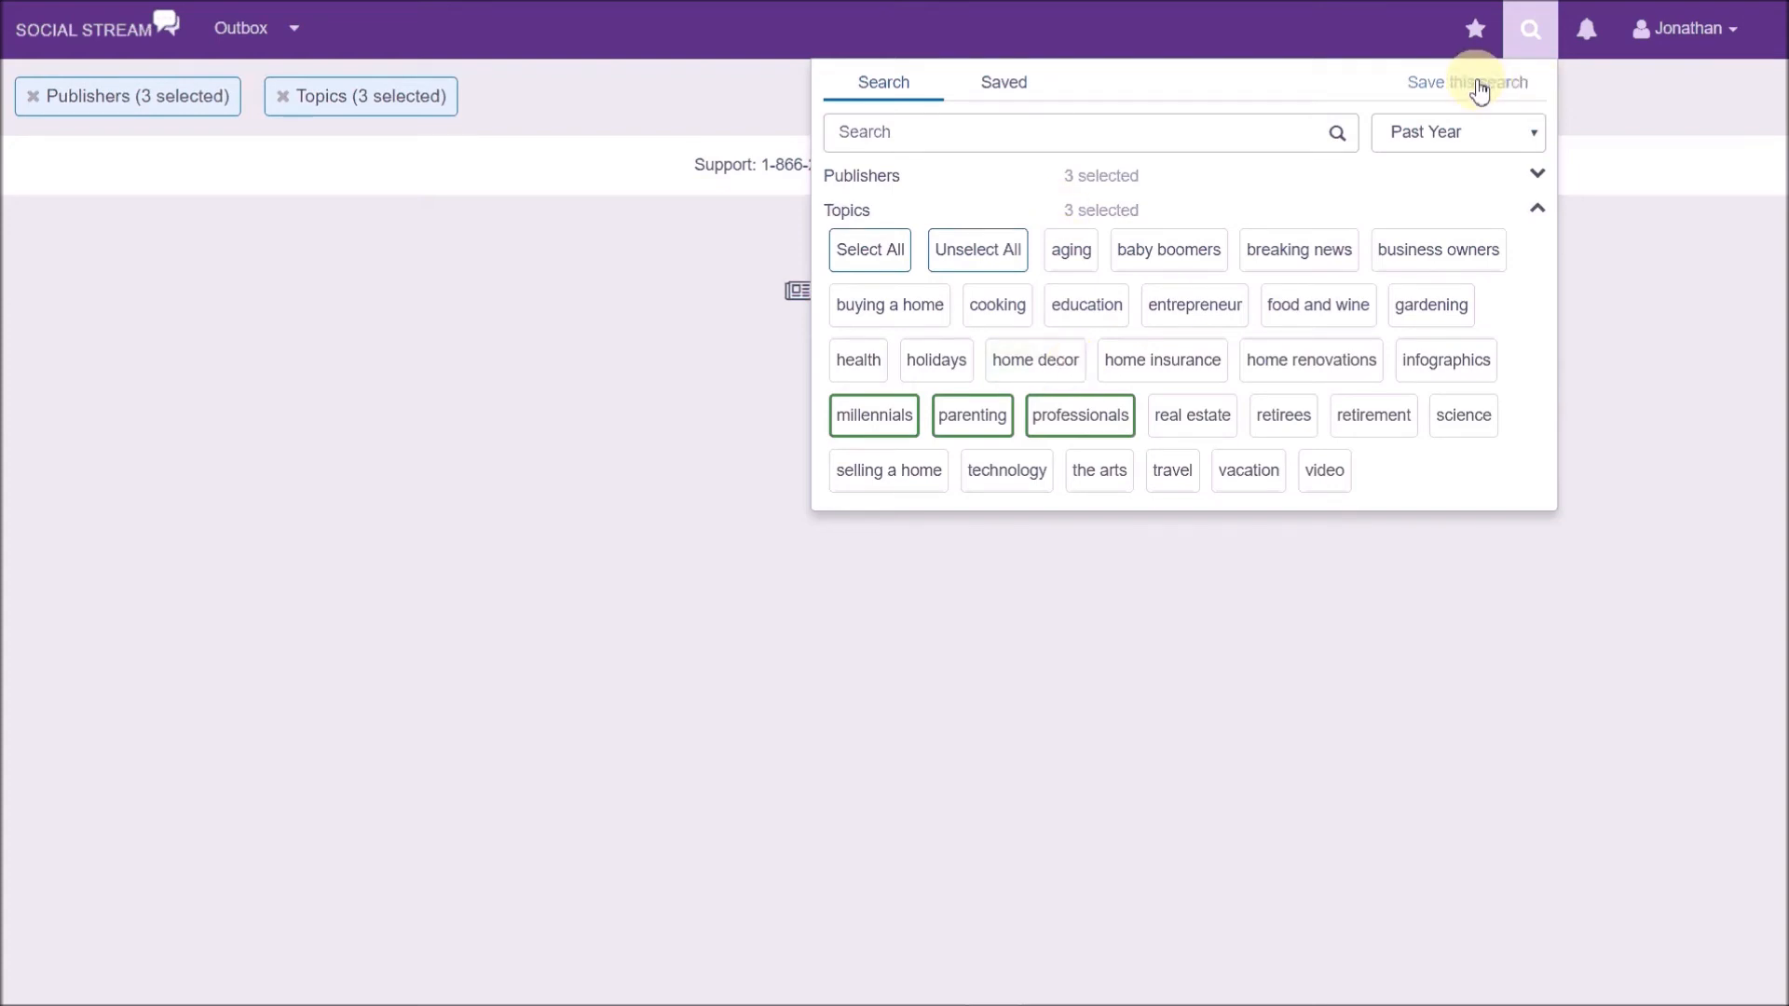
left_click(1467, 82)
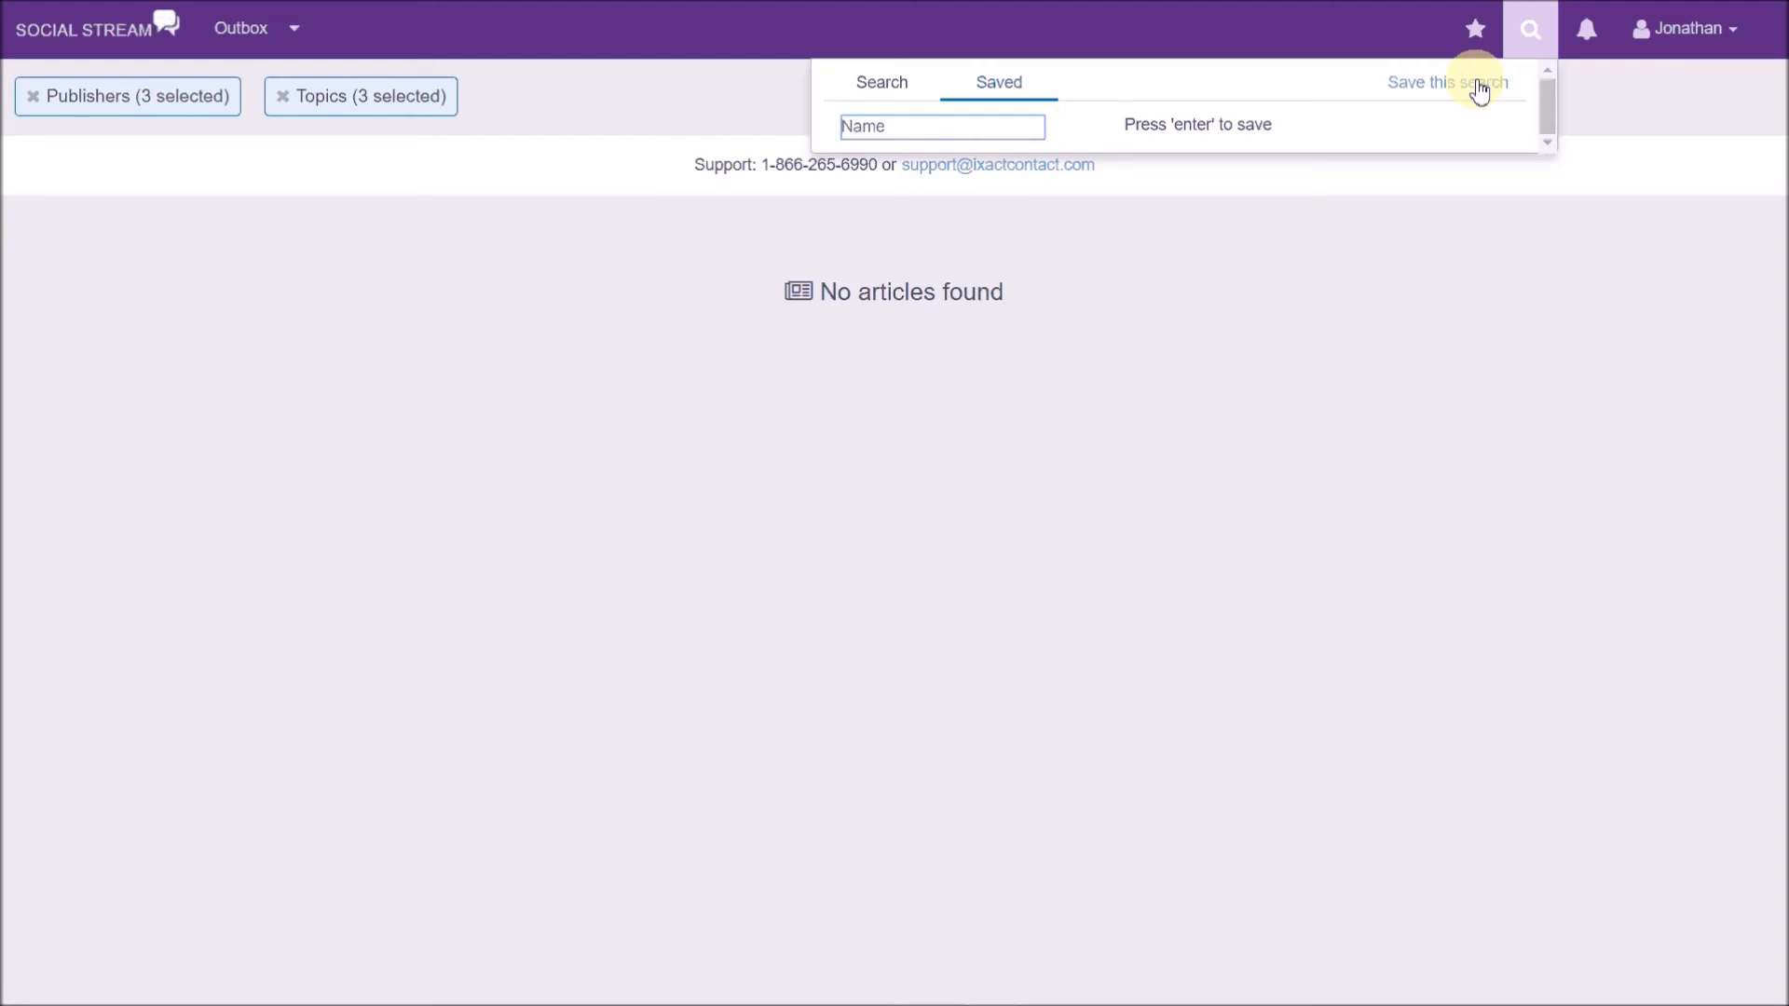
left_click(1530, 30)
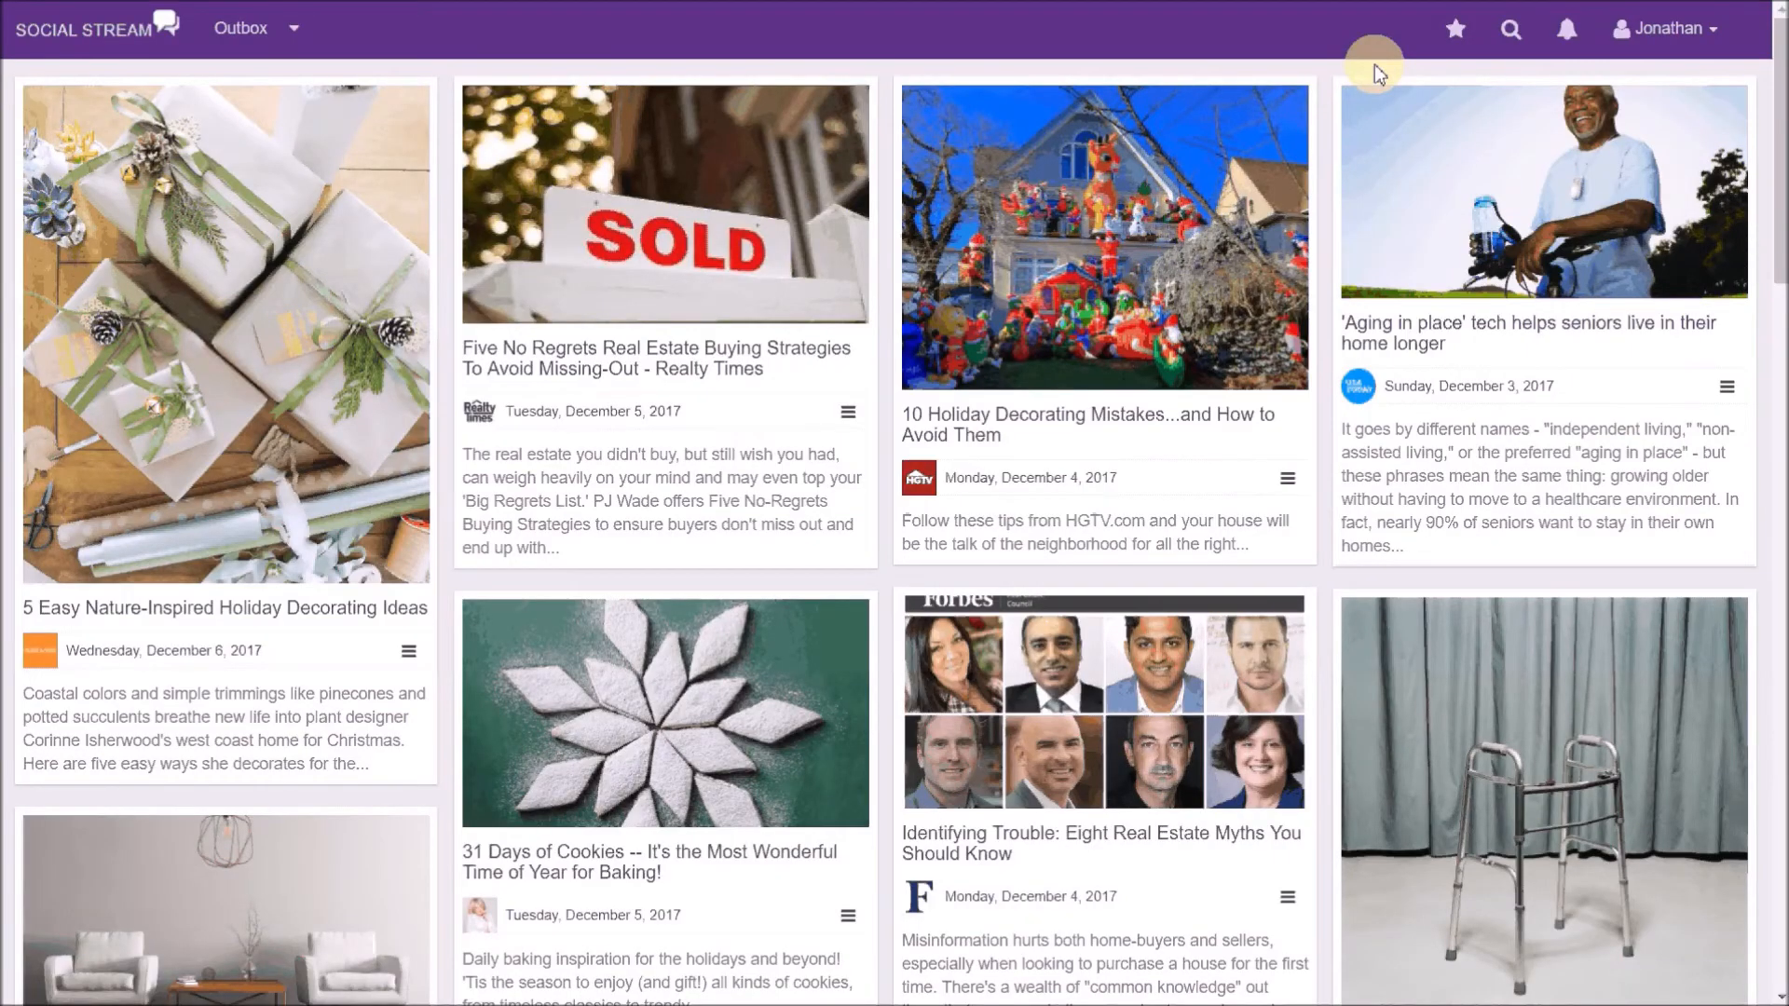